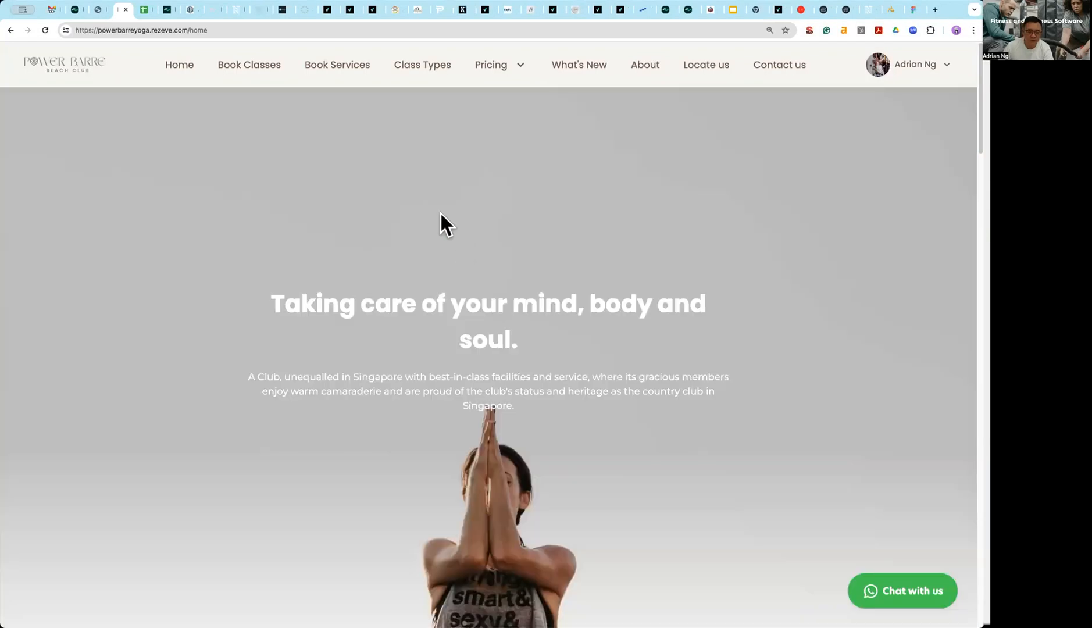
- Switch the Raffles Club booking timetable to appointments, listing training services and court rentals
click(248, 65)
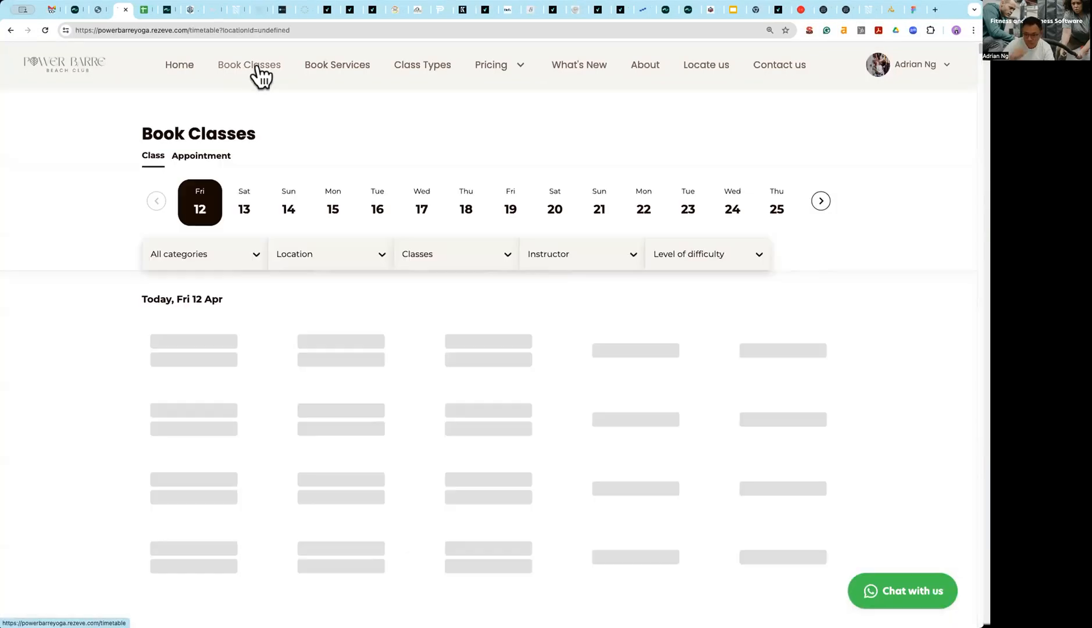
click(249, 65)
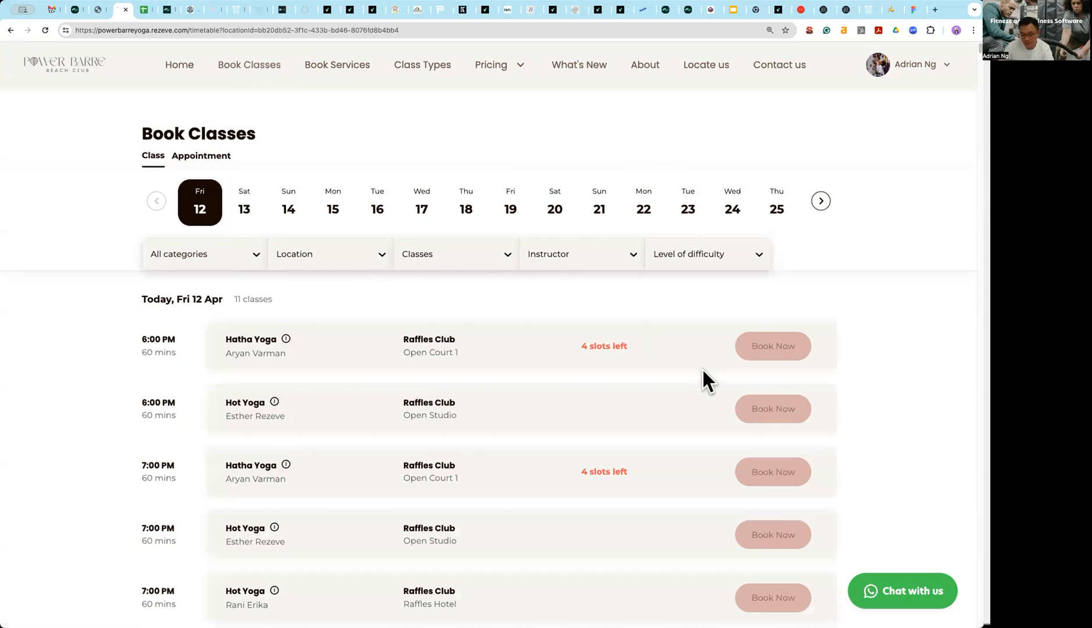
scroll(down, 3)
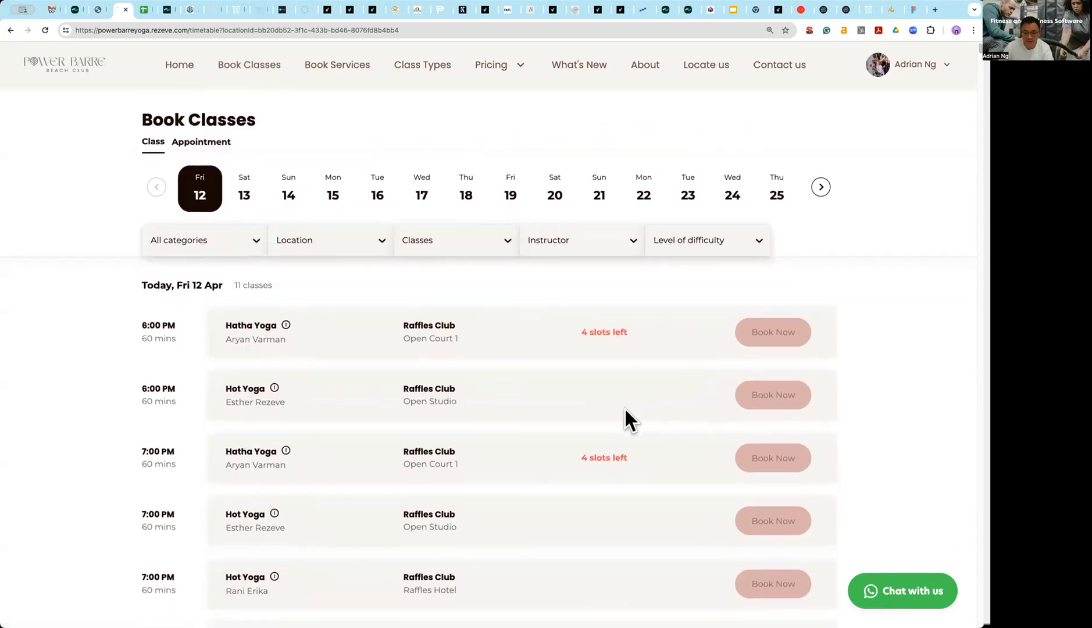
mouse_move(690, 362)
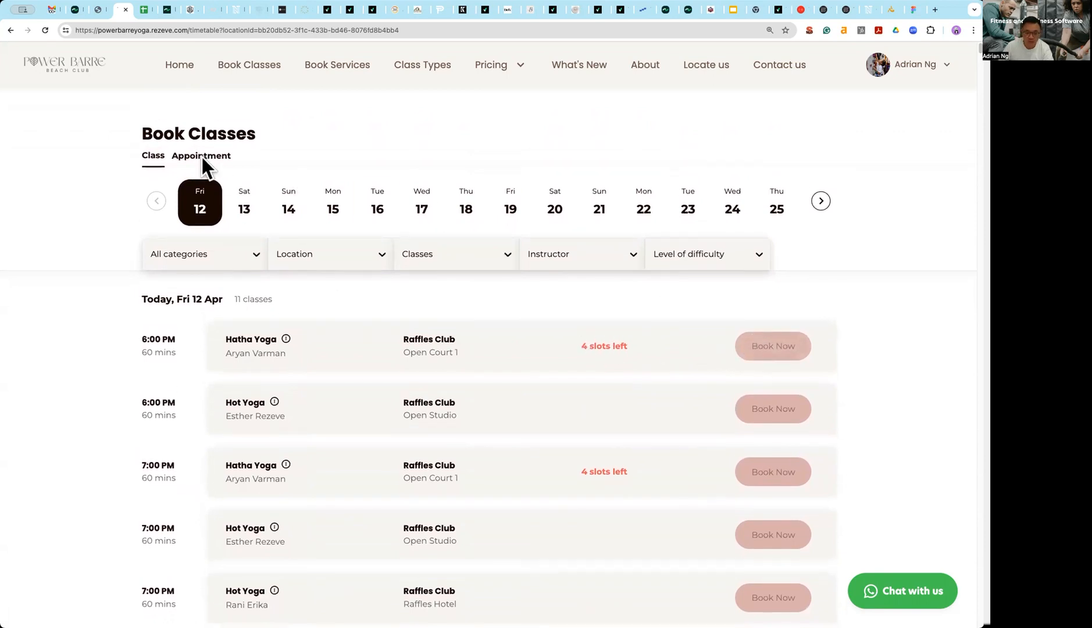
click(200, 155)
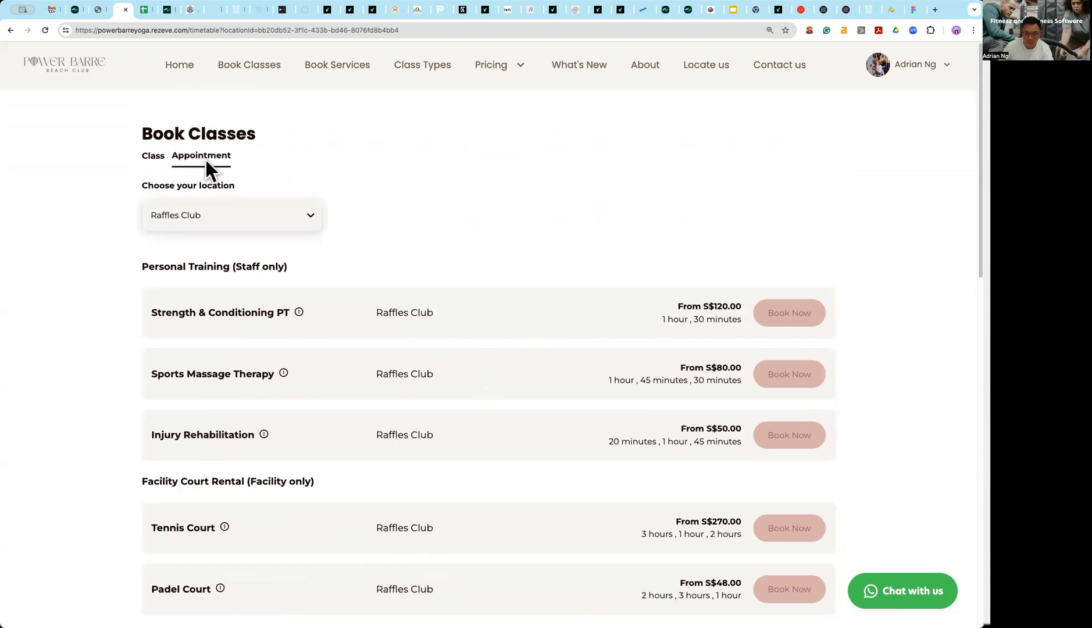
scroll(down, 3)
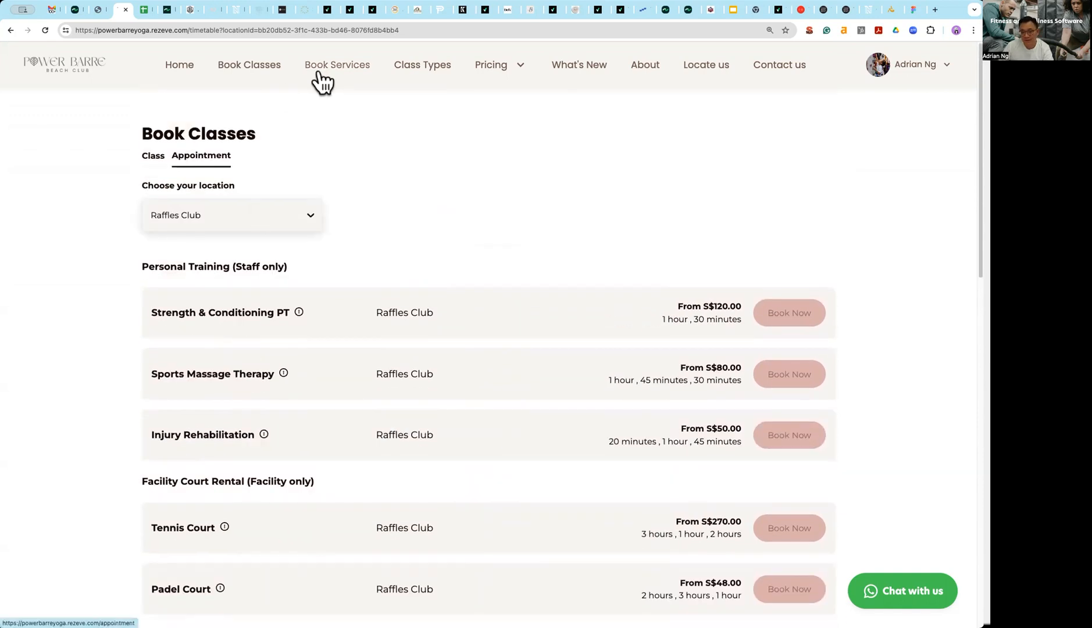
- Browse the service cards to Sports Massage Therapy and its S$40–S$80 duration options
click(337, 63)
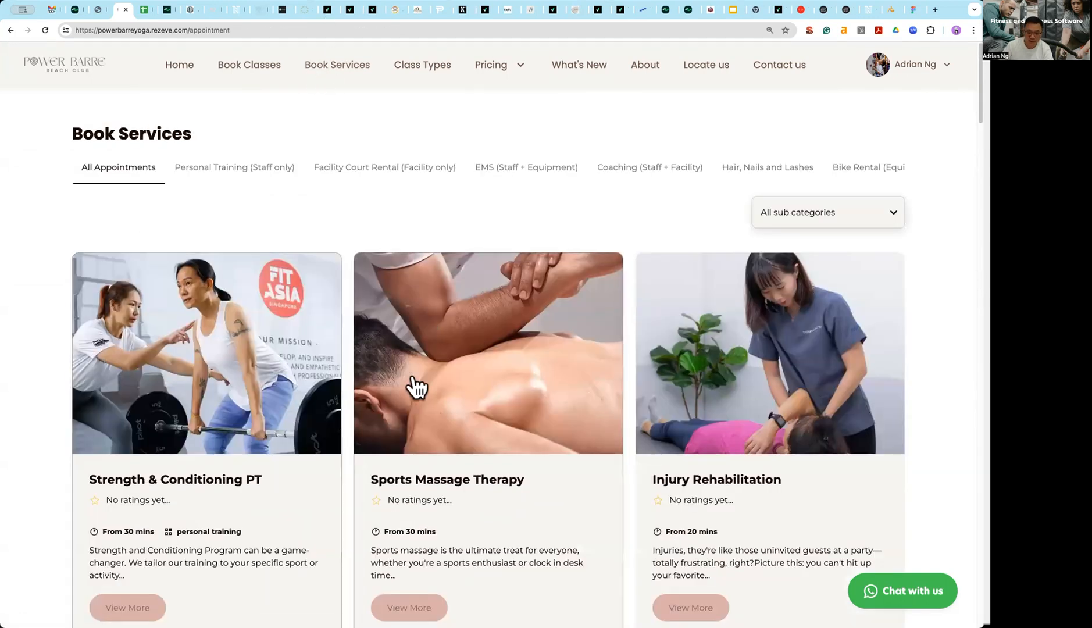
scroll(down, 3)
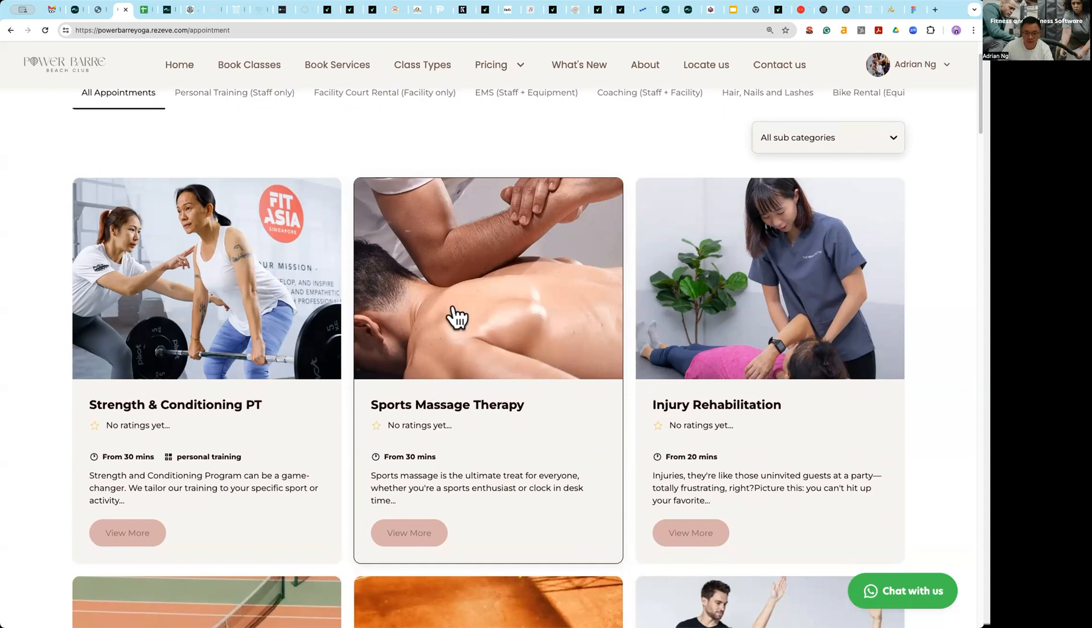
mouse_move(500, 290)
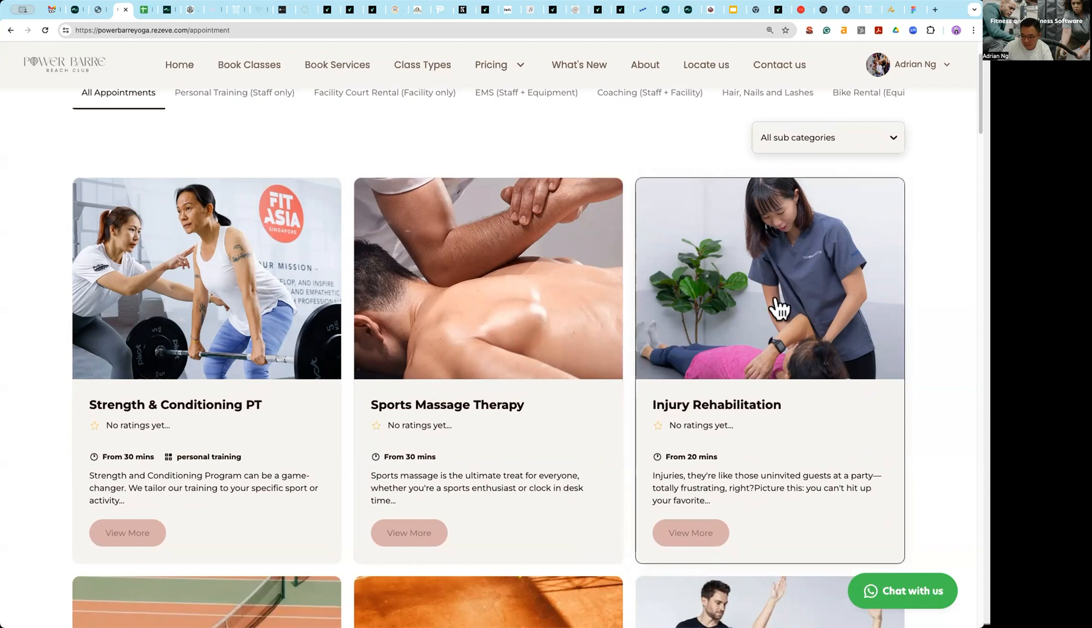
scroll(down, 3)
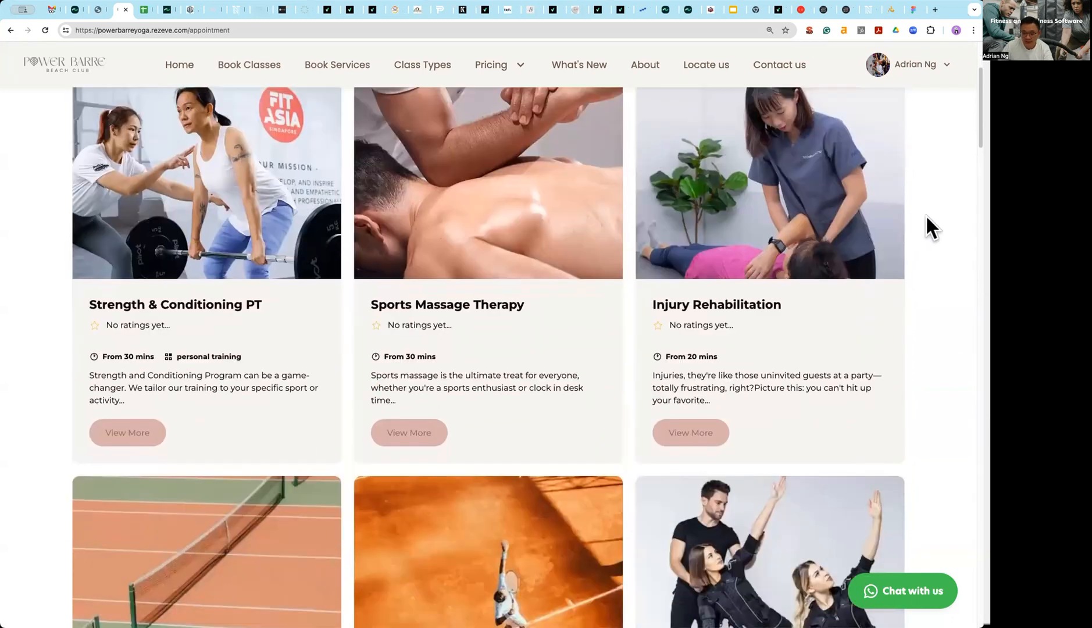
scroll(down, 3)
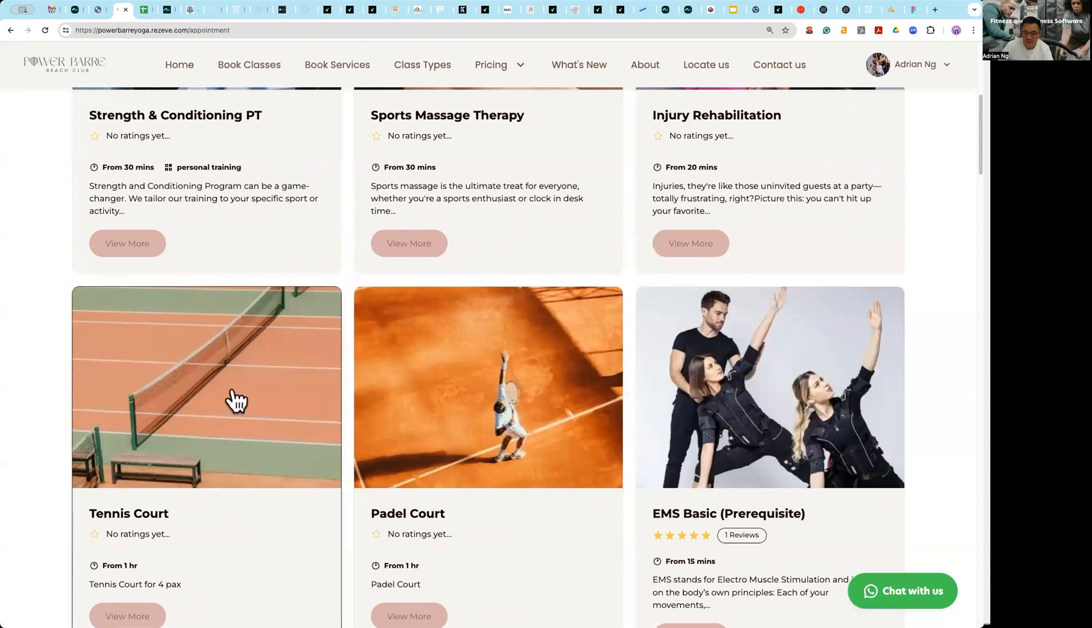
scroll(down, 3)
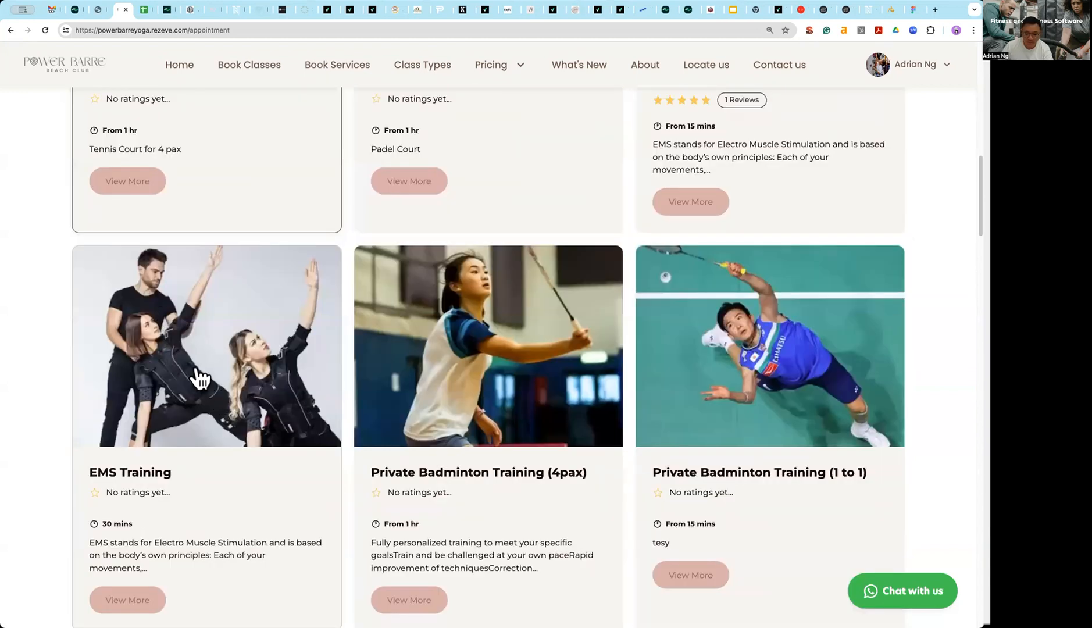
scroll(down, 3)
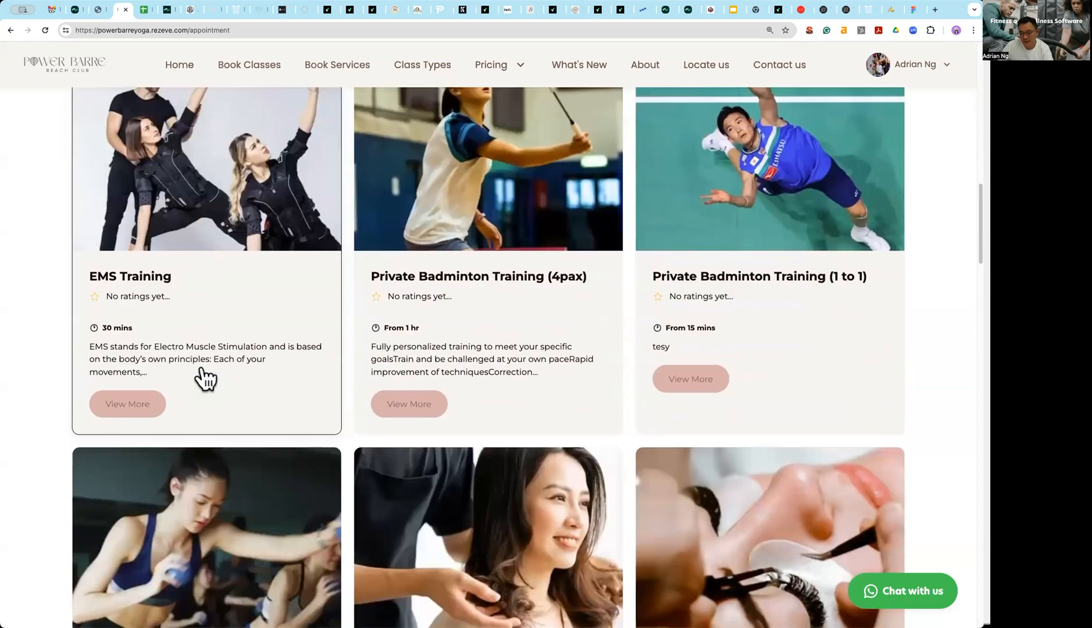
scroll(down, 3)
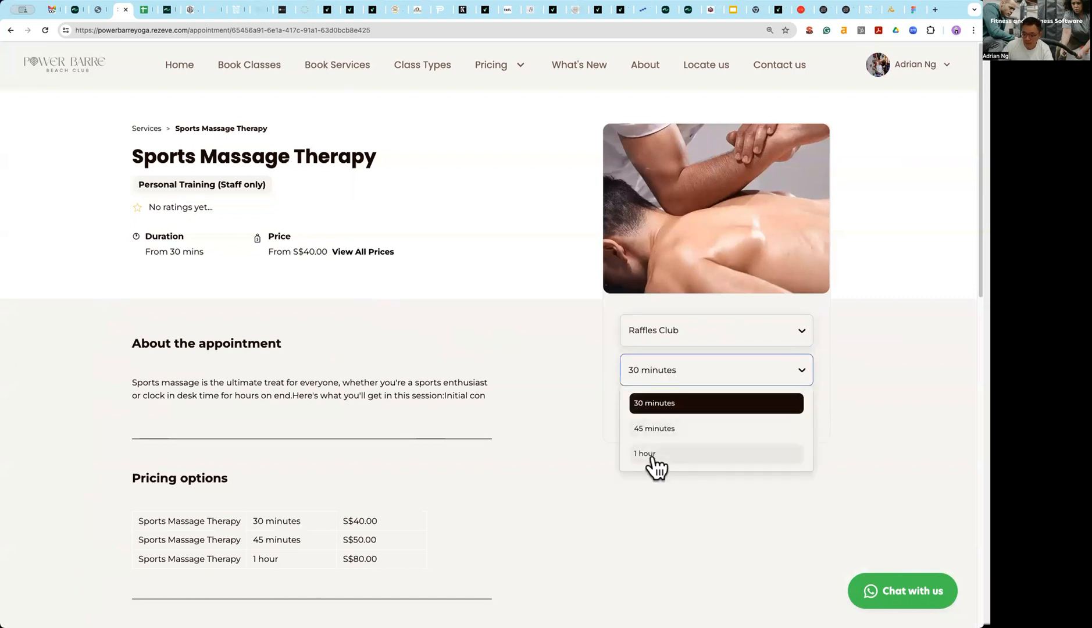
- Pick the 1-hour Sports Massage Therapy session and continue to the booking form
click(644, 453)
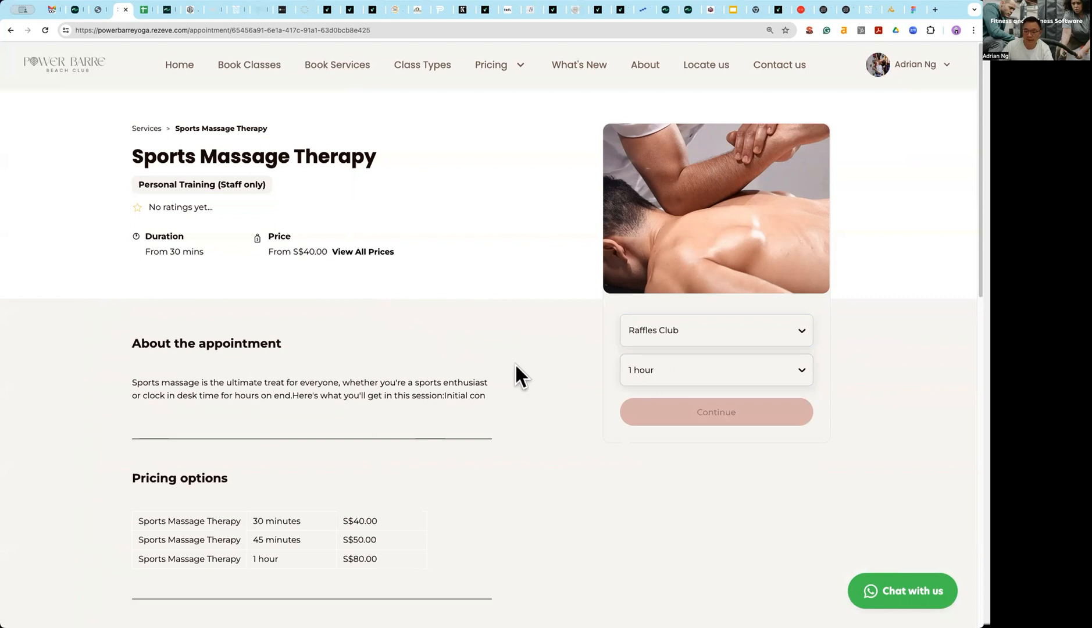
mouse_move(600, 430)
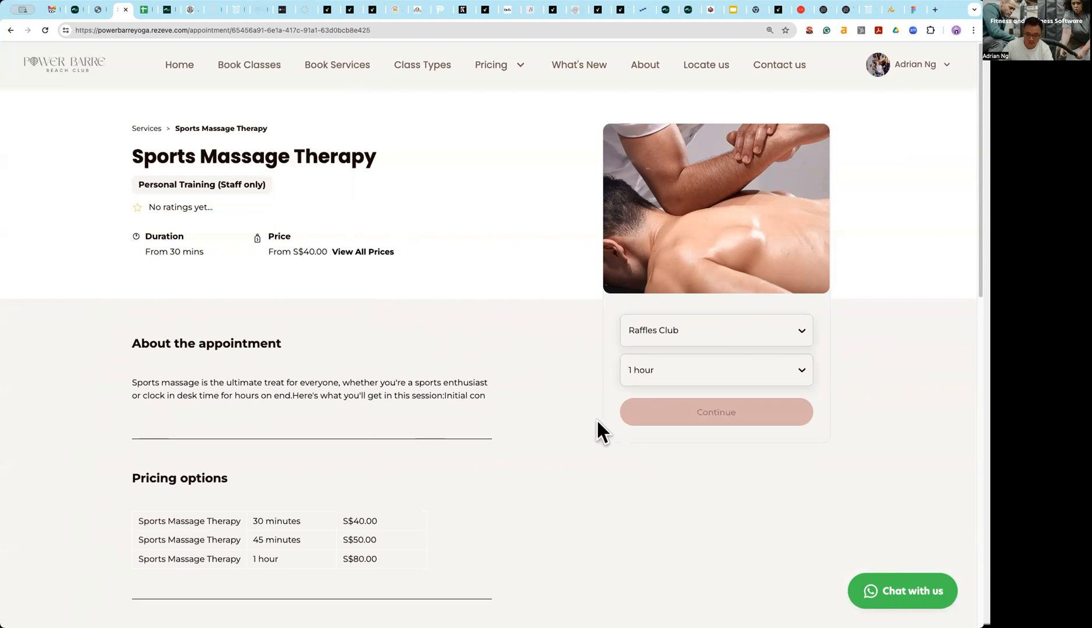
mouse_move(667, 421)
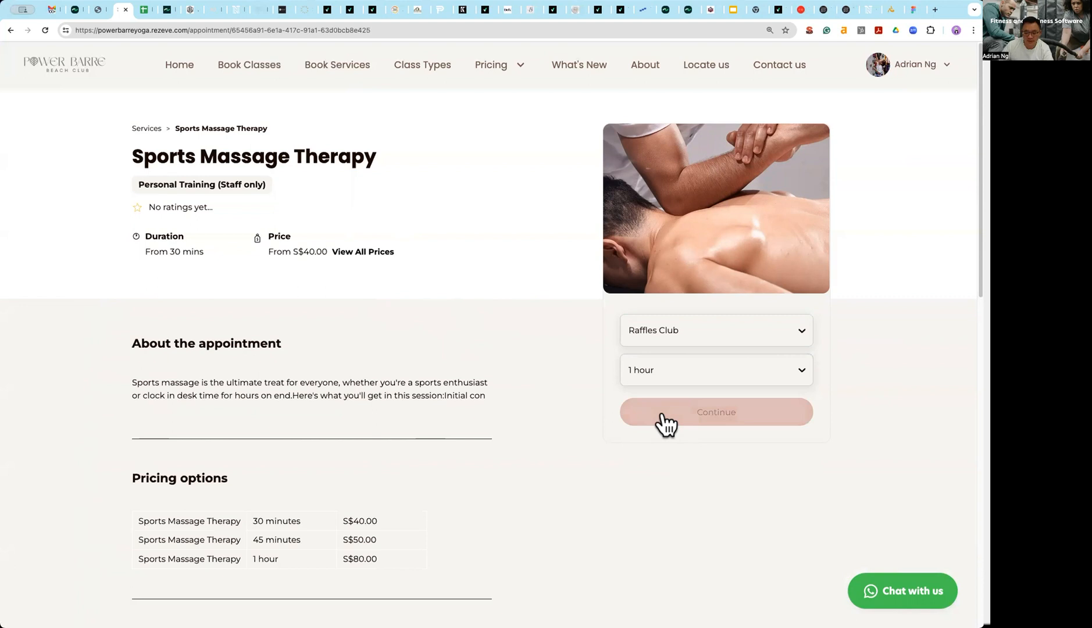
click(715, 411)
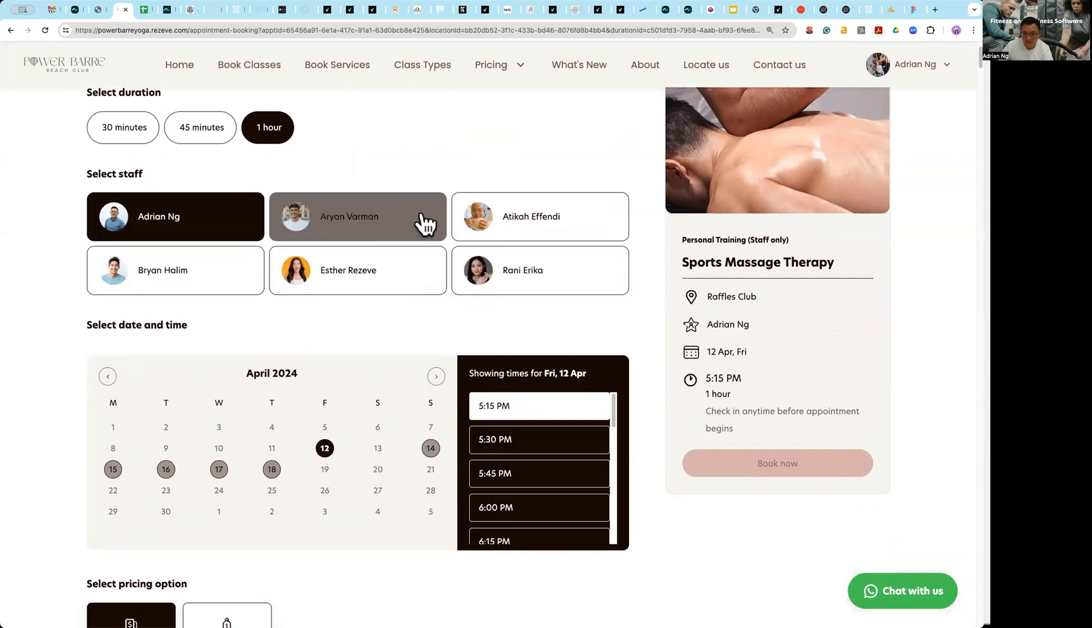
mouse_move(775, 283)
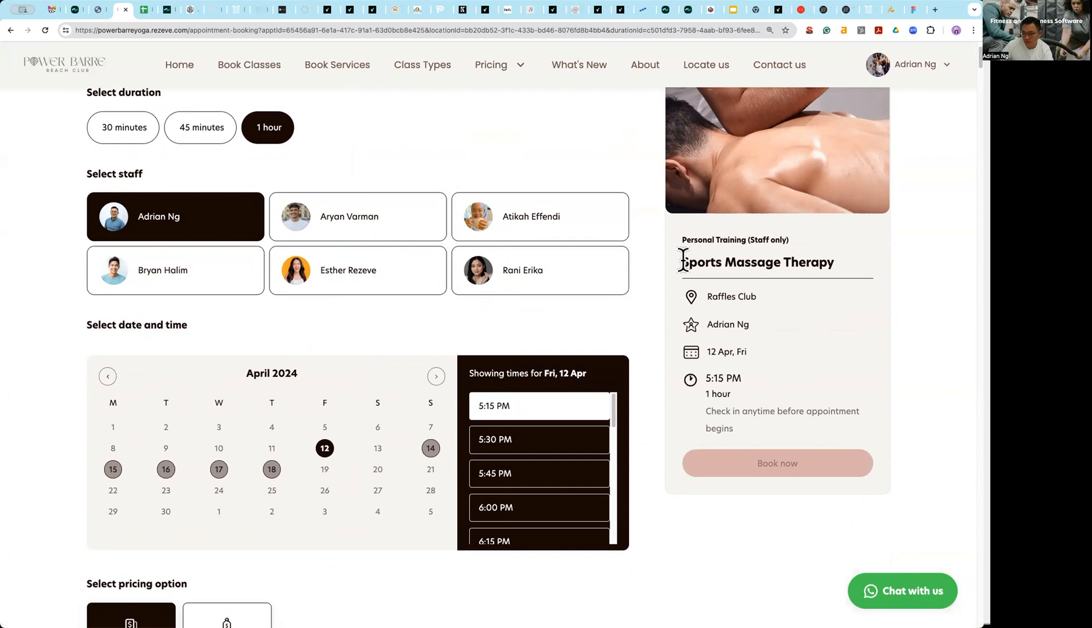
click(357, 216)
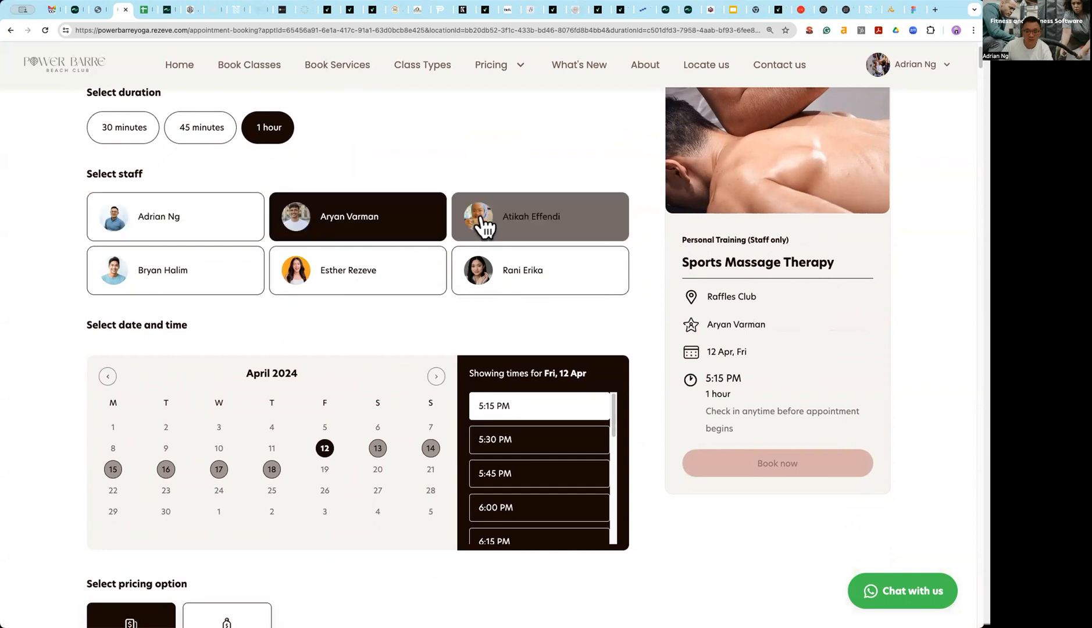
click(175, 216)
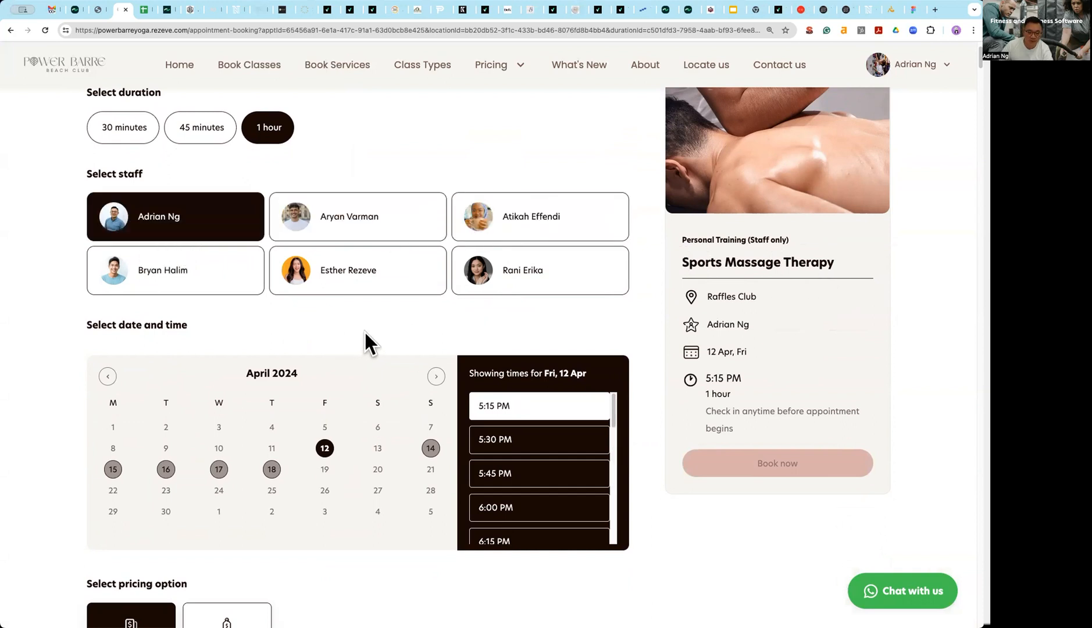
scroll(down, 3)
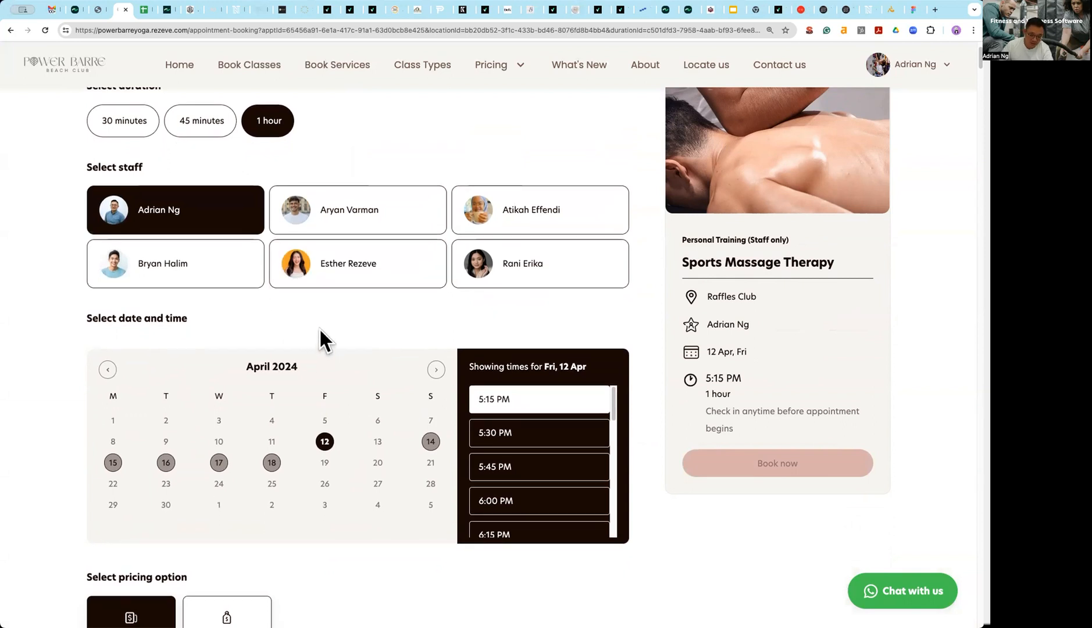
scroll(down, 3)
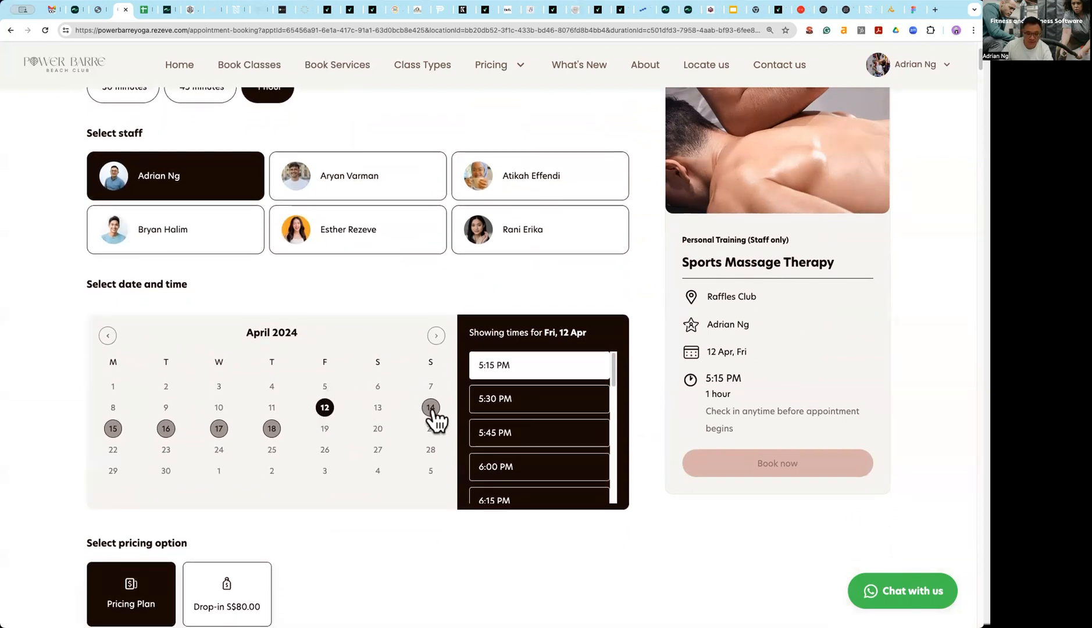
click(430, 407)
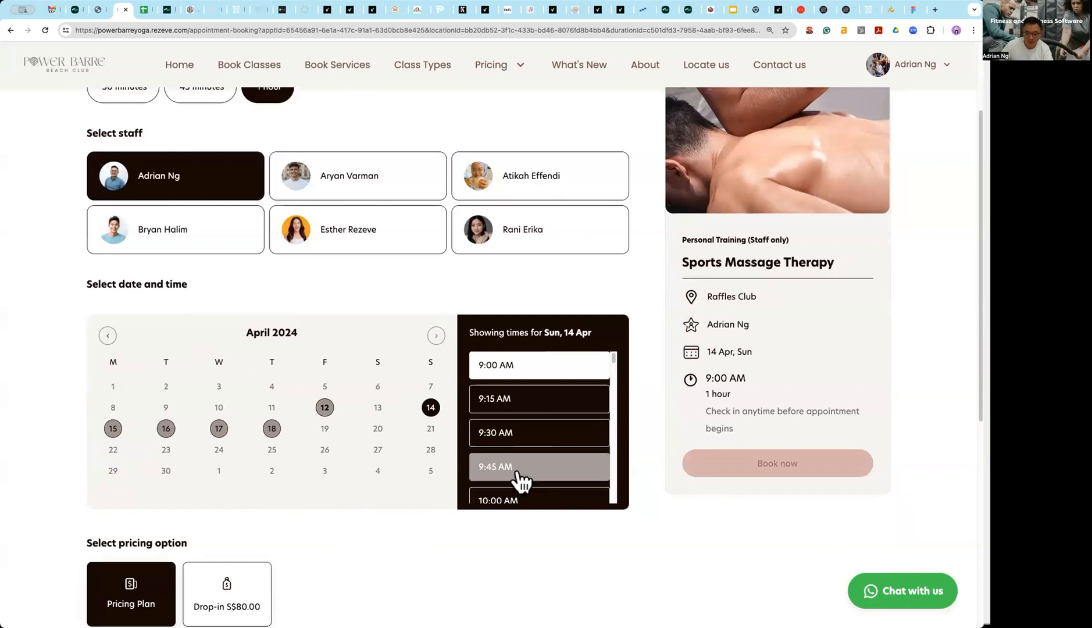
click(538, 466)
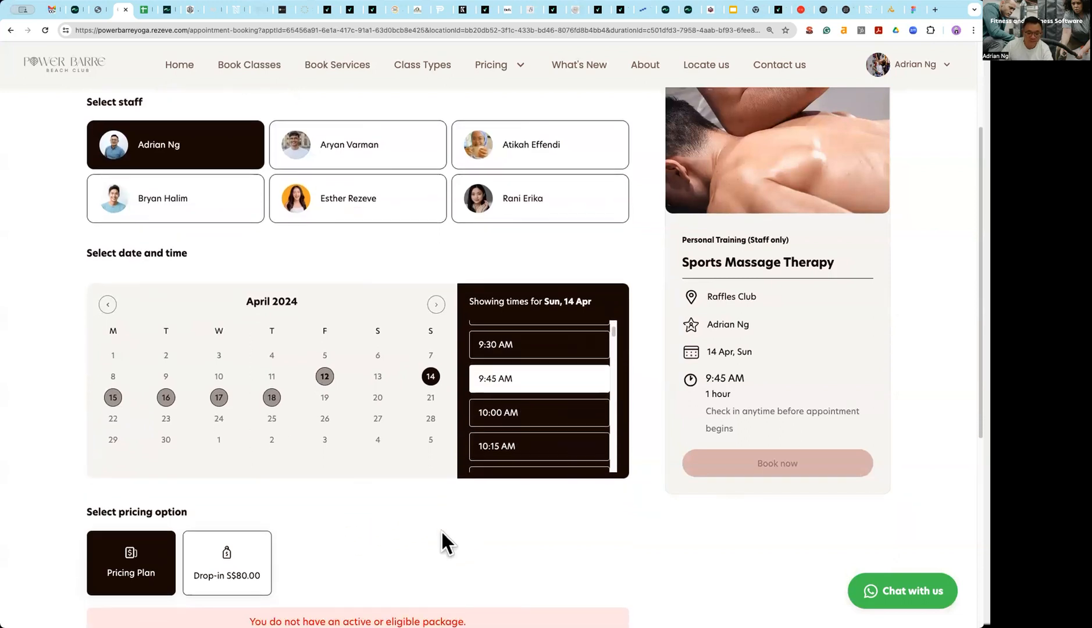
- Choose the Drop-in S$80.00 pricing option for the booking
scroll(down, 3)
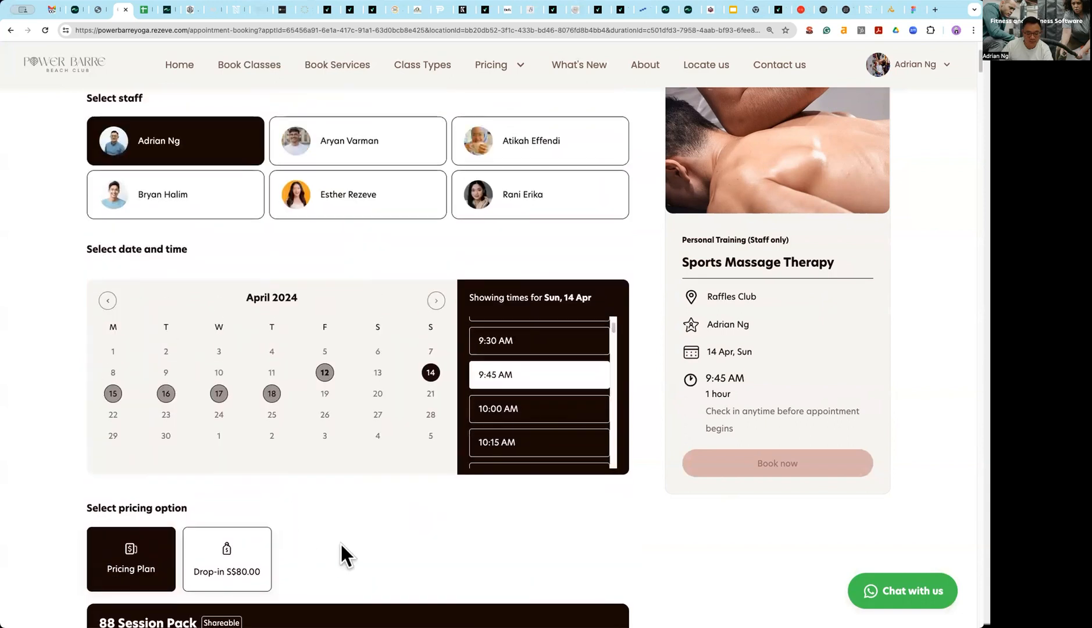
scroll(down, 3)
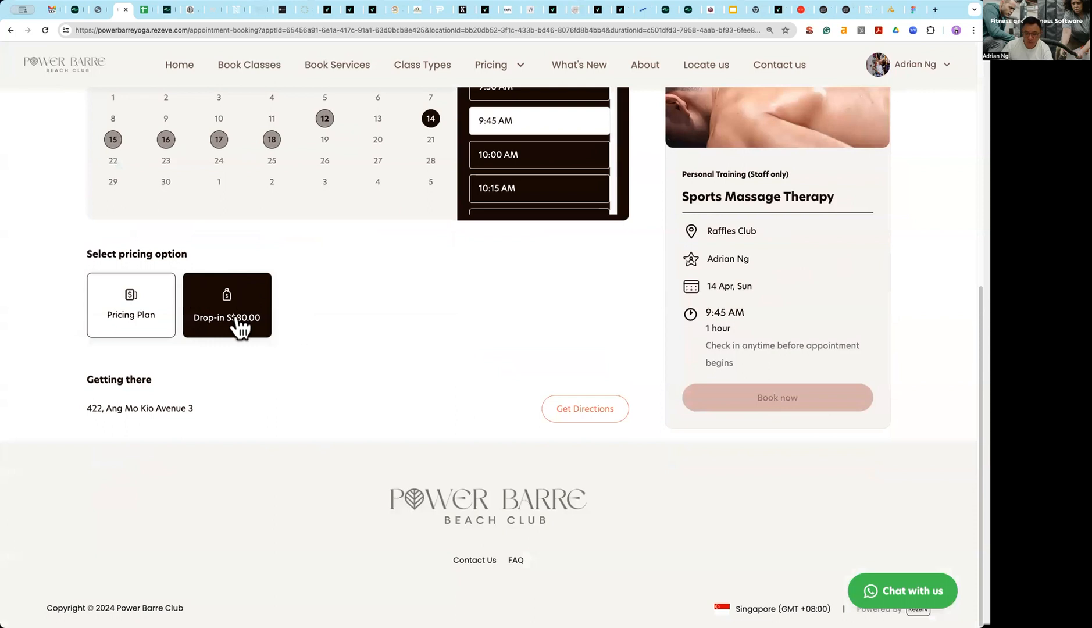
click(130, 305)
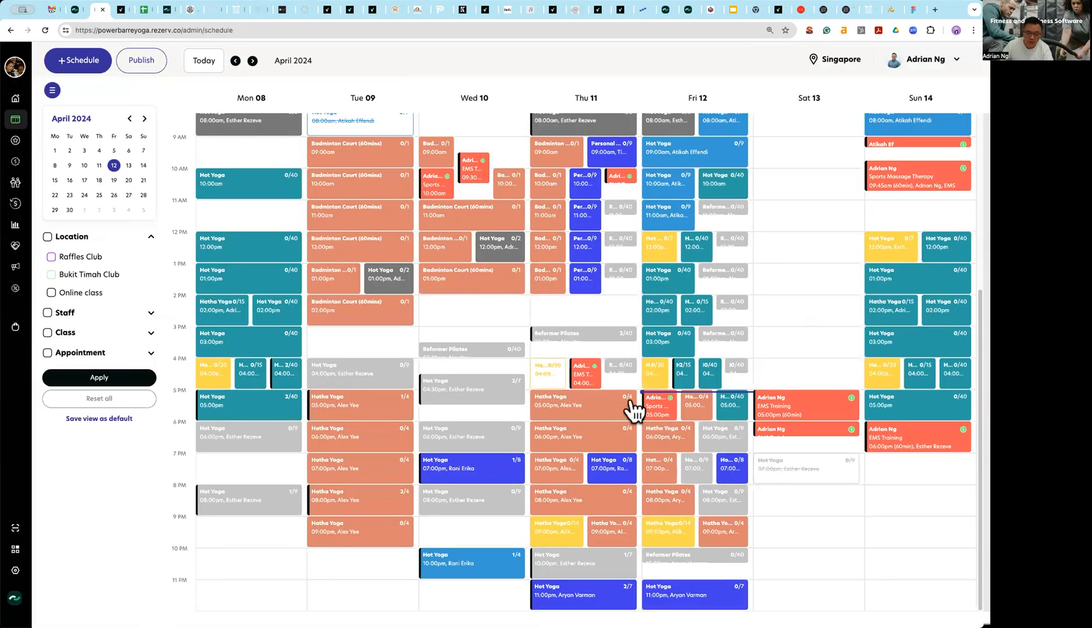
mouse_move(84, 362)
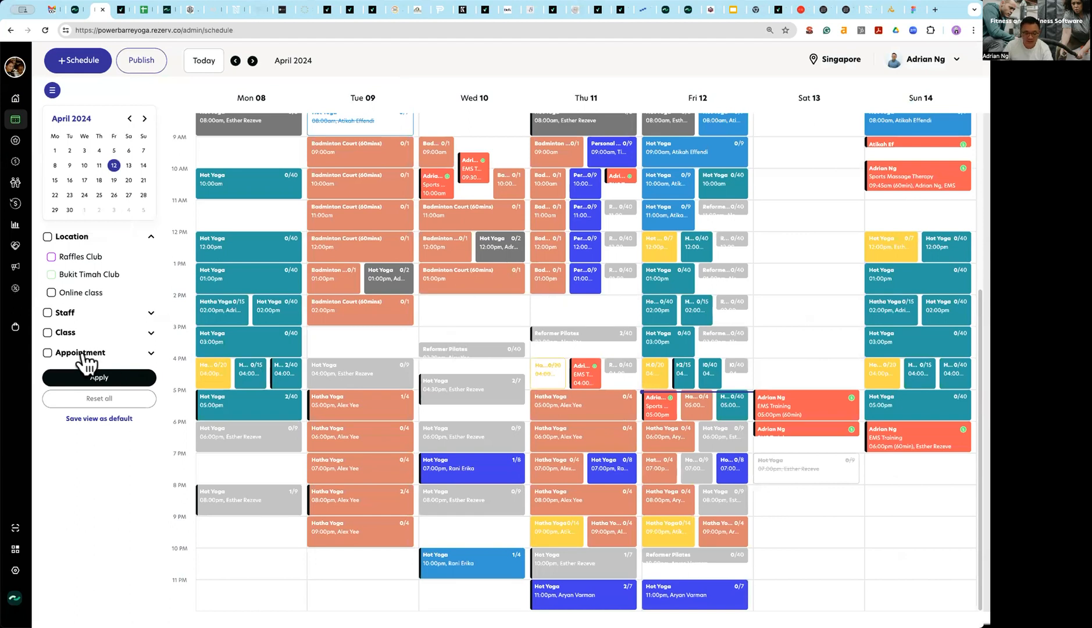
click(47, 332)
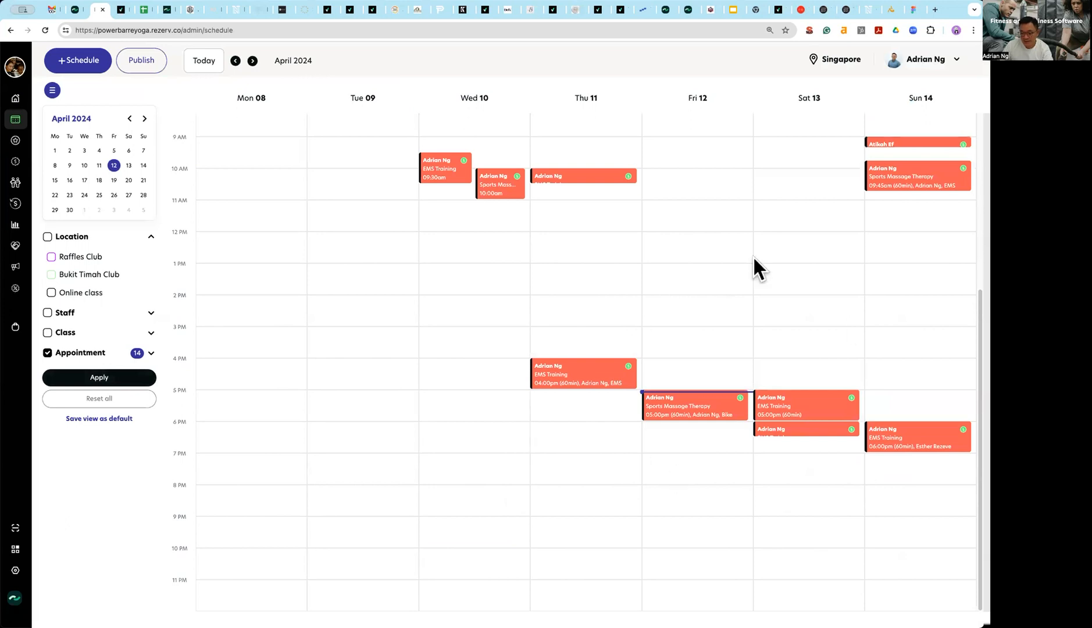
mouse_move(604, 186)
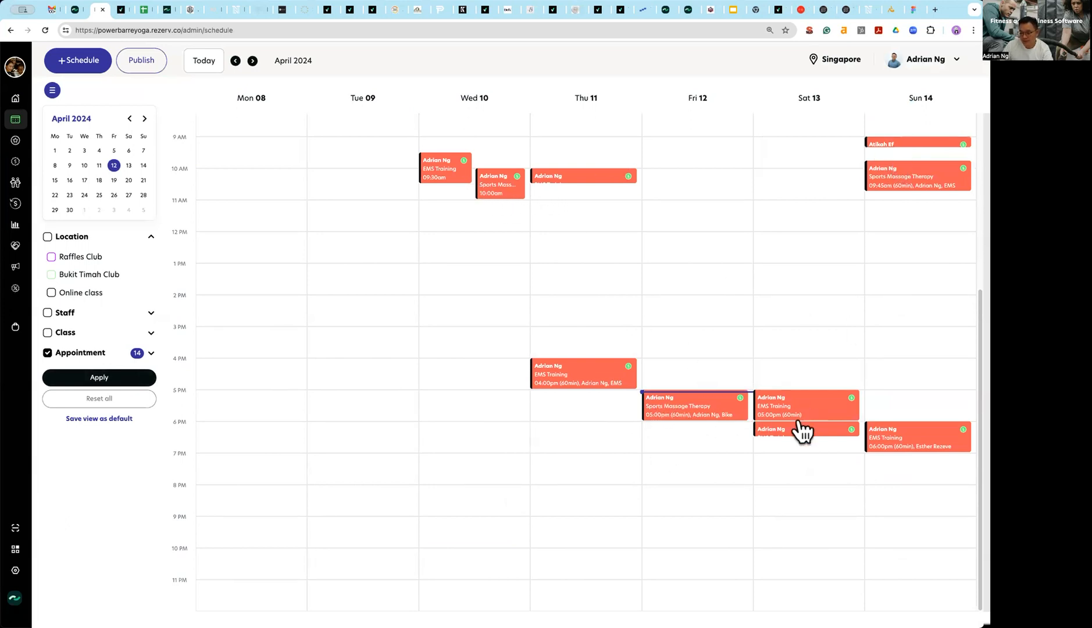
mouse_move(746, 435)
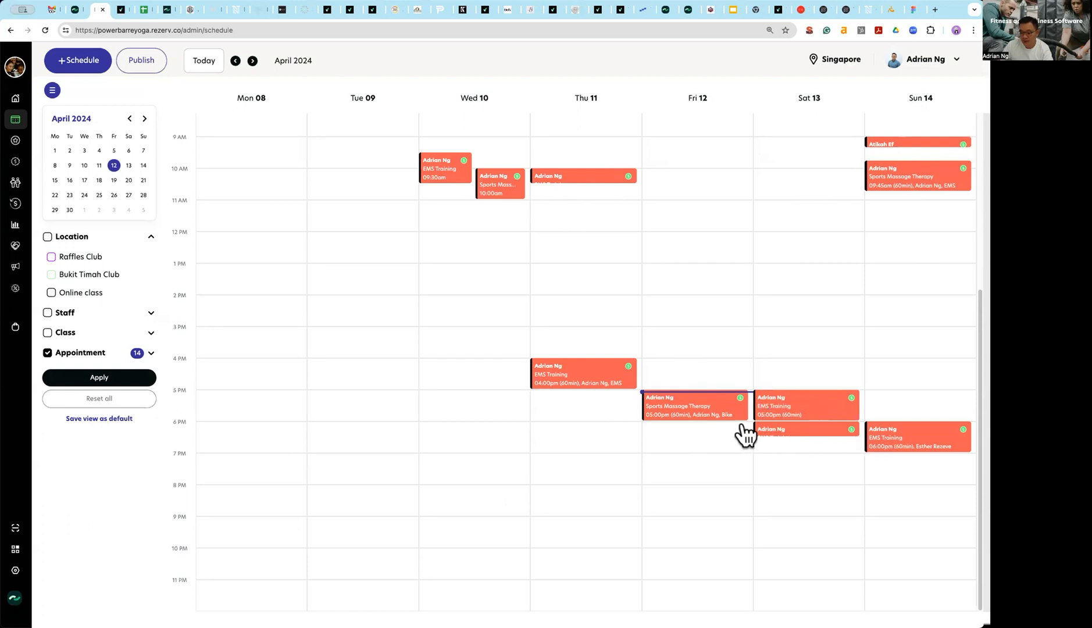
mouse_move(718, 230)
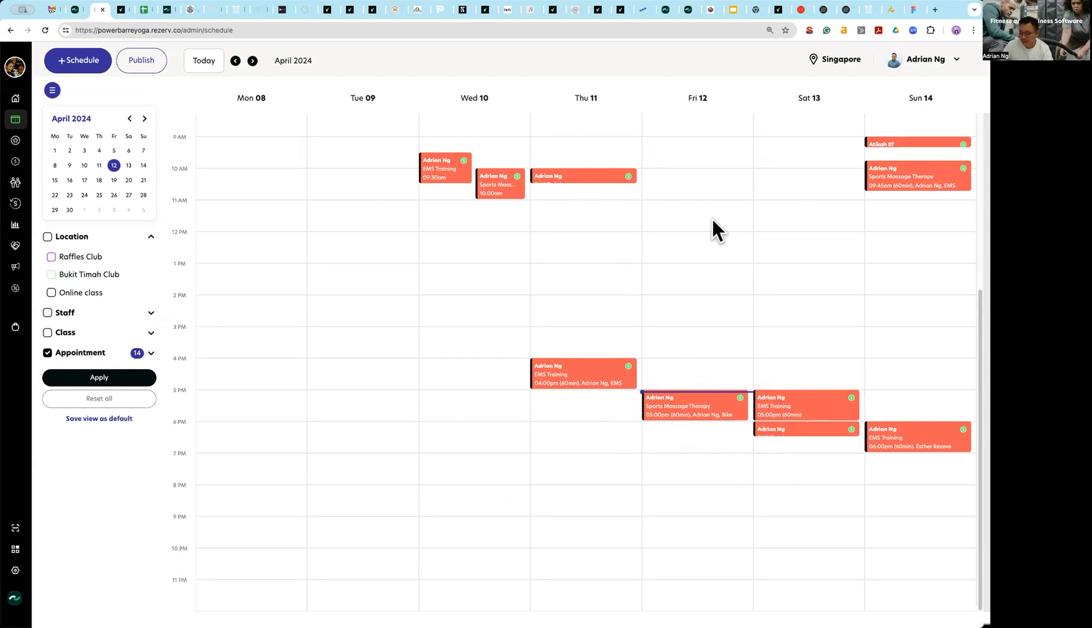
mouse_move(711, 271)
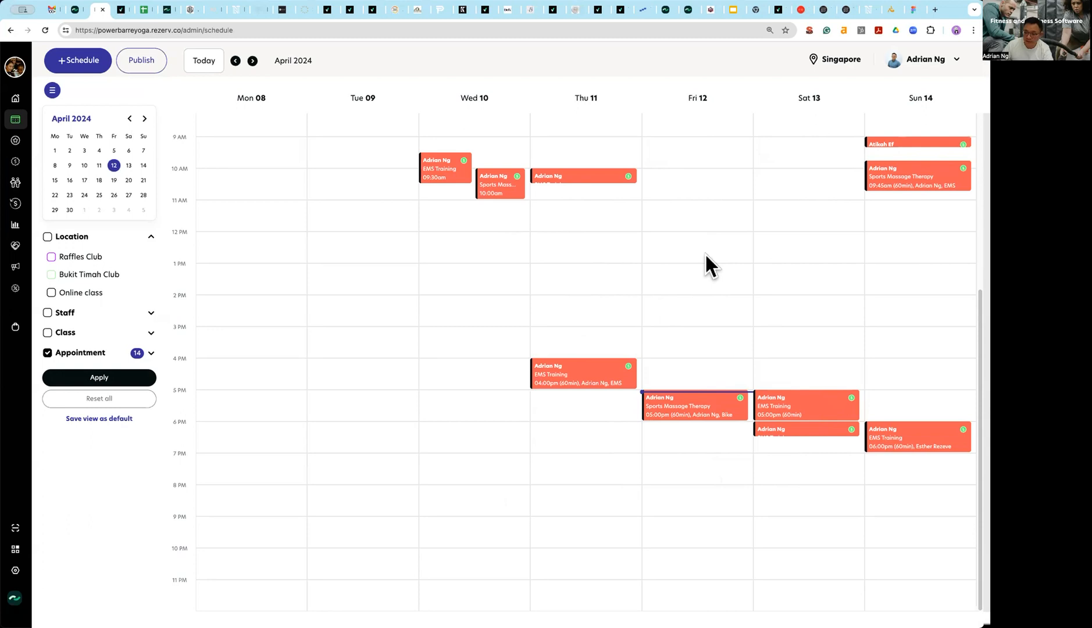
mouse_move(706, 234)
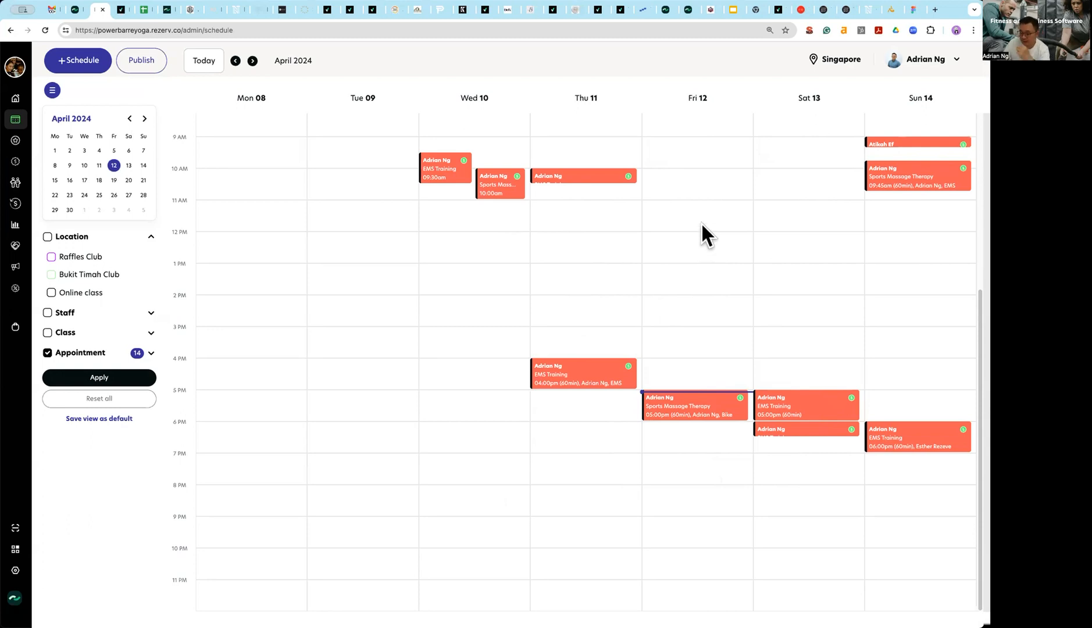
mouse_move(690, 154)
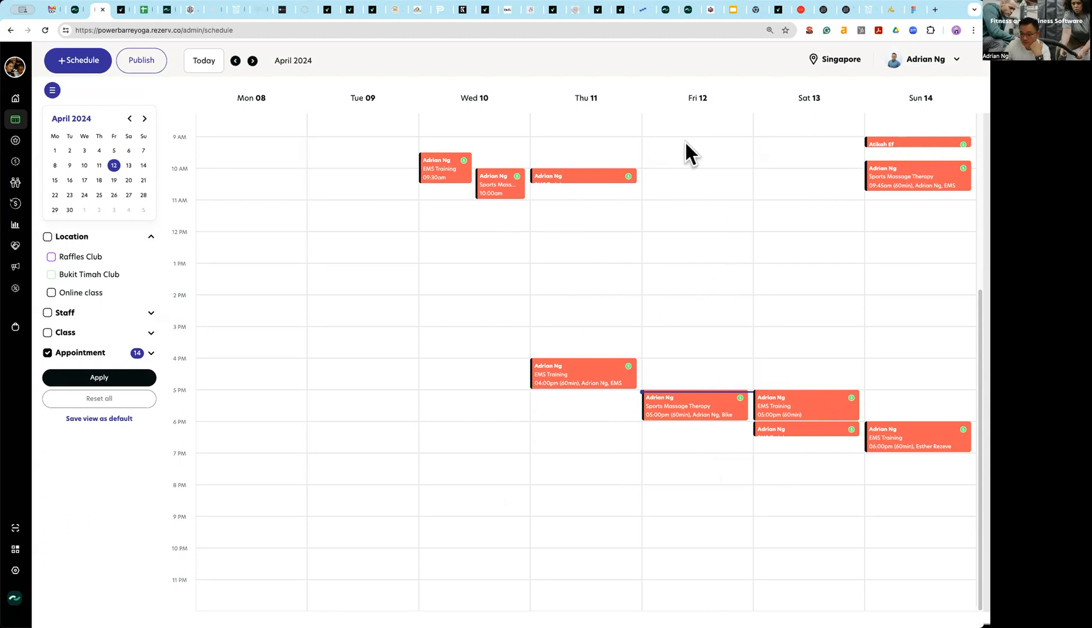
mouse_move(706, 144)
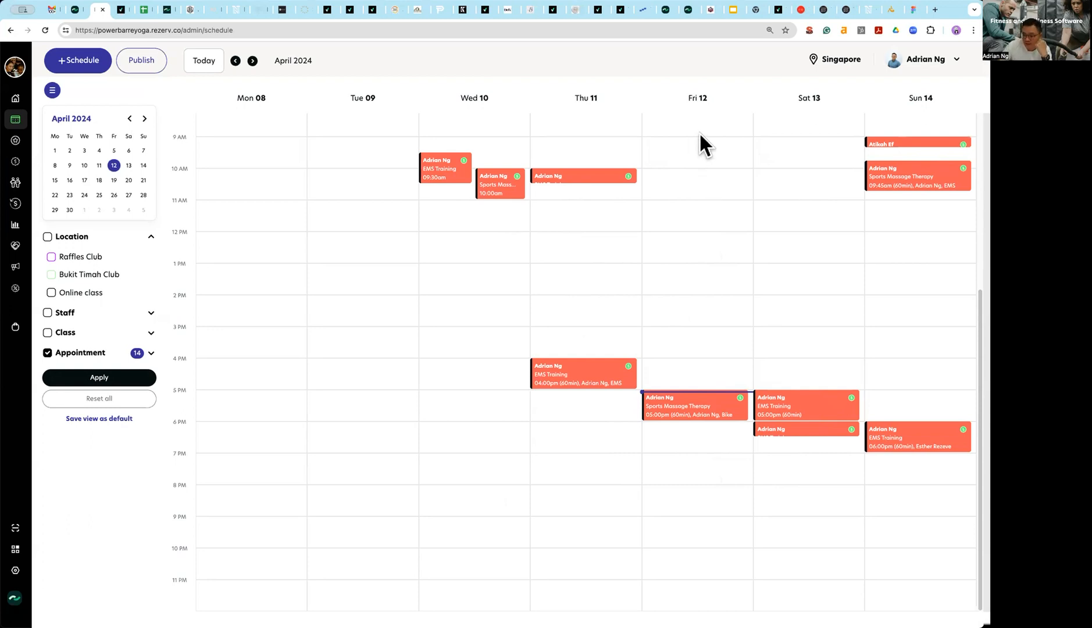
mouse_move(705, 208)
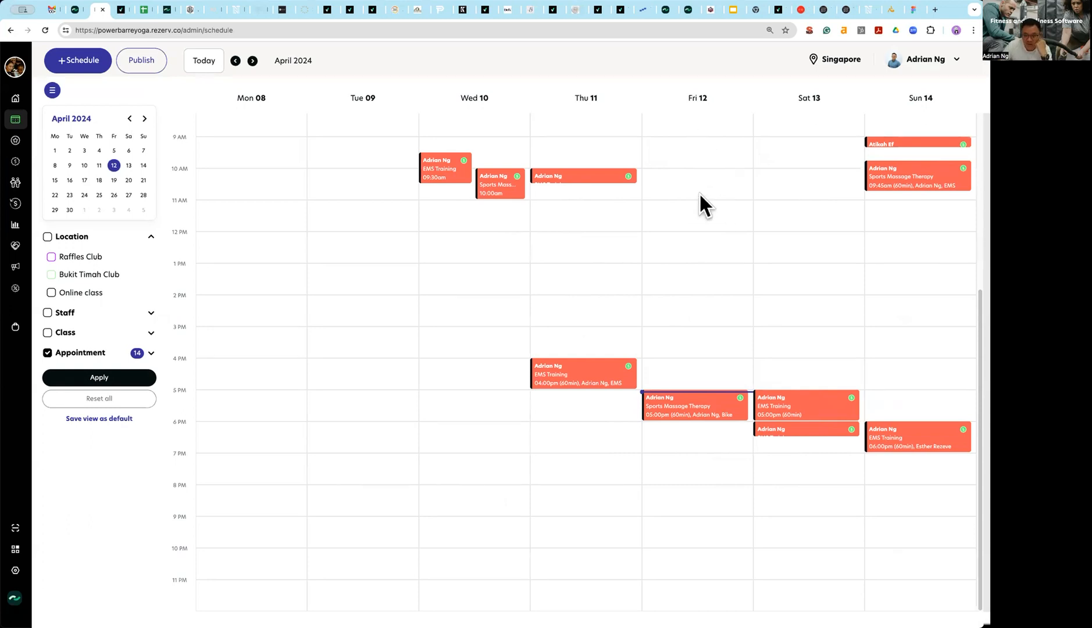
click(51, 90)
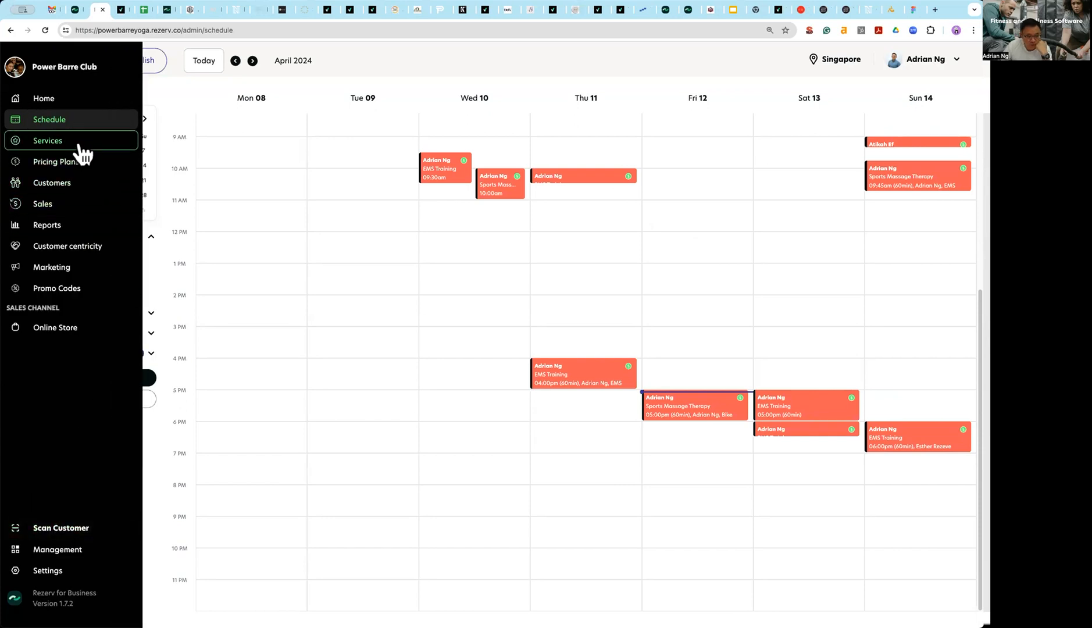
- Open Sports Massage Therapy's pricing plans: 30 min S$40, 45 min S$50, 1 hour S$80
click(47, 140)
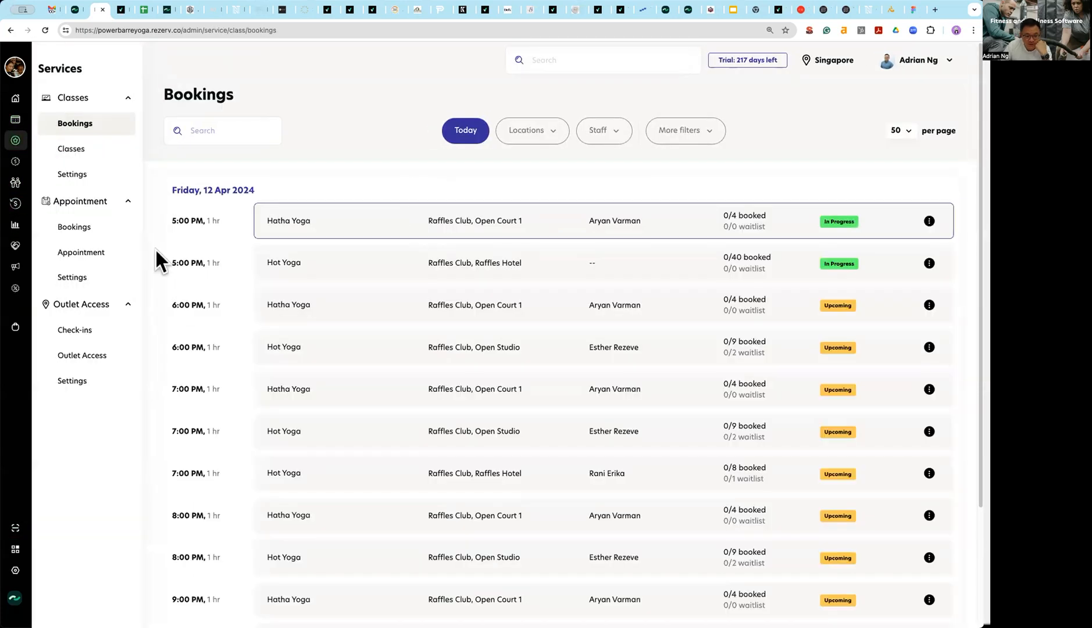
click(81, 252)
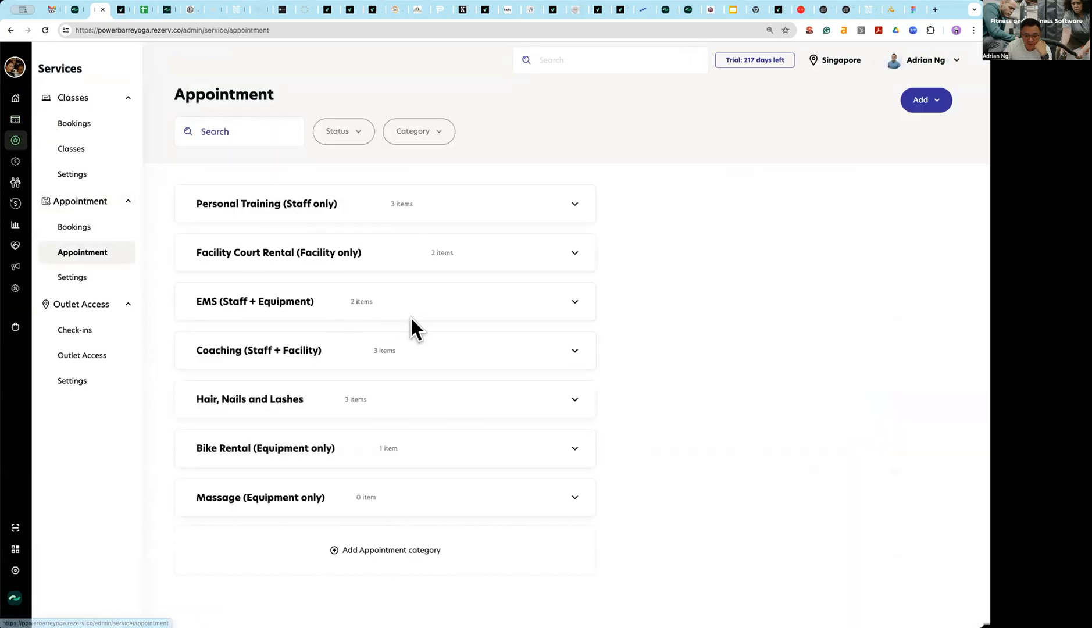
click(574, 204)
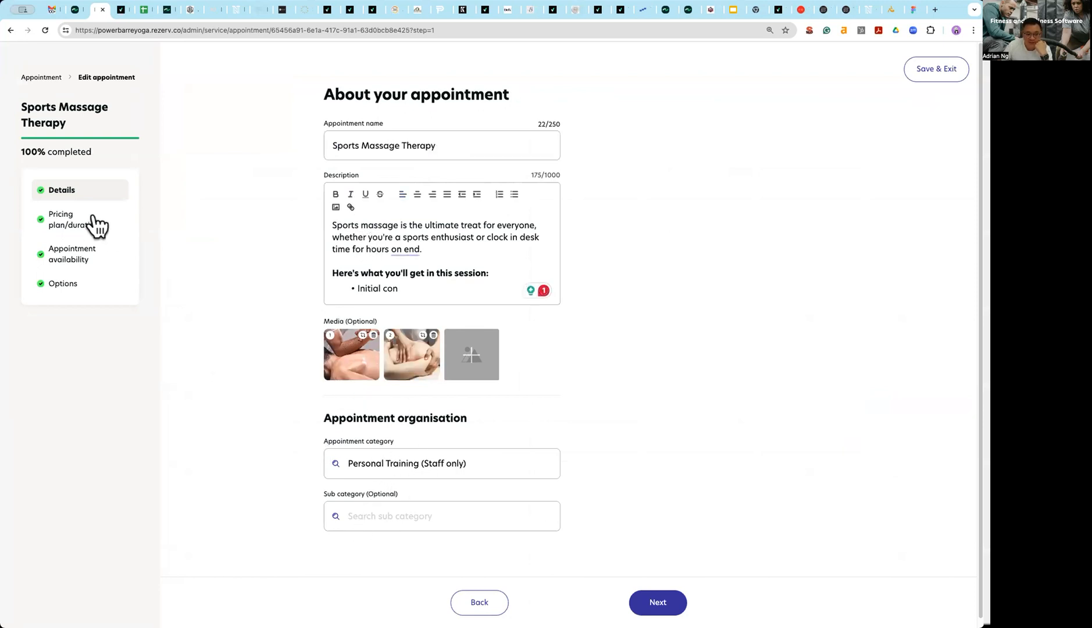
click(74, 219)
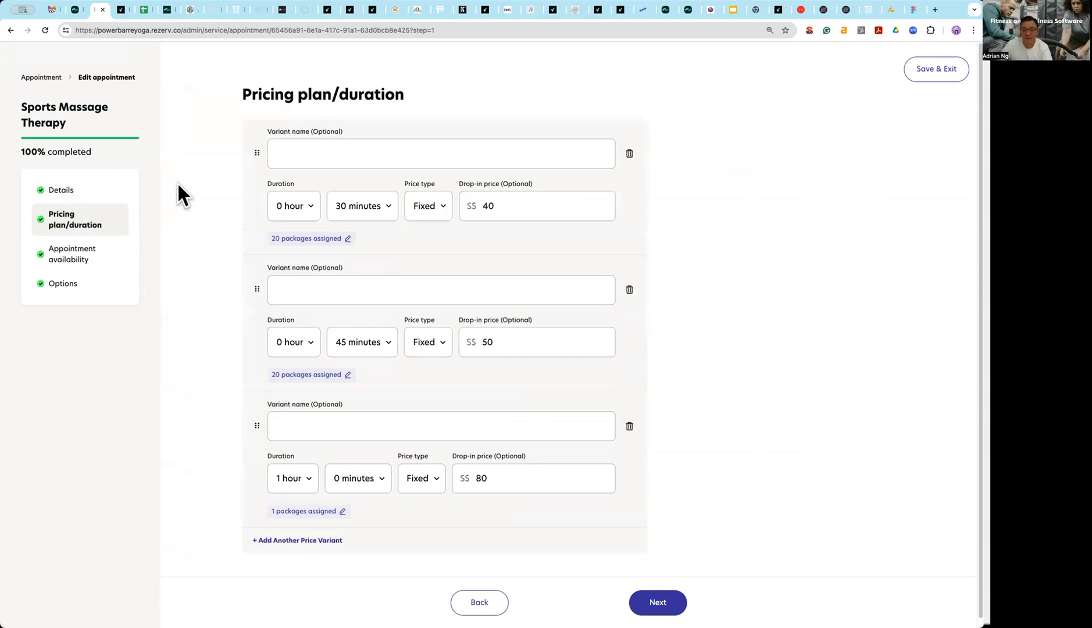
mouse_move(337, 209)
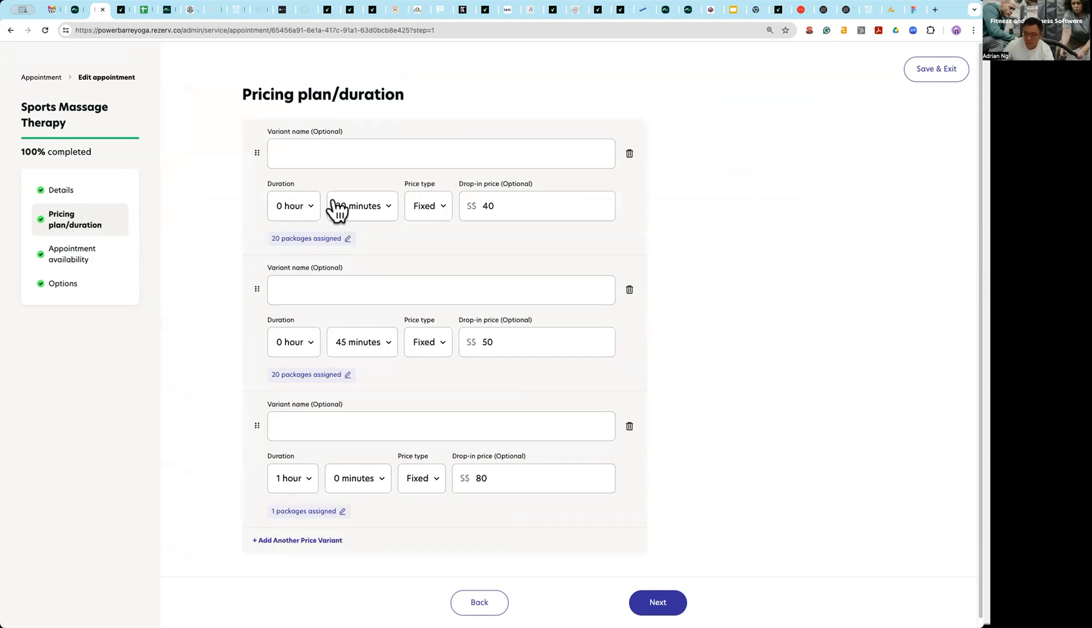
click(360, 205)
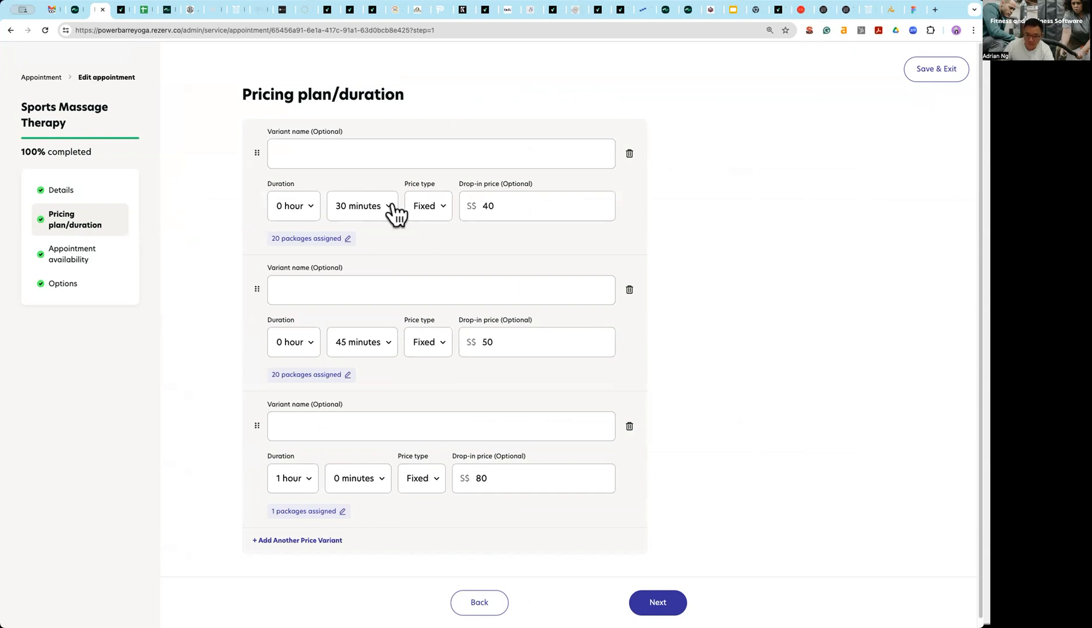
mouse_move(390, 257)
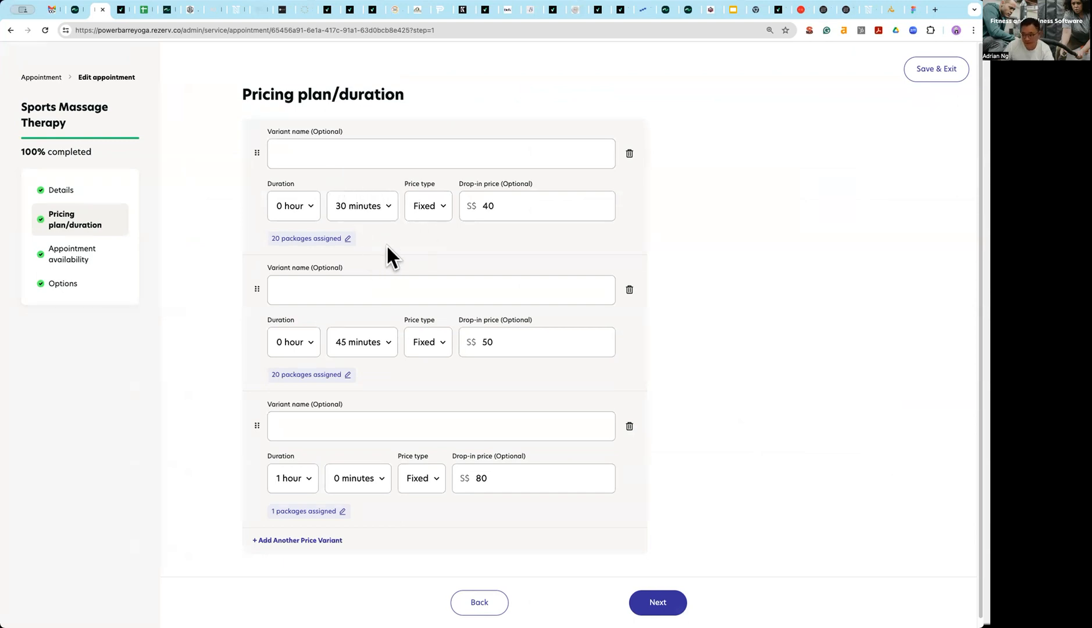
mouse_move(359, 209)
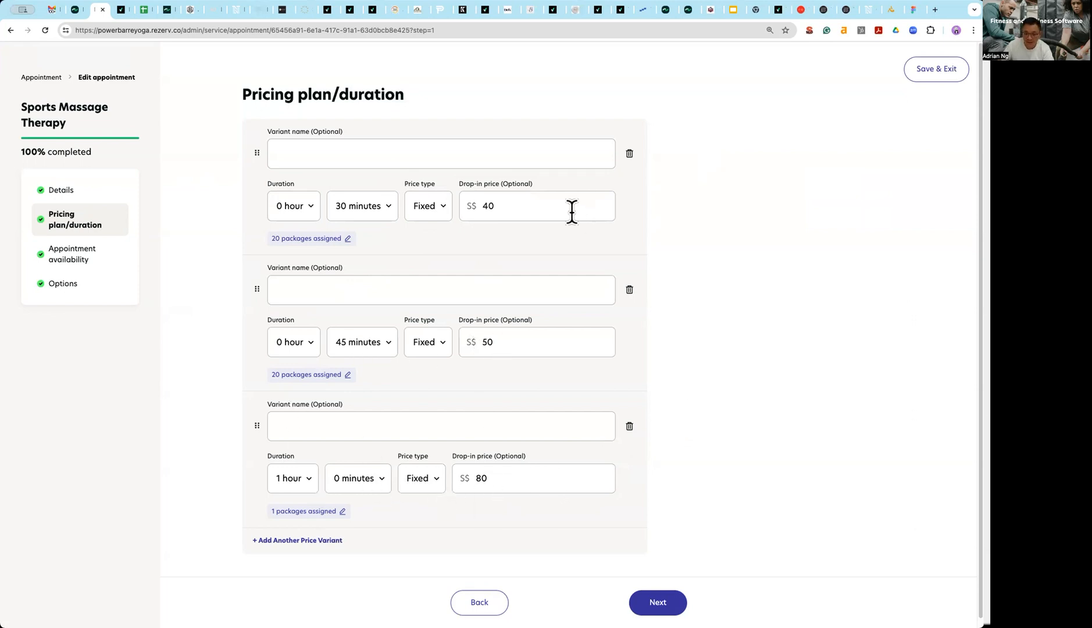
click(311, 238)
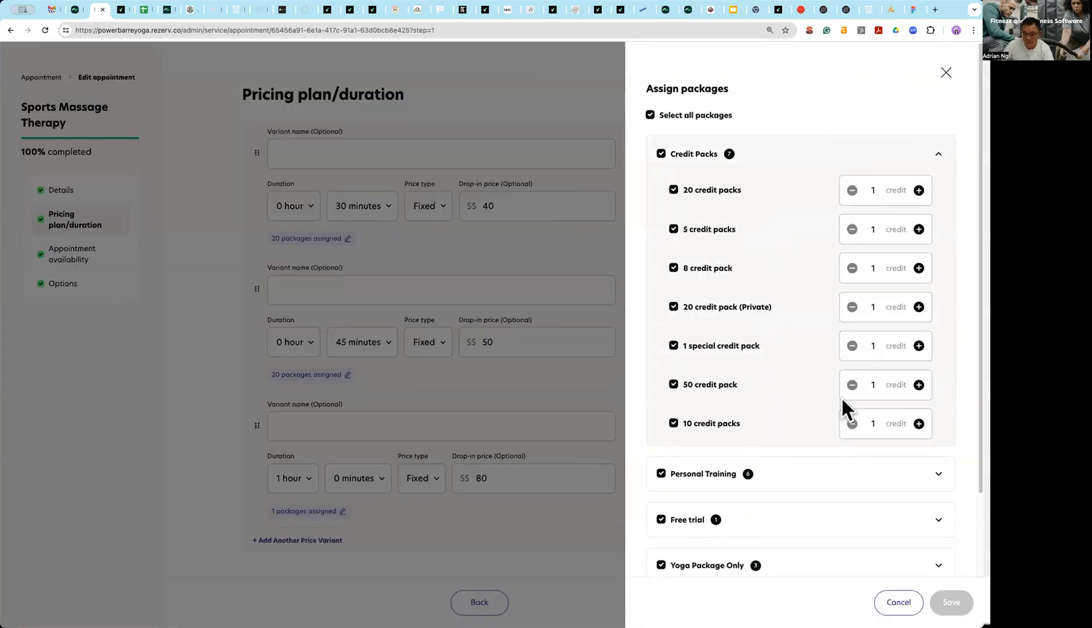
mouse_move(822, 554)
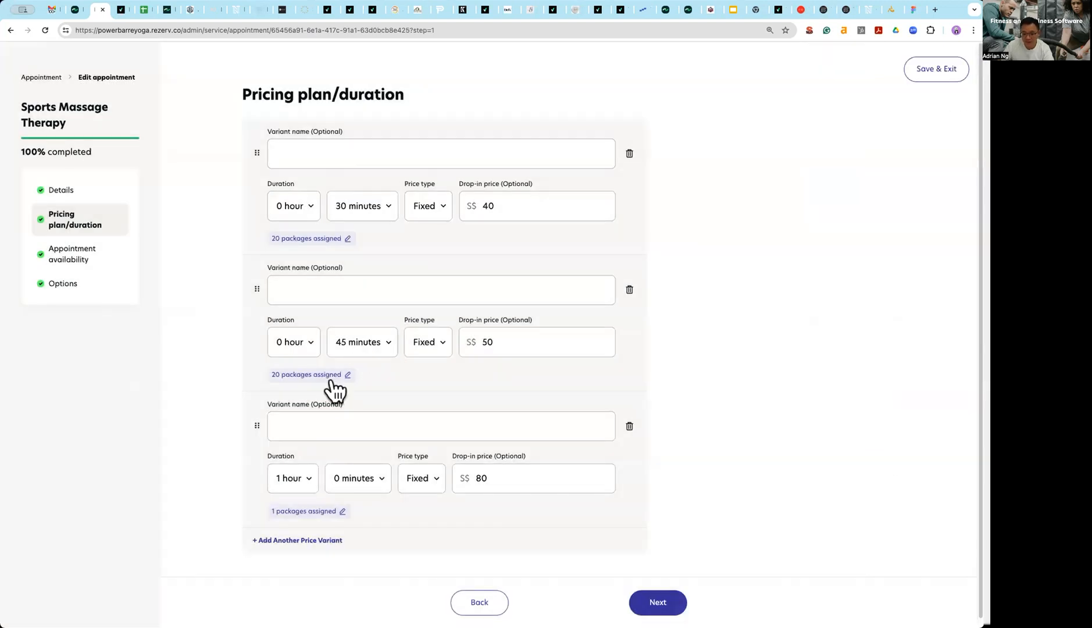
- Review the 45-minute variant's packages, raising 10 credit packs to 2 credits
click(346, 374)
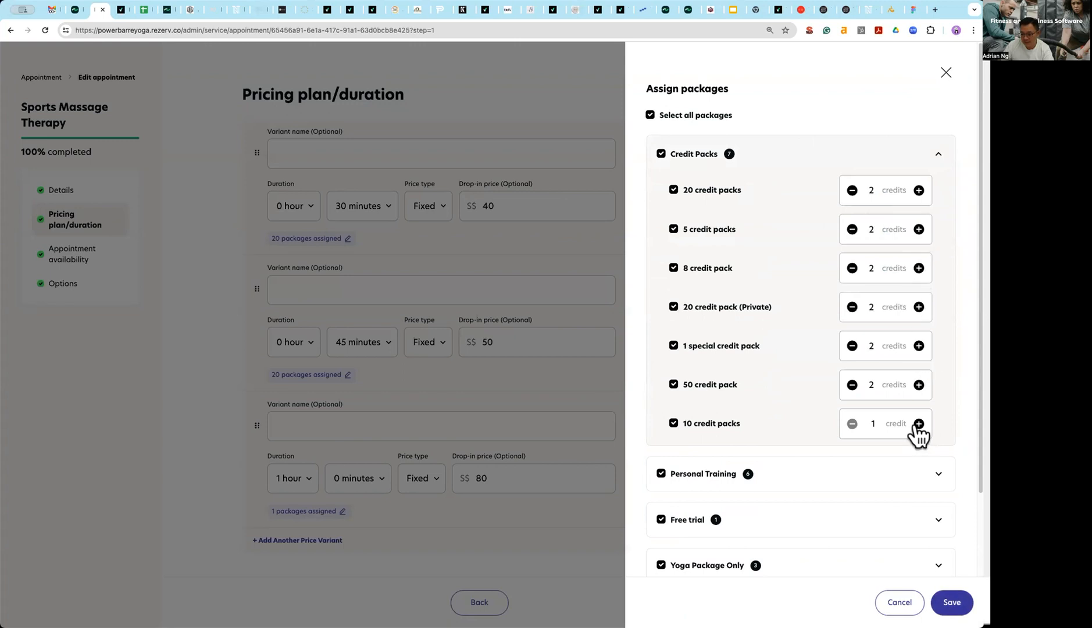
click(919, 423)
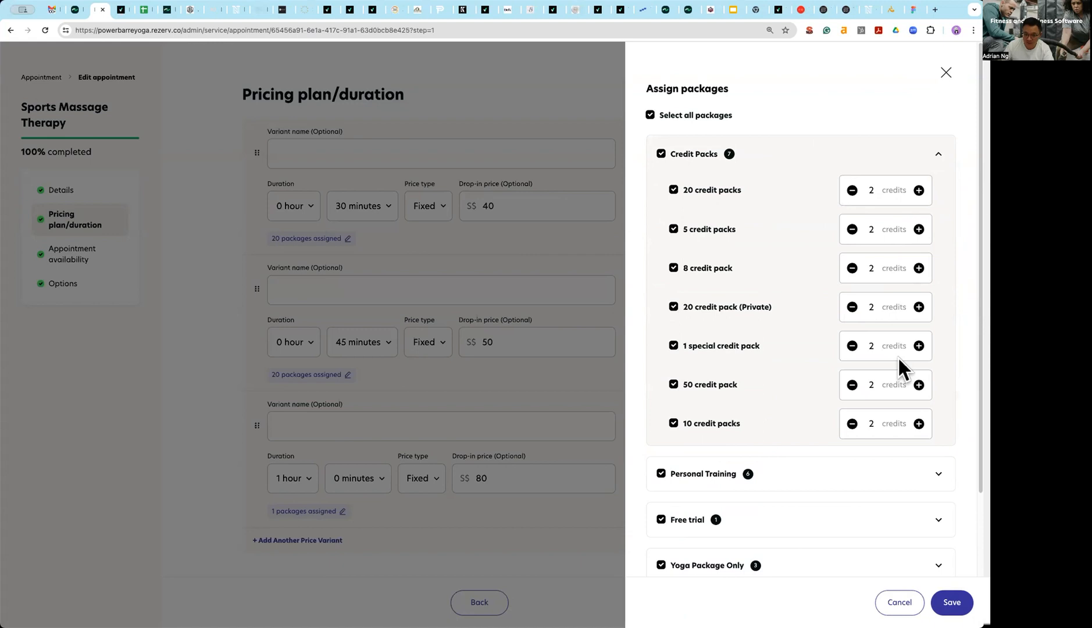
click(945, 73)
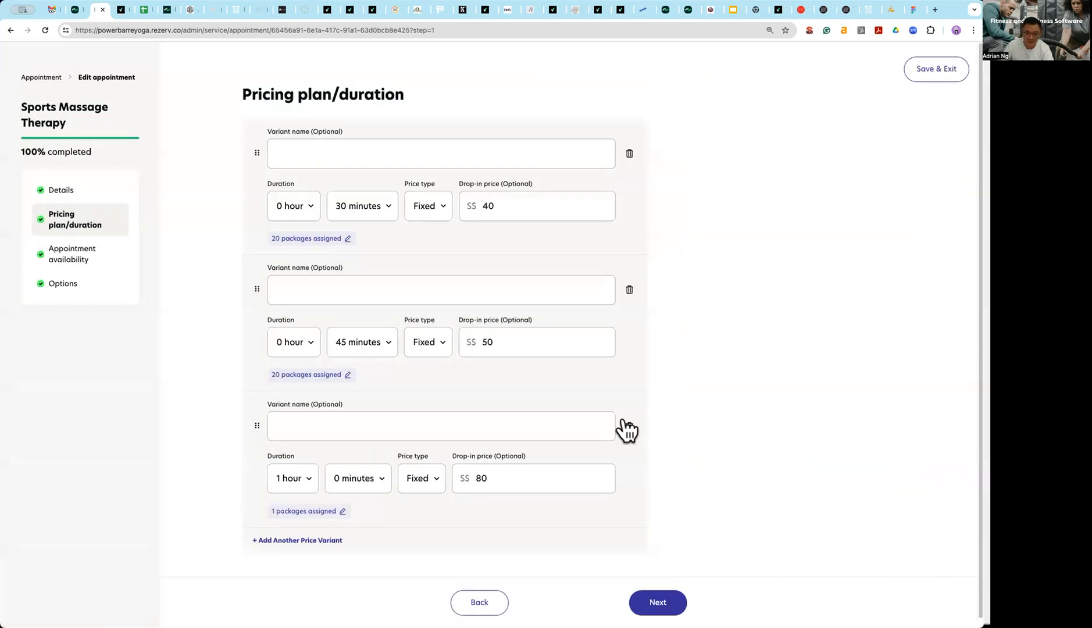
- Set the credit packs on the 1-hour variant to 3 credits each
click(342, 512)
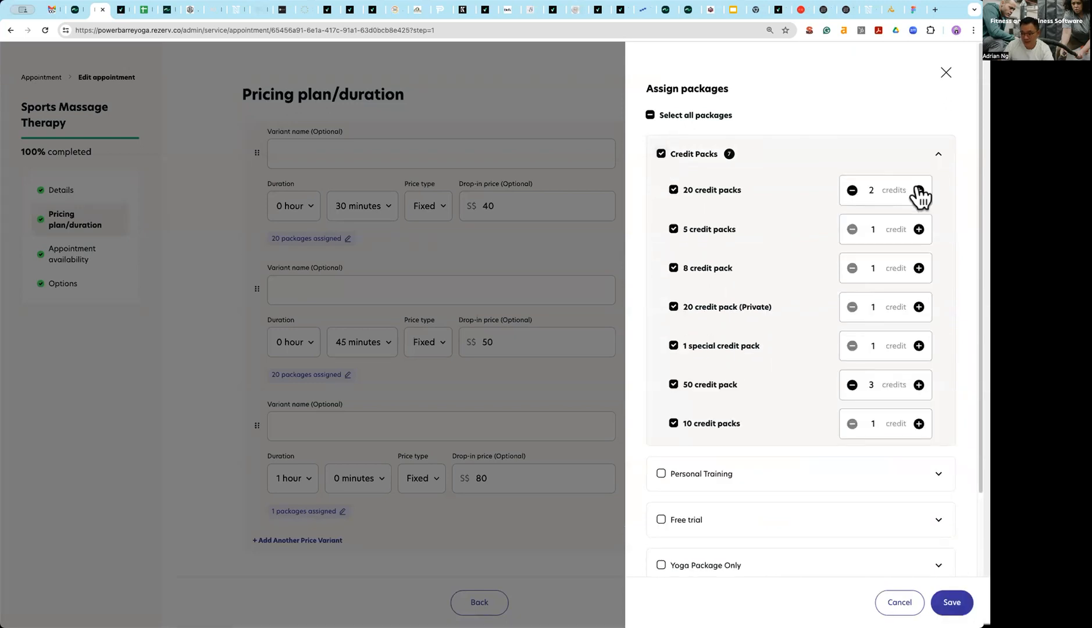
click(919, 229)
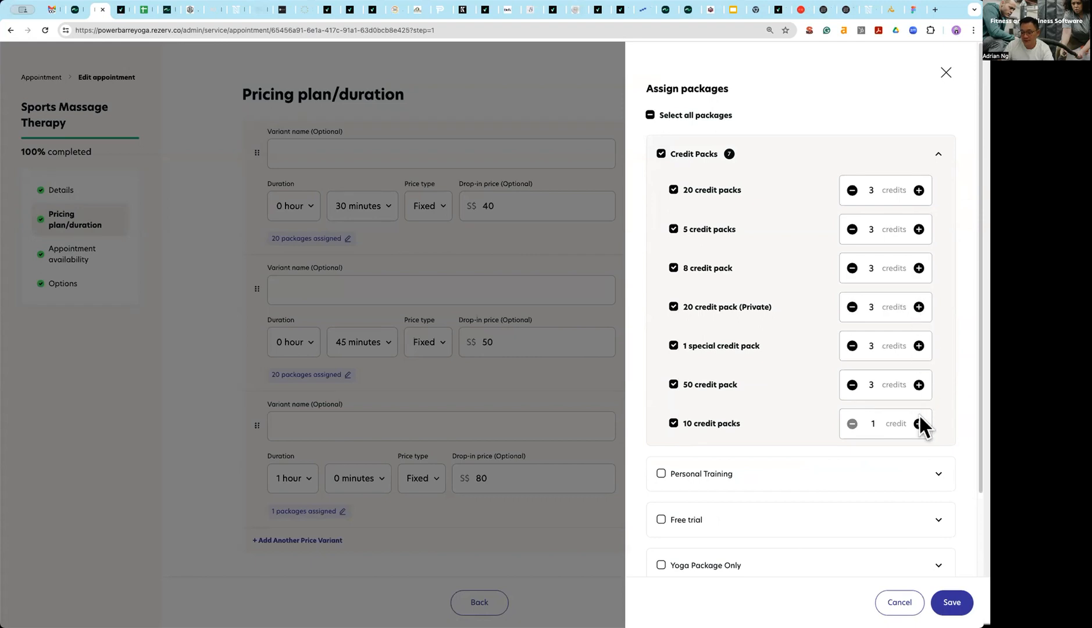
click(919, 423)
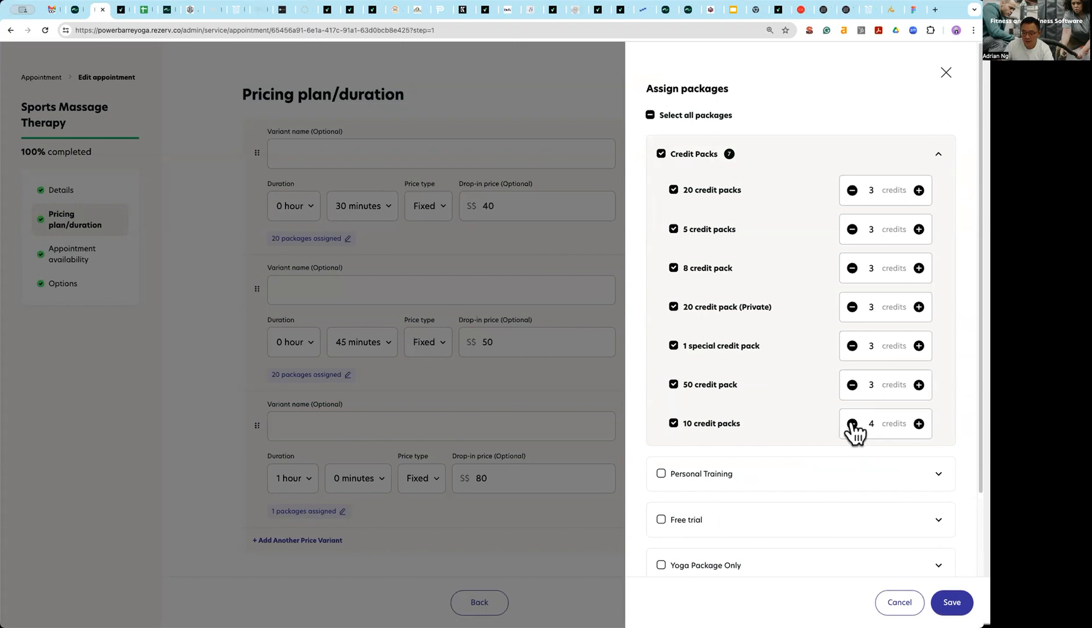
click(852, 423)
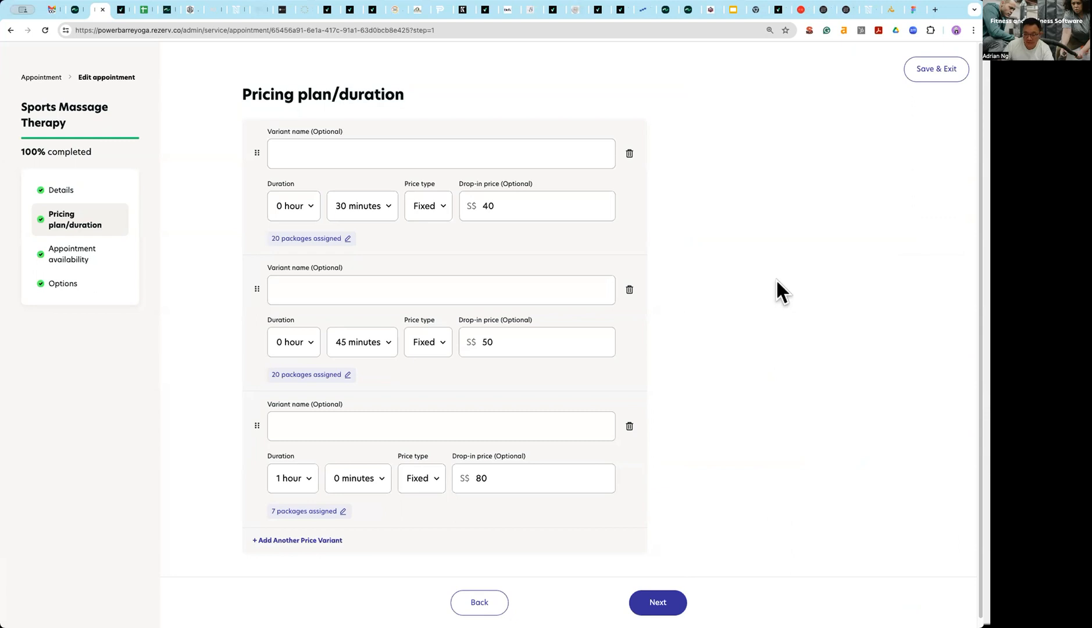
mouse_move(761, 220)
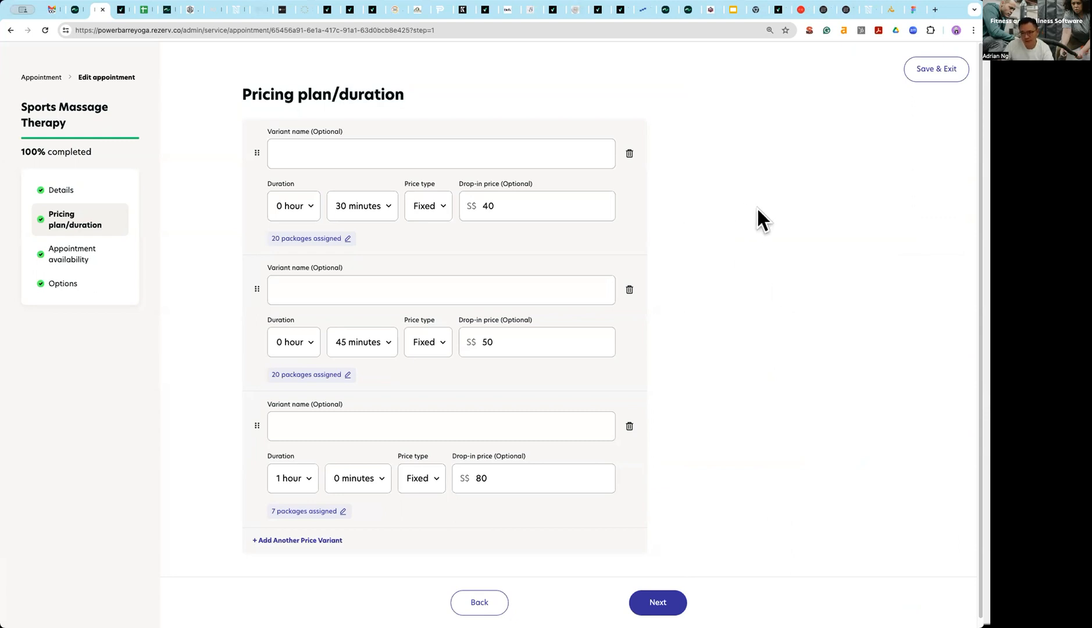
mouse_move(356, 270)
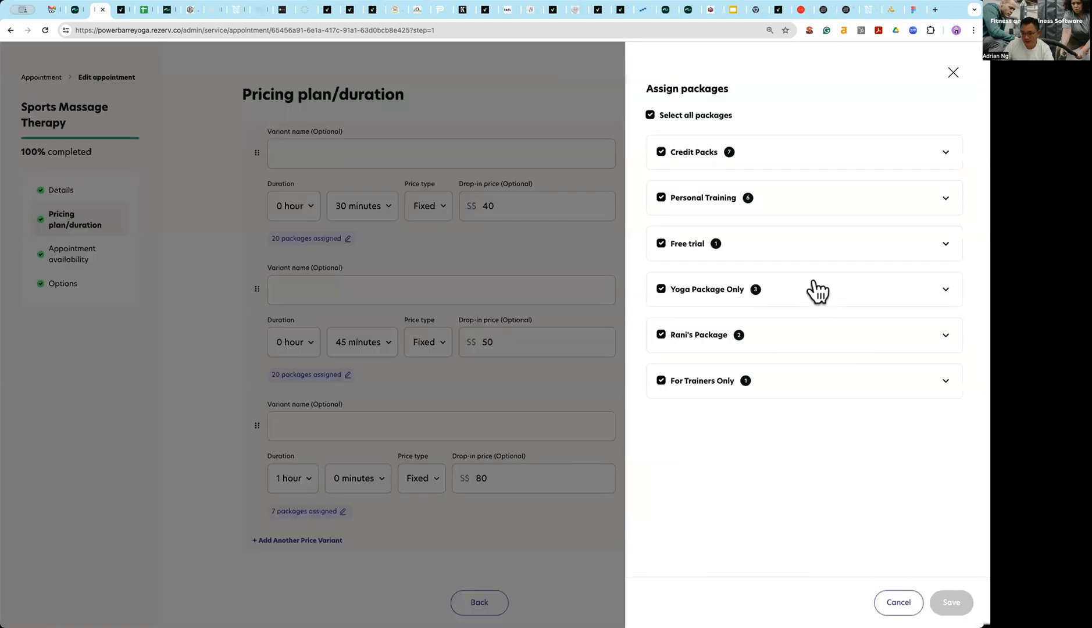
mouse_move(739, 448)
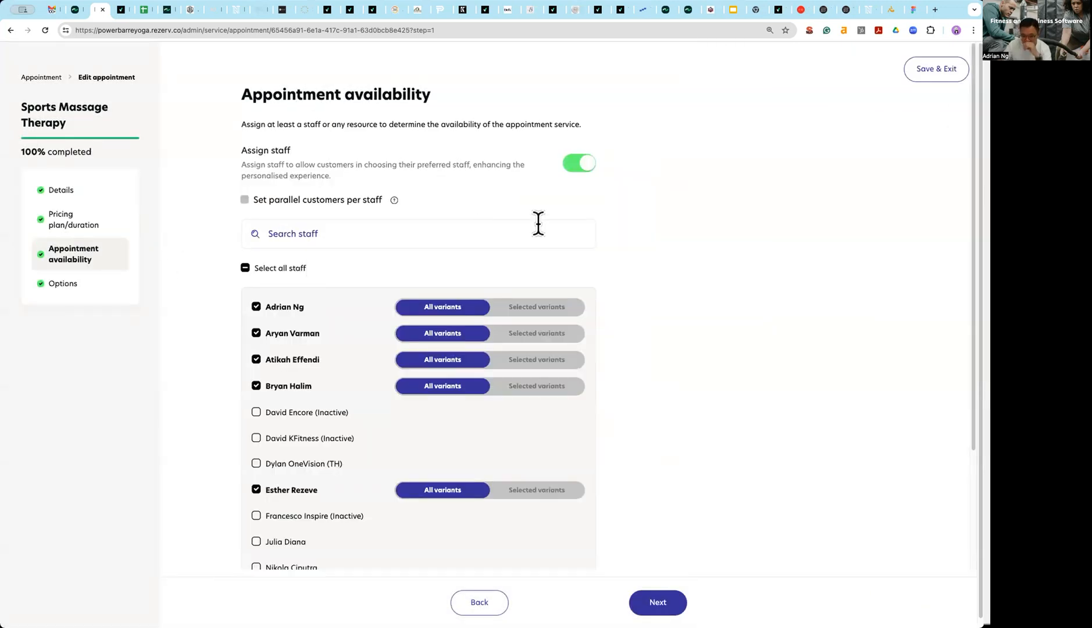
scroll(down, 3)
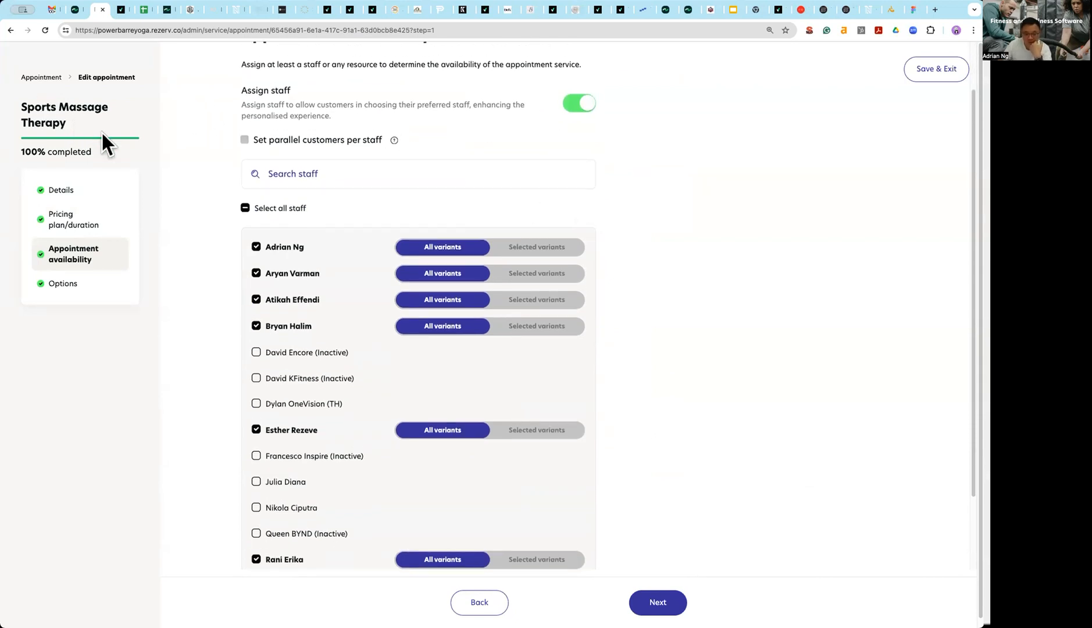
scroll(down, 3)
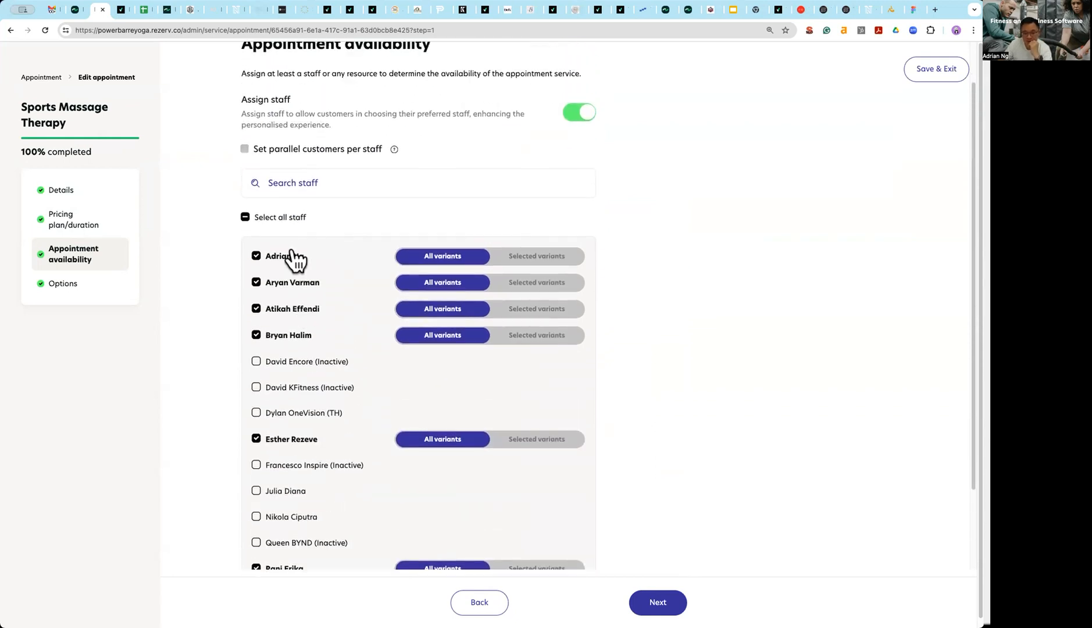
mouse_move(305, 371)
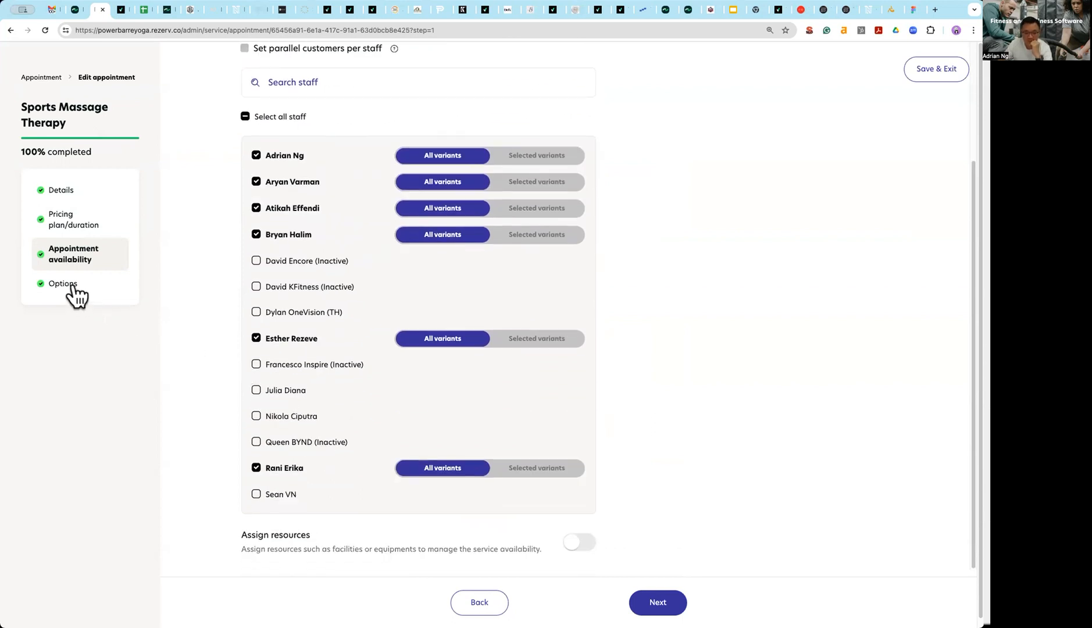
click(63, 285)
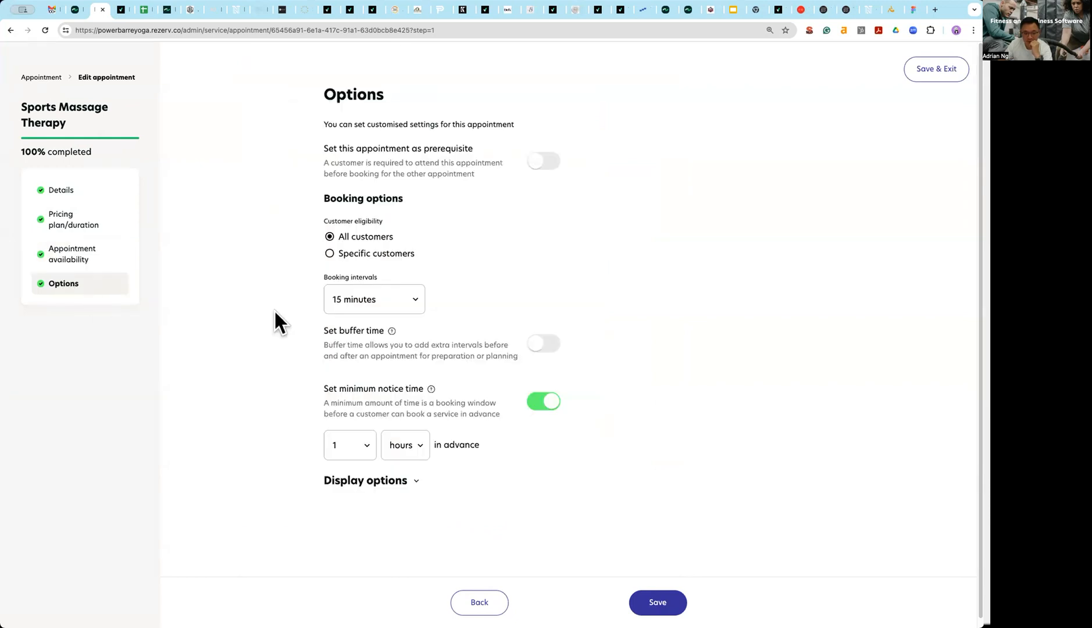
mouse_move(397, 310)
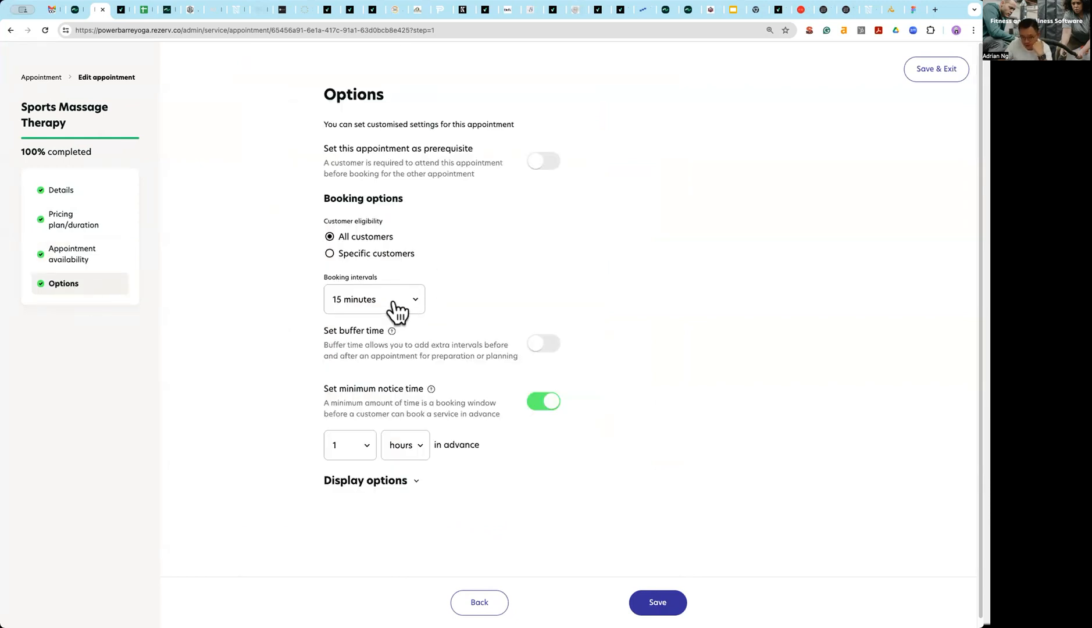
mouse_move(225, 135)
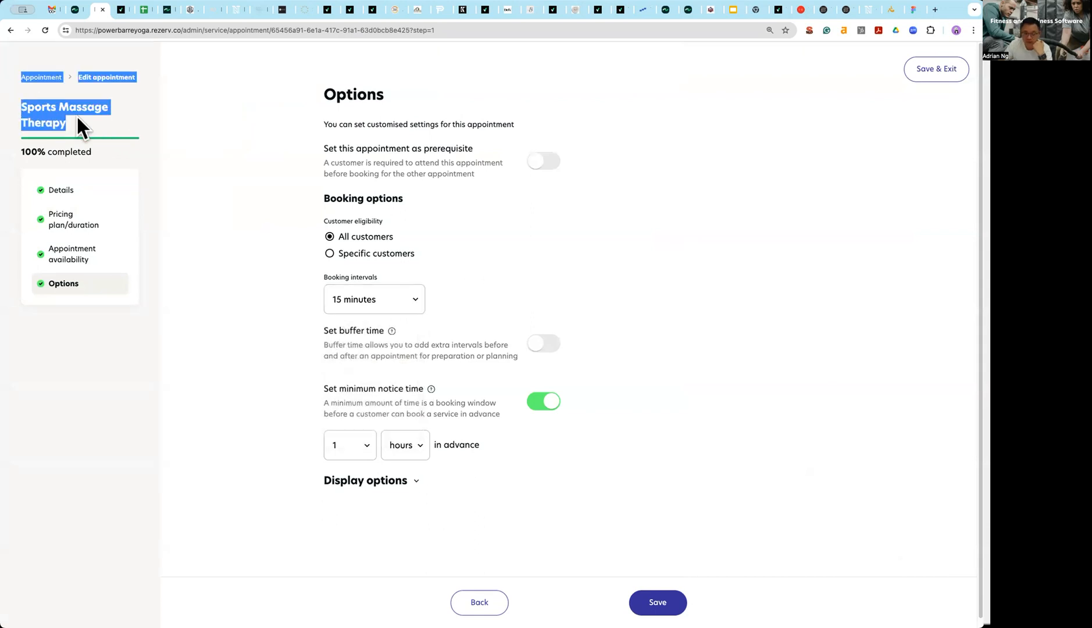
click(543, 161)
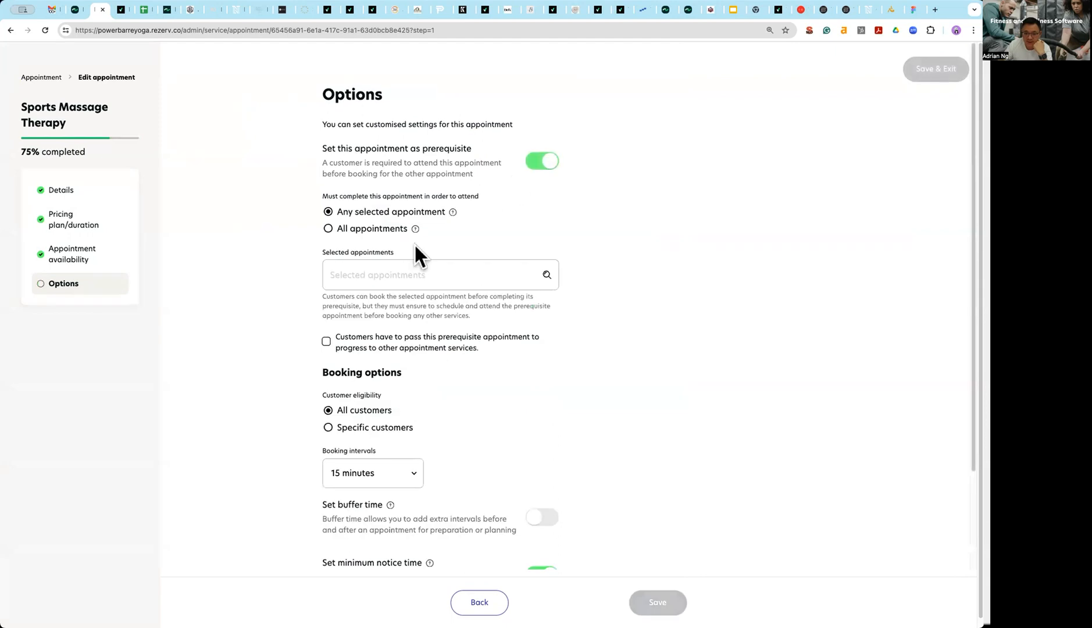
click(440, 275)
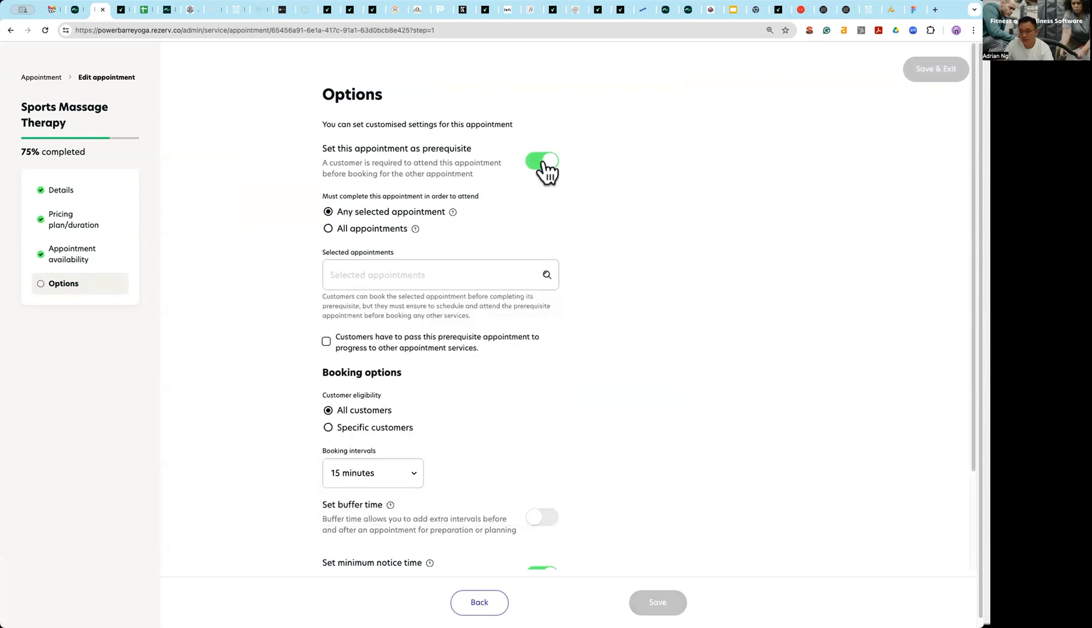
click(543, 161)
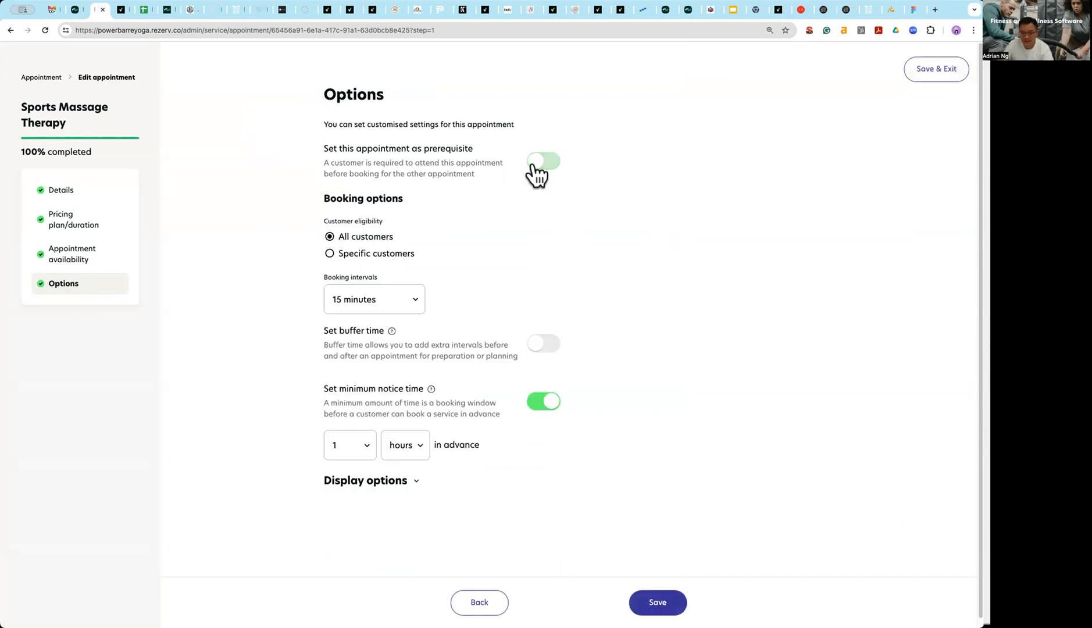
click(543, 161)
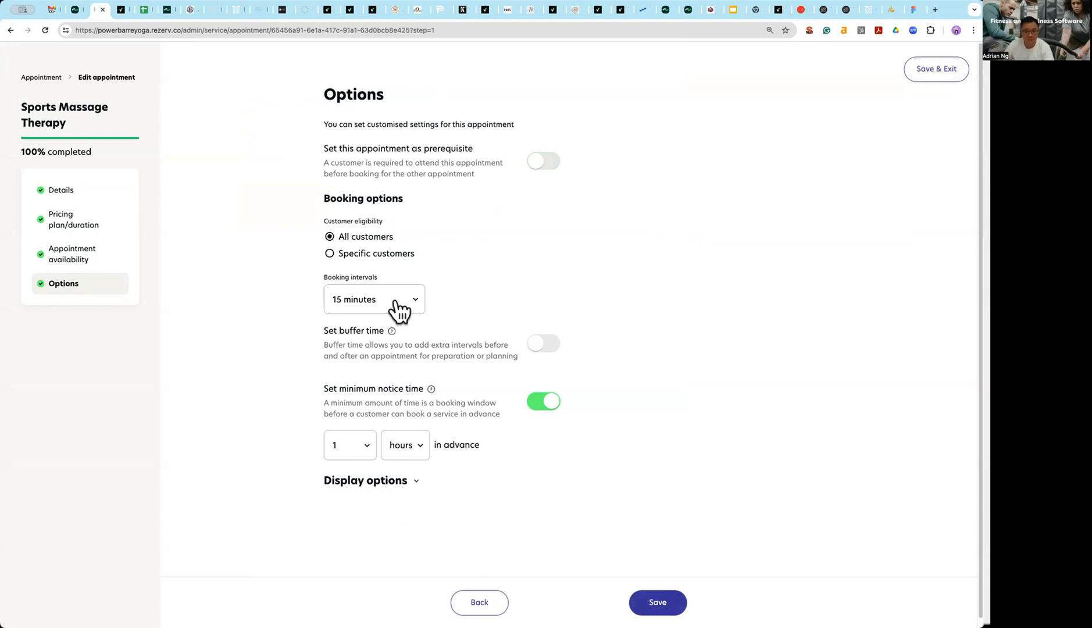
- Set the Booking intervals dropdown to 30 minutes instead of 15
click(374, 299)
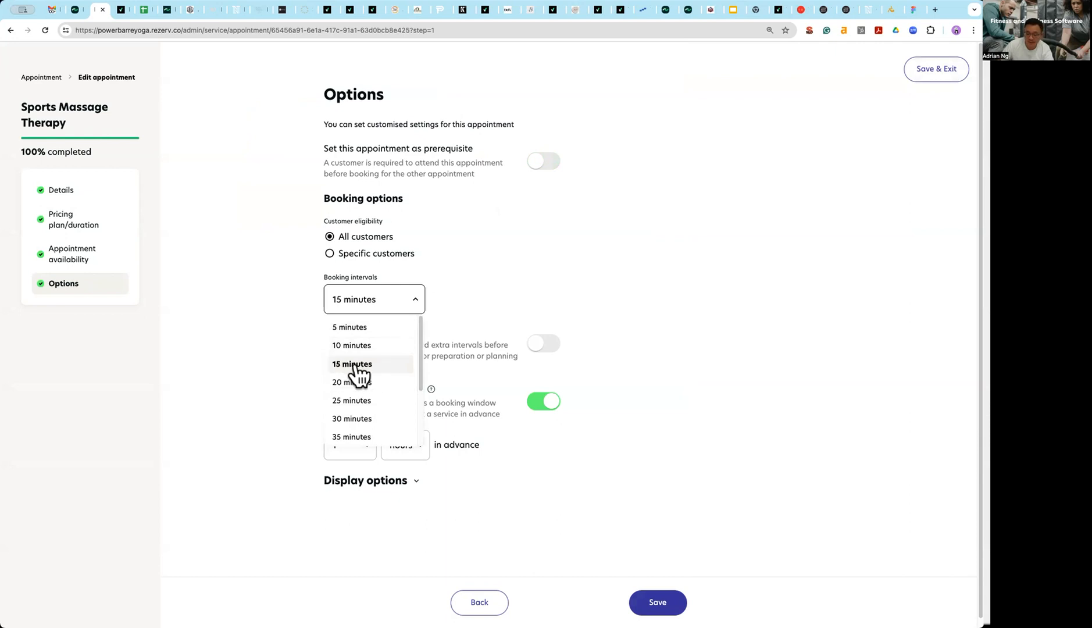
click(351, 363)
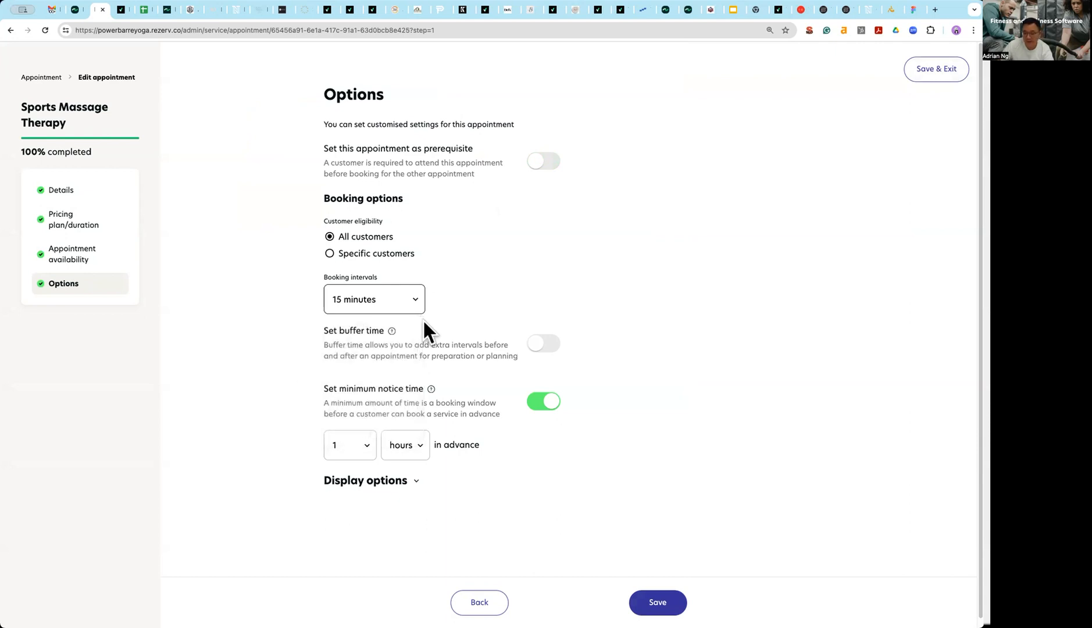
mouse_move(284, 318)
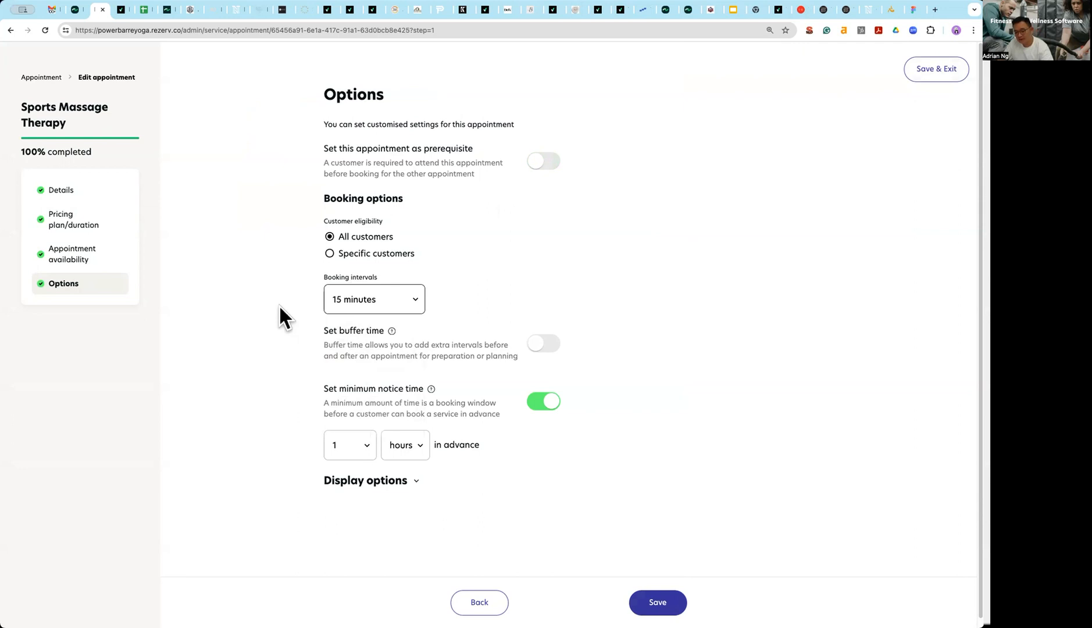
mouse_move(265, 318)
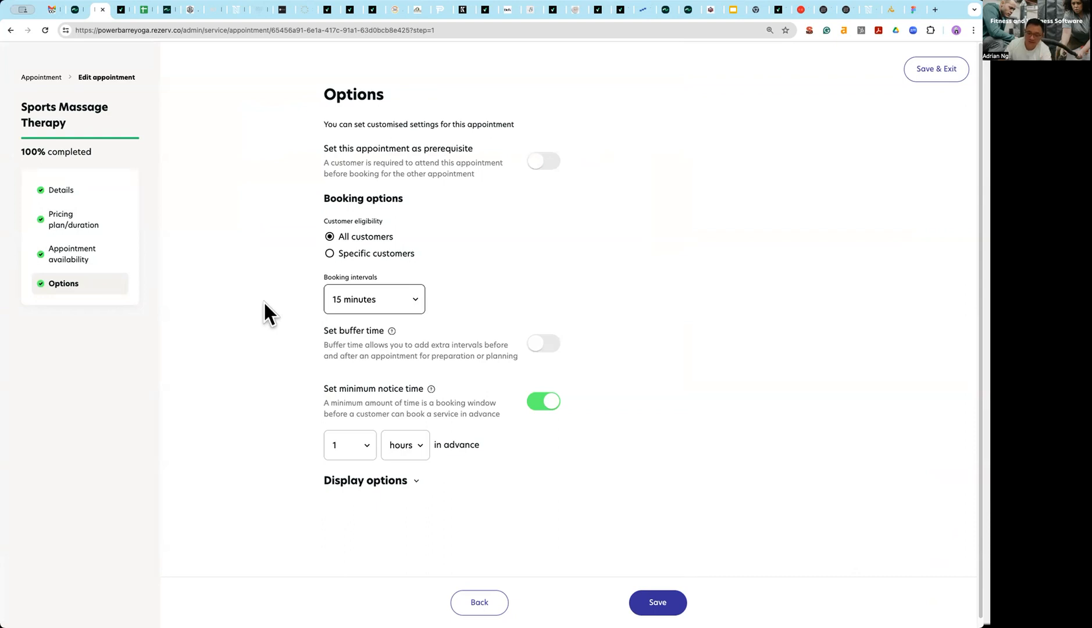
click(374, 299)
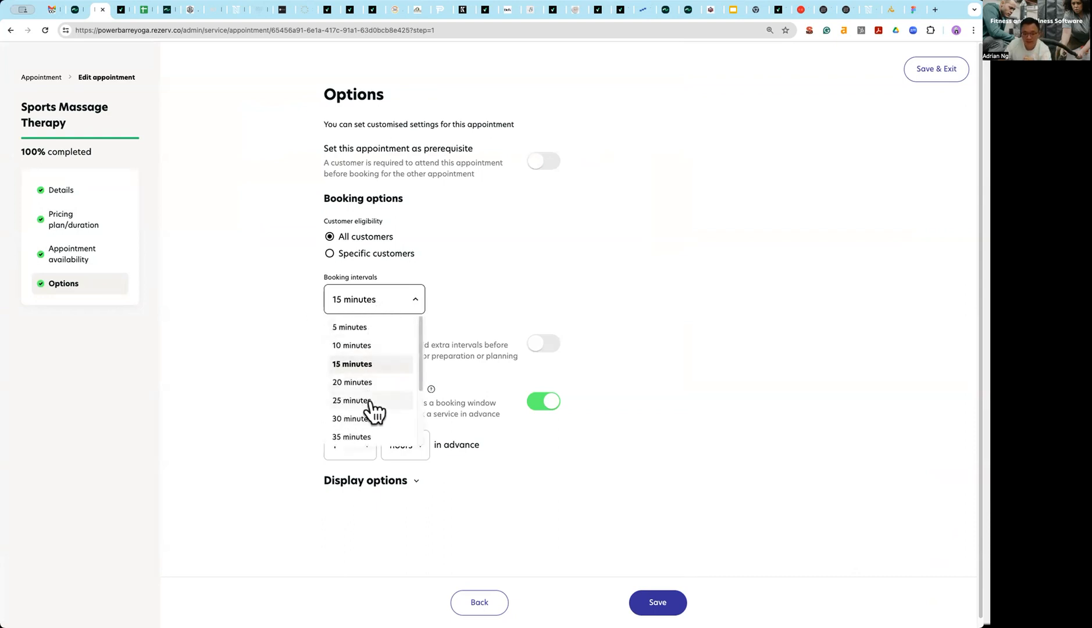
click(355, 419)
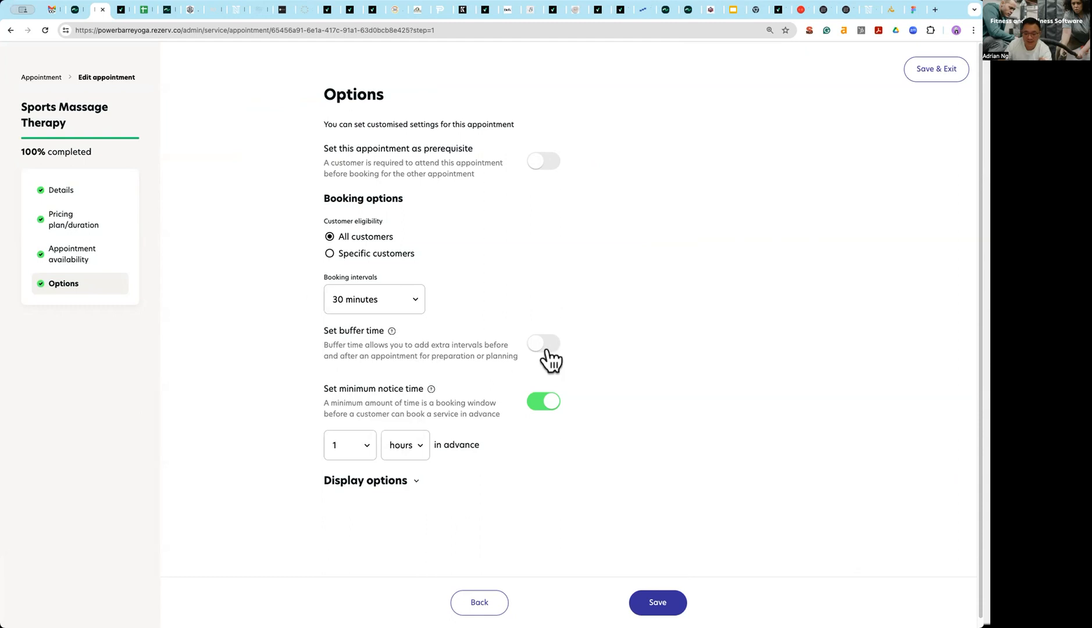
click(543, 342)
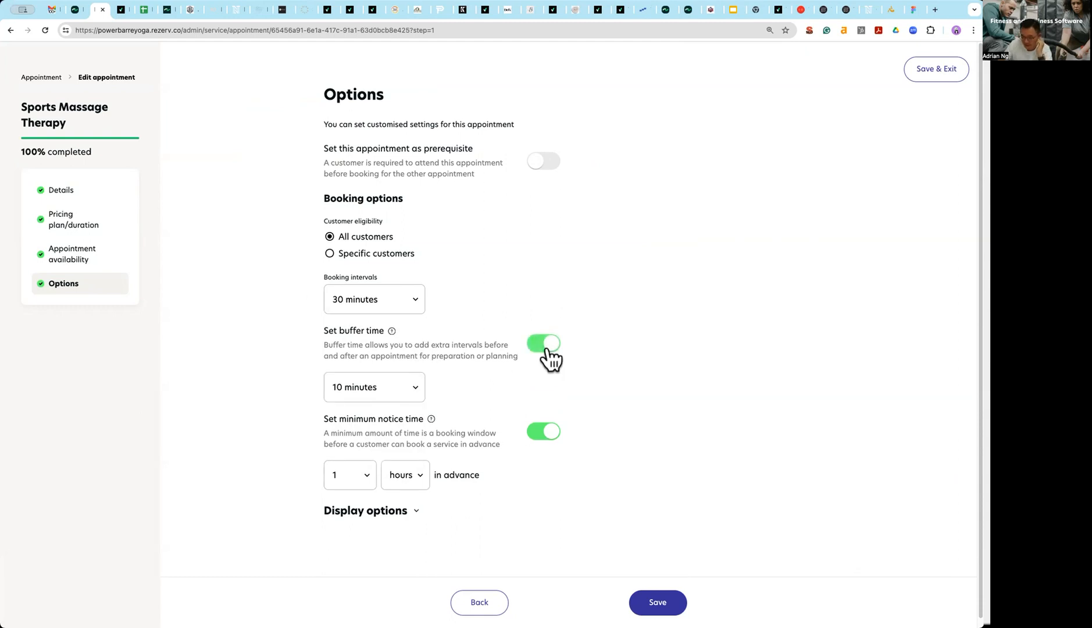
mouse_move(408, 396)
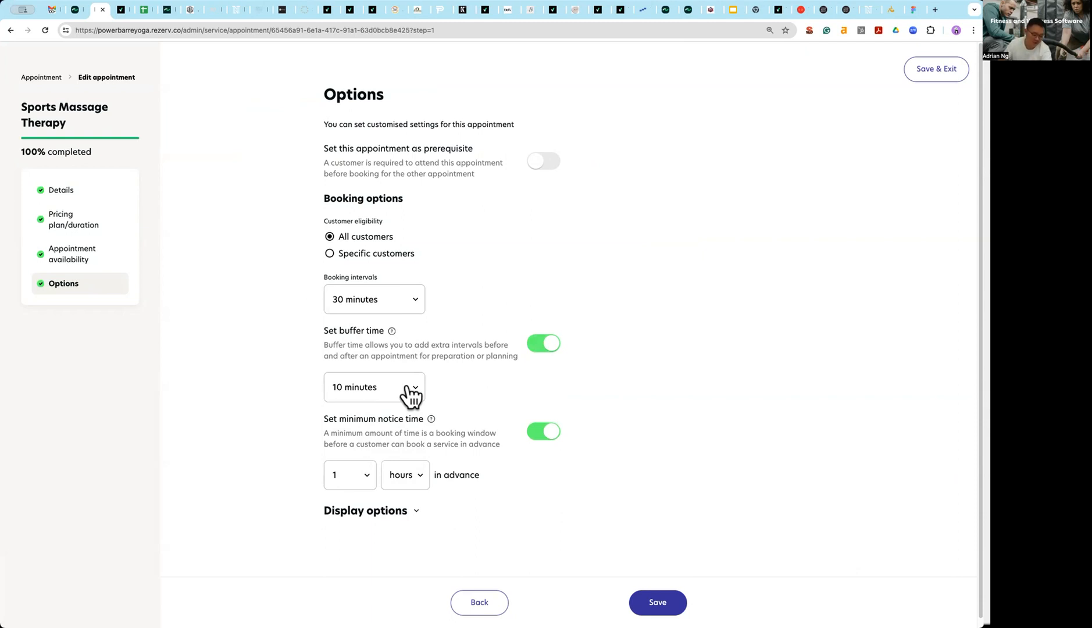
click(543, 343)
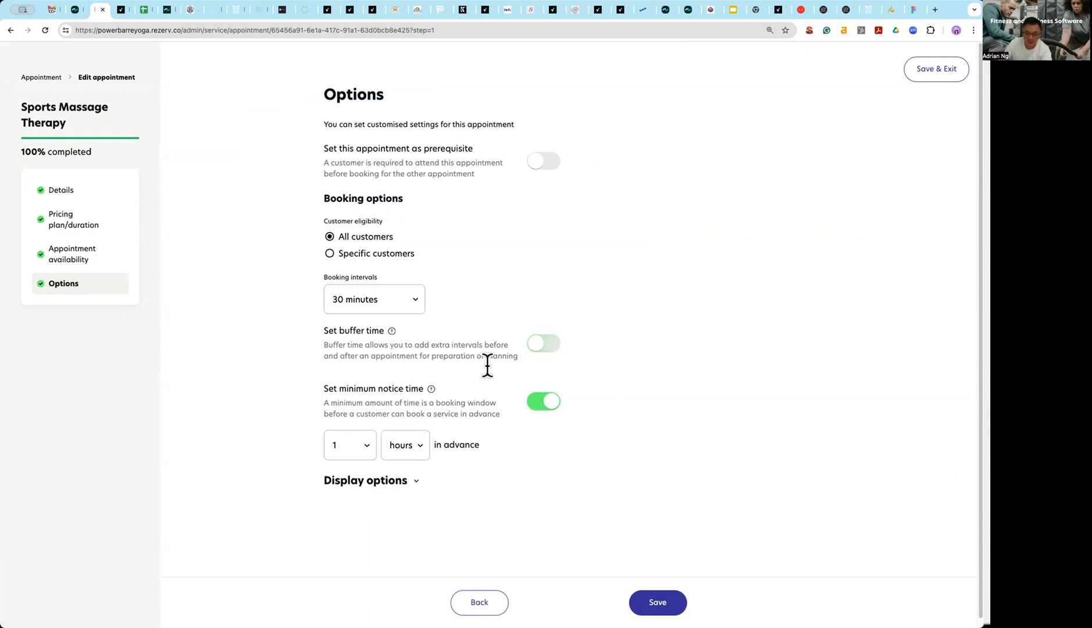
mouse_move(510, 417)
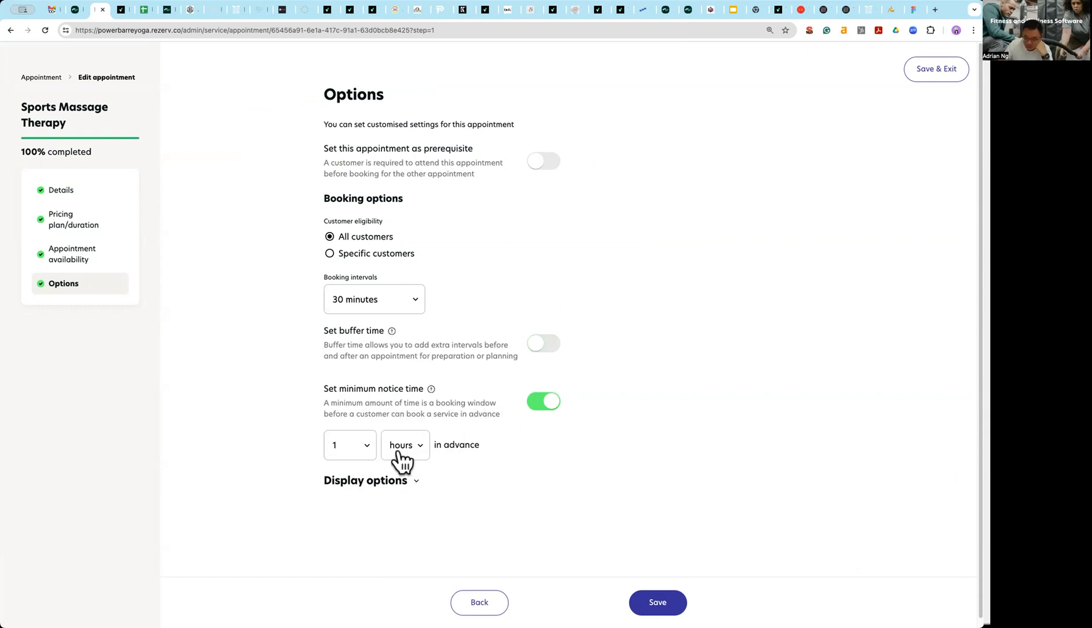
mouse_move(333, 468)
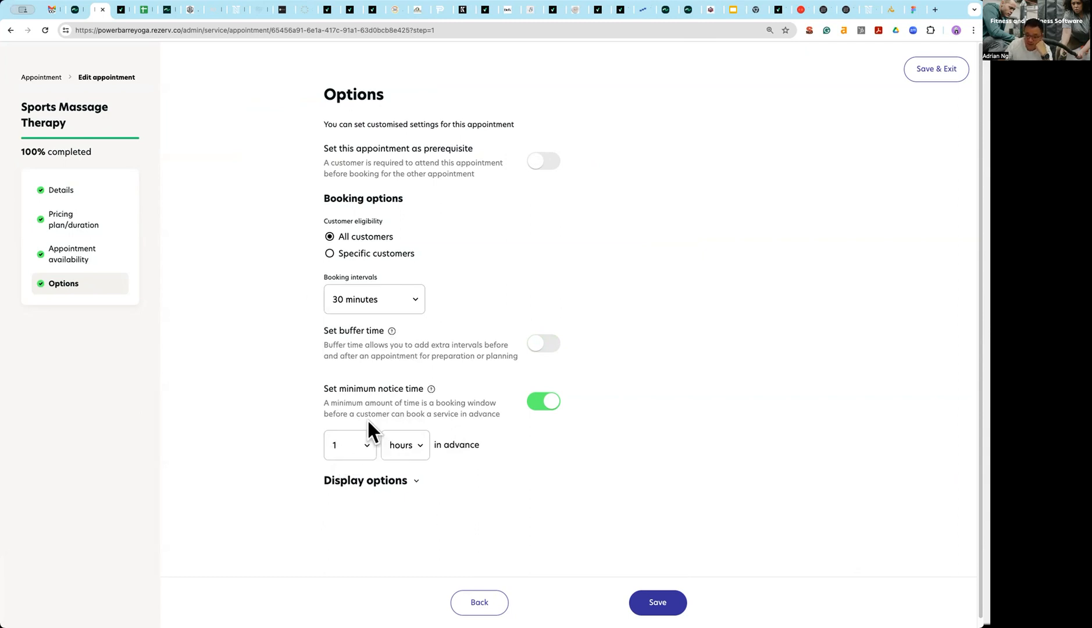
mouse_move(365, 452)
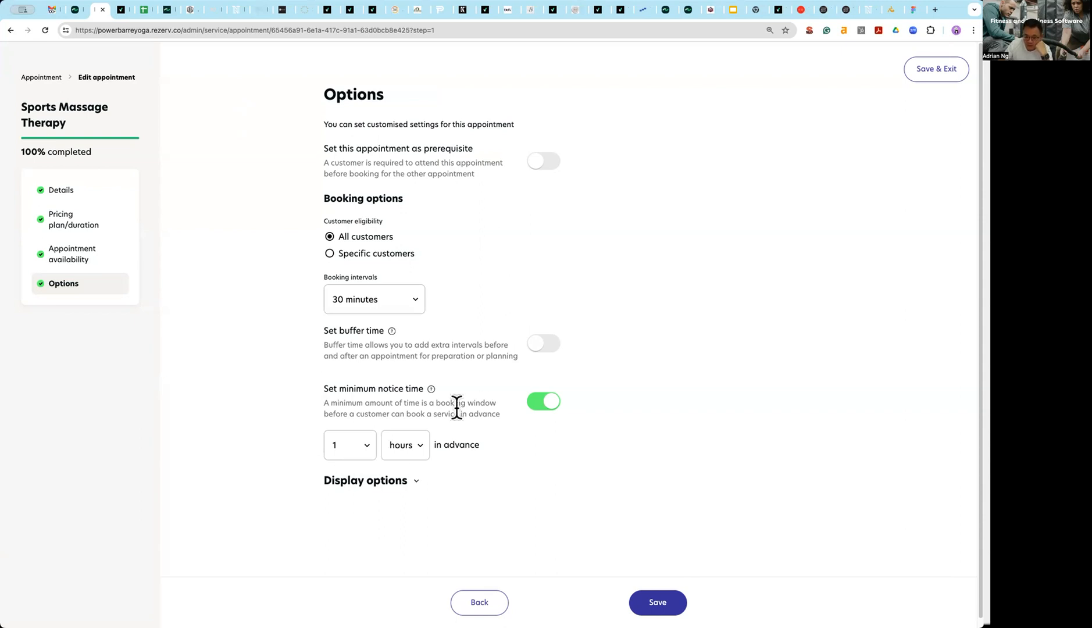
- Expand Display options: Online Store listing on, publish later and custom cancellation off
scroll(down, 3)
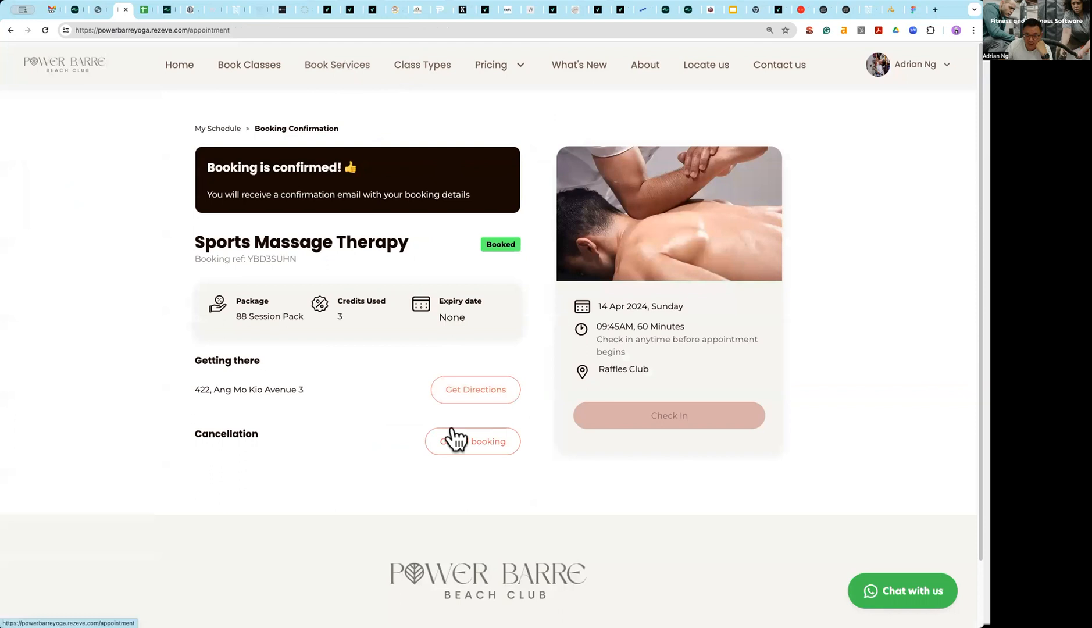
click(336, 64)
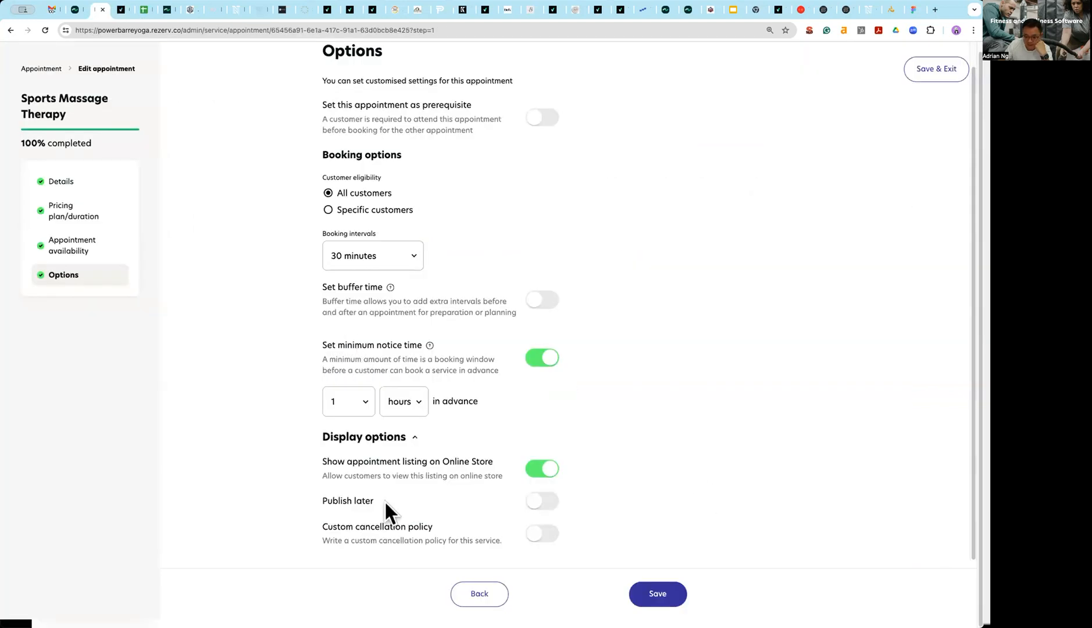
mouse_move(512, 509)
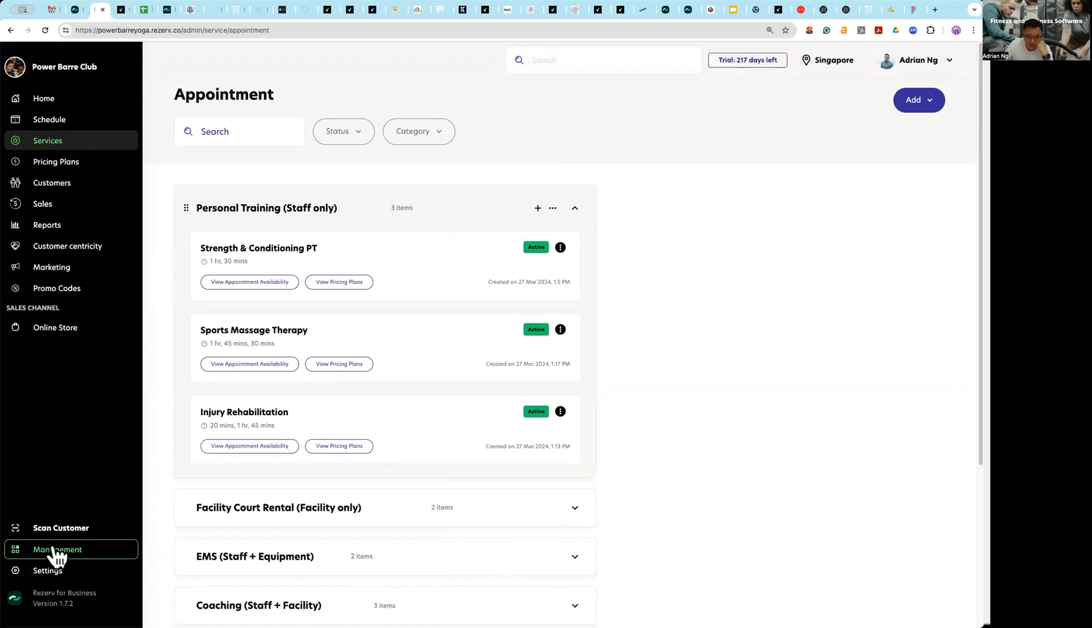
- Open Management > Appointment Availability, browse Facility and Equipment tabs, ending on Staff
click(58, 550)
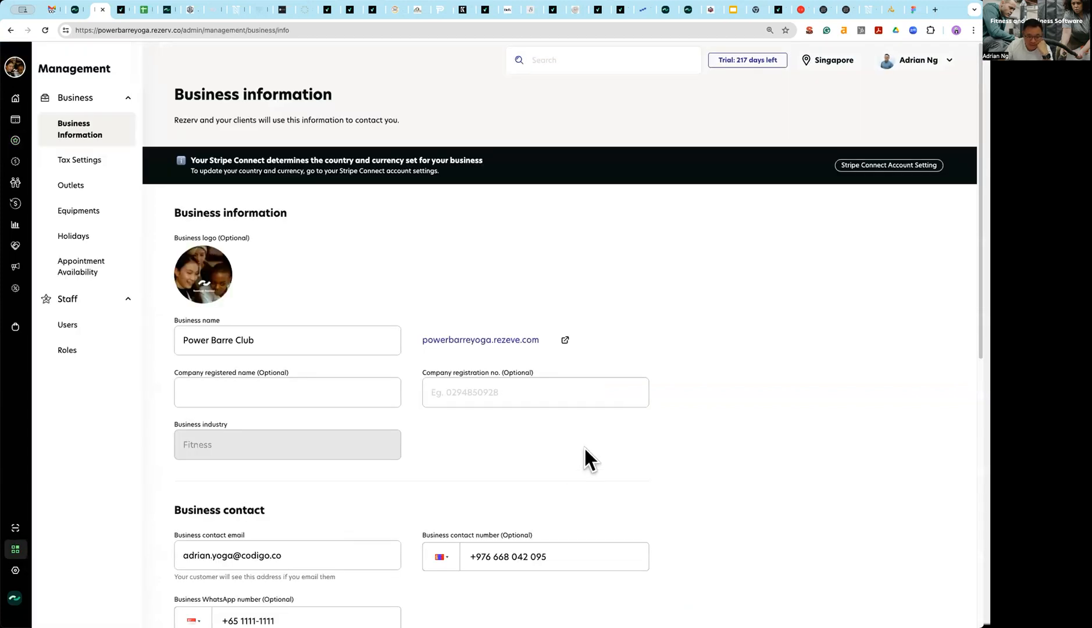
click(82, 266)
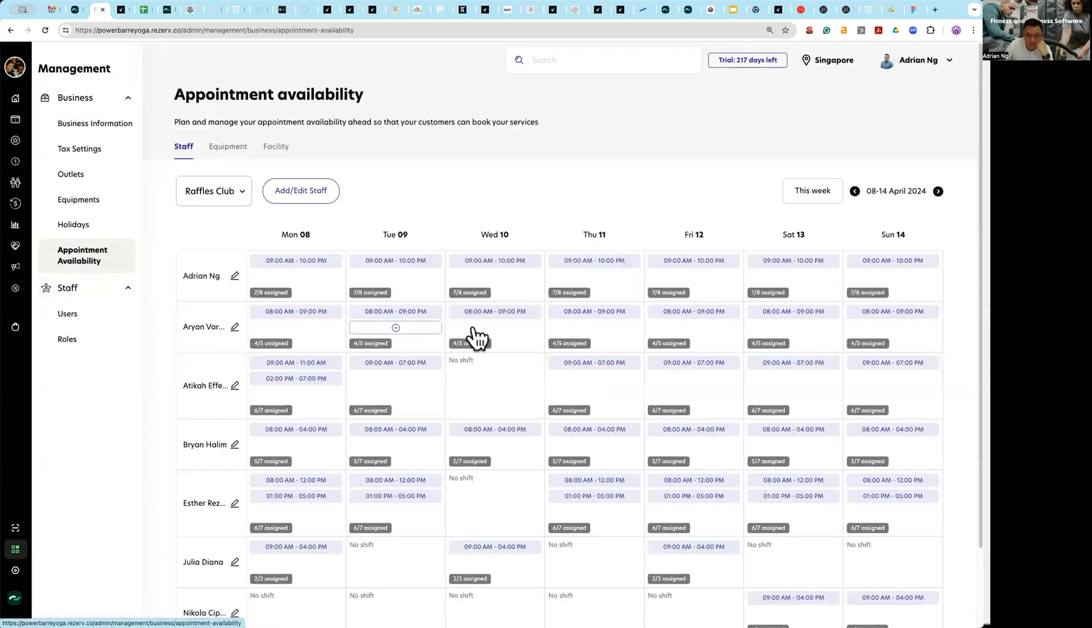
mouse_move(201, 224)
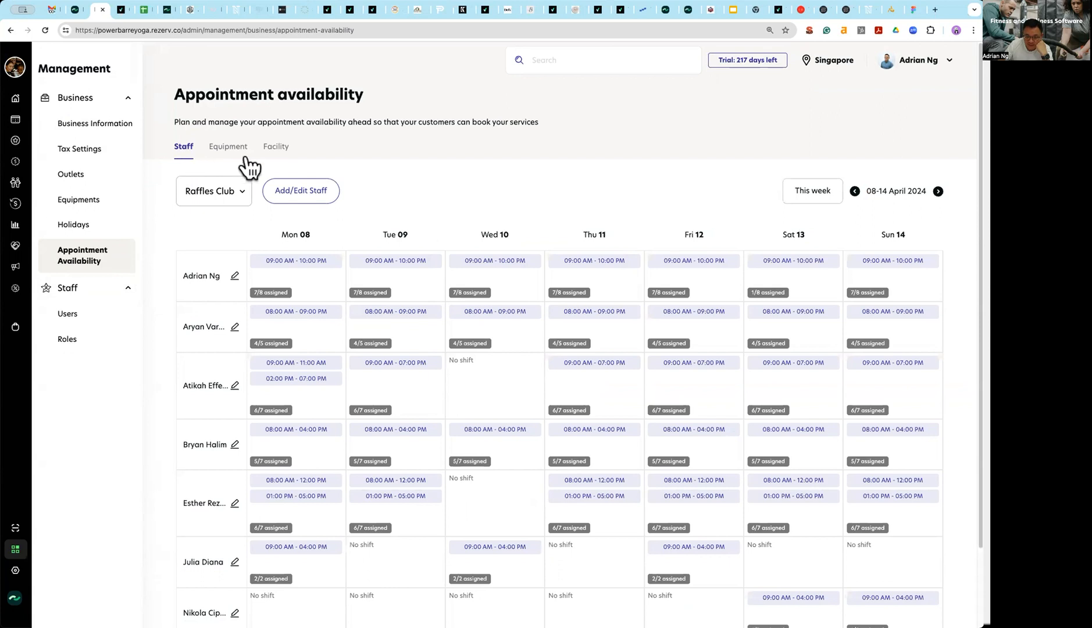
click(275, 146)
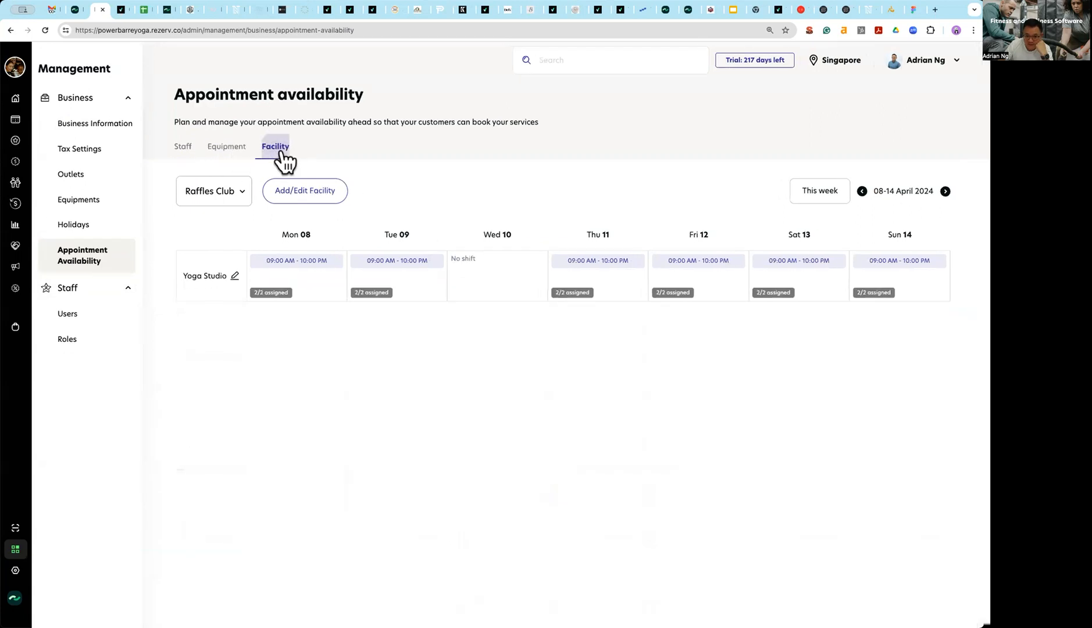
click(183, 146)
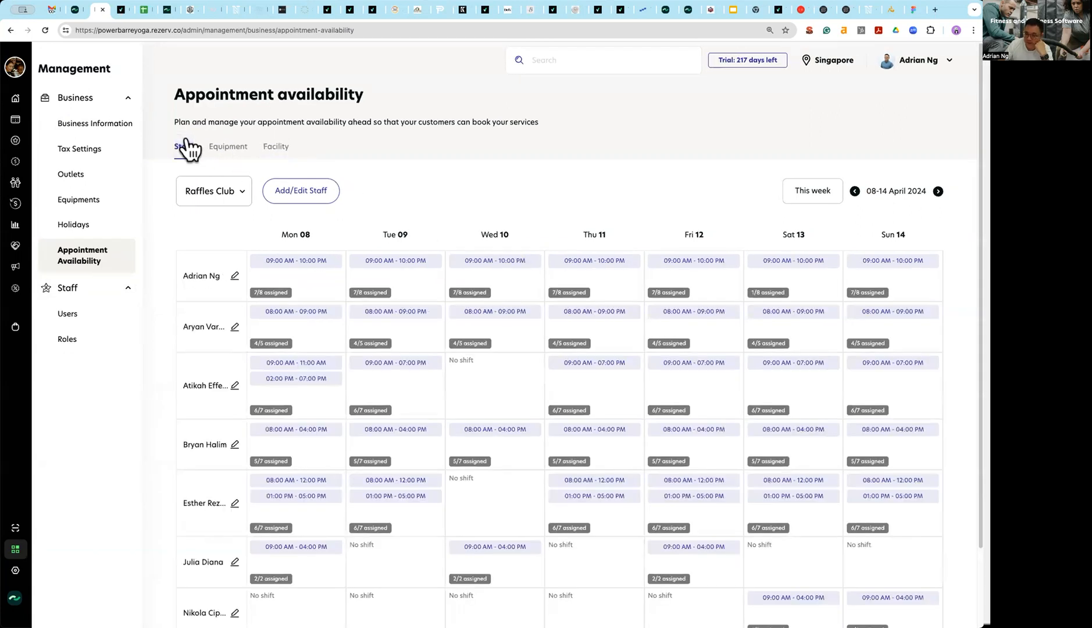
click(227, 146)
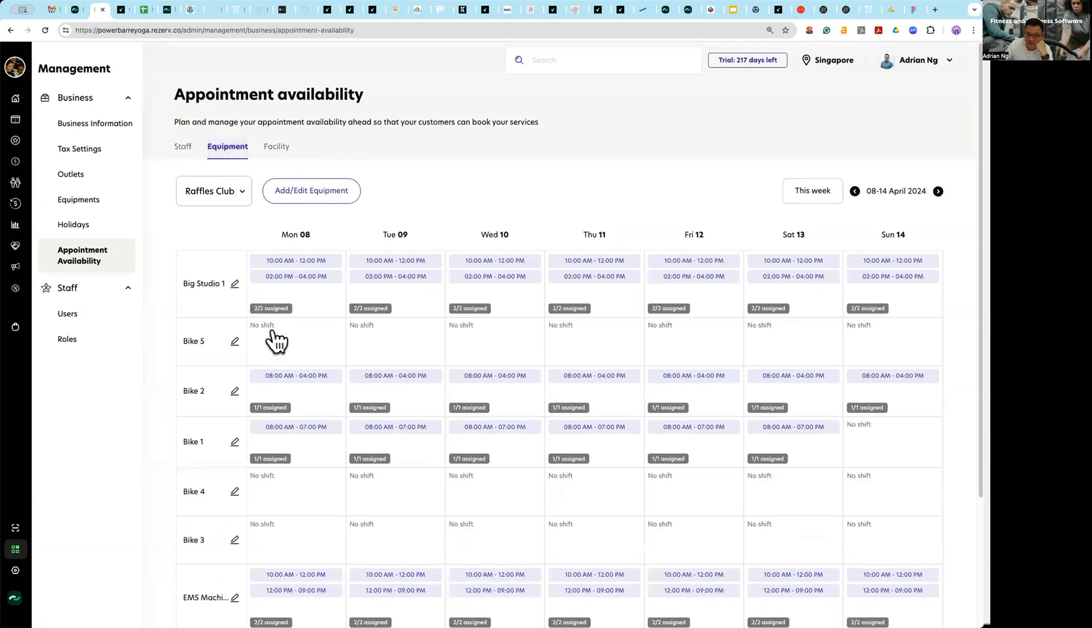
scroll(down, 3)
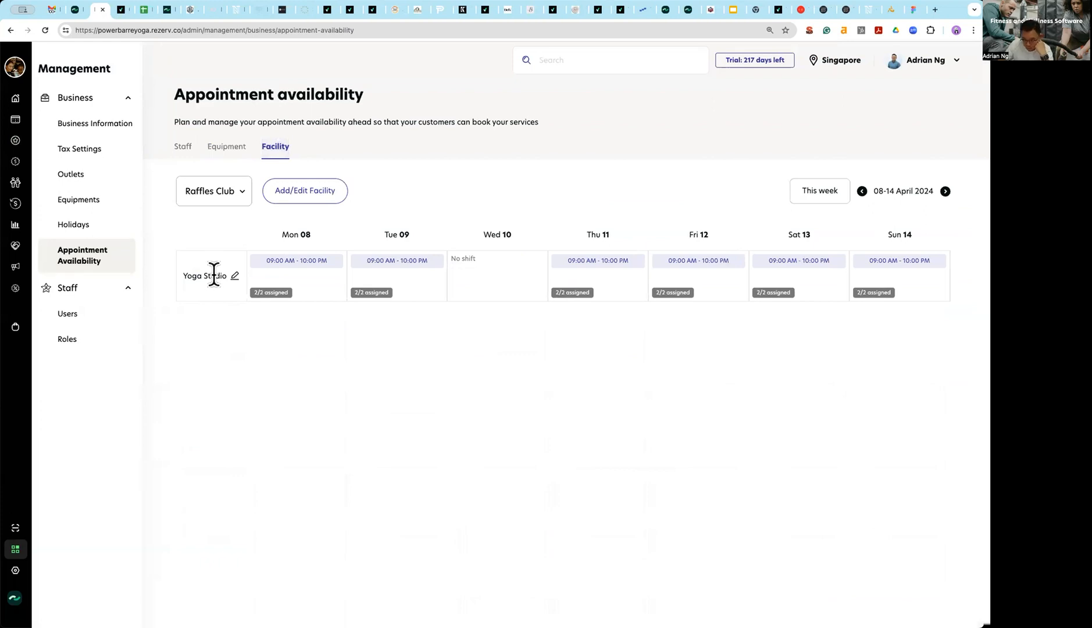
mouse_move(251, 418)
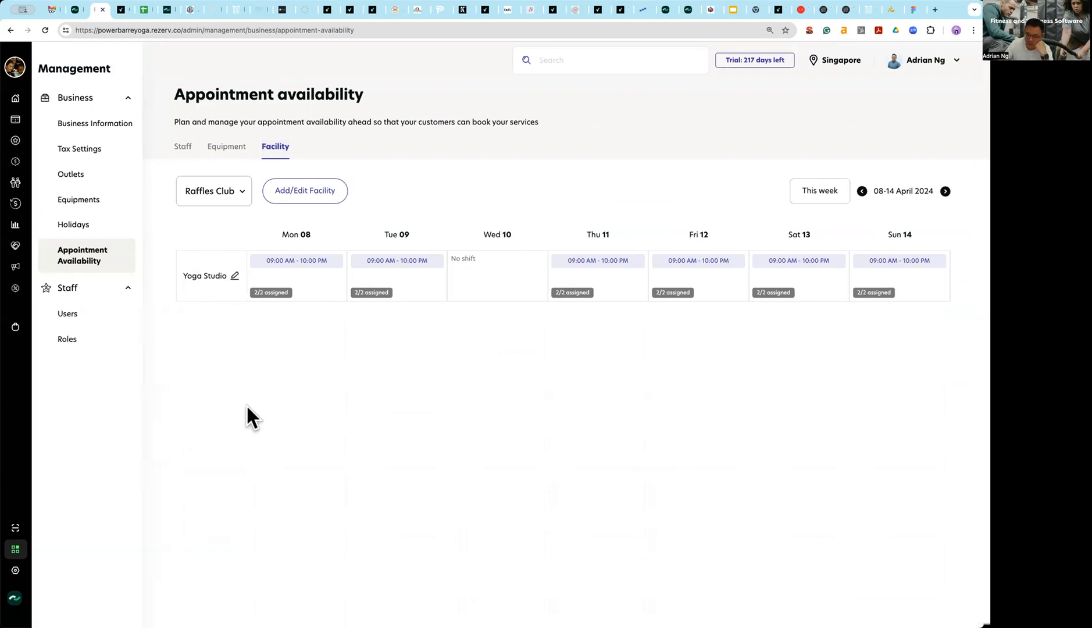
mouse_move(339, 416)
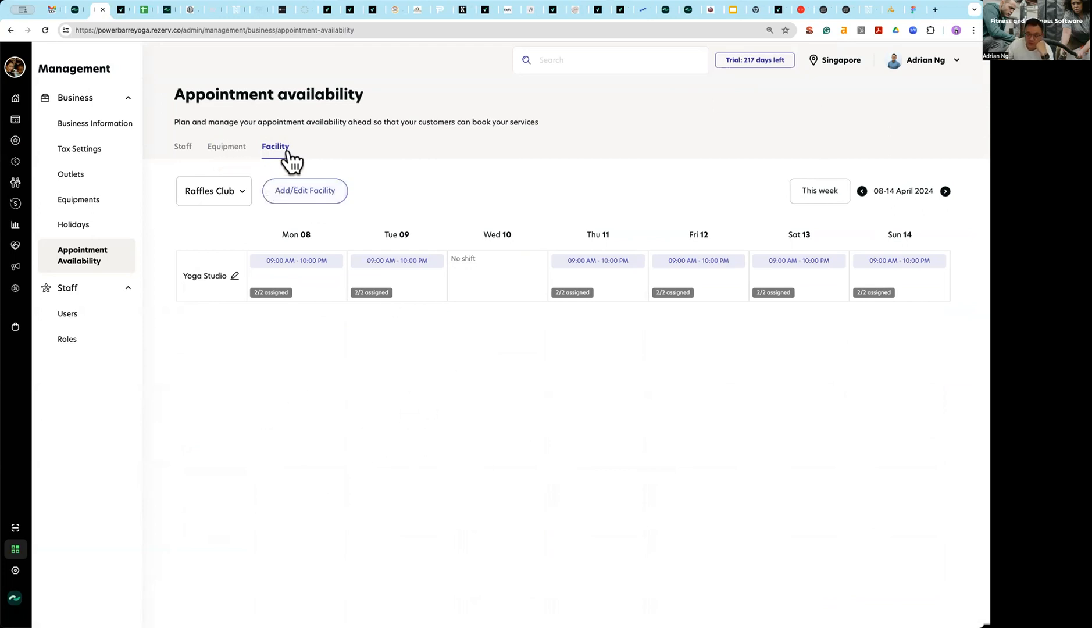
click(226, 146)
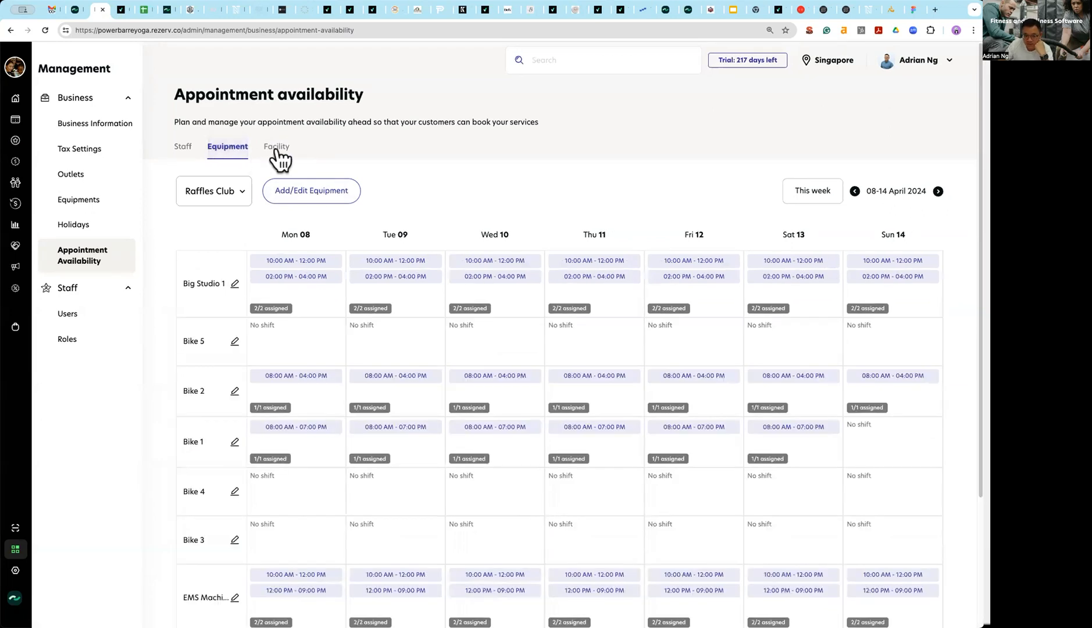
click(183, 146)
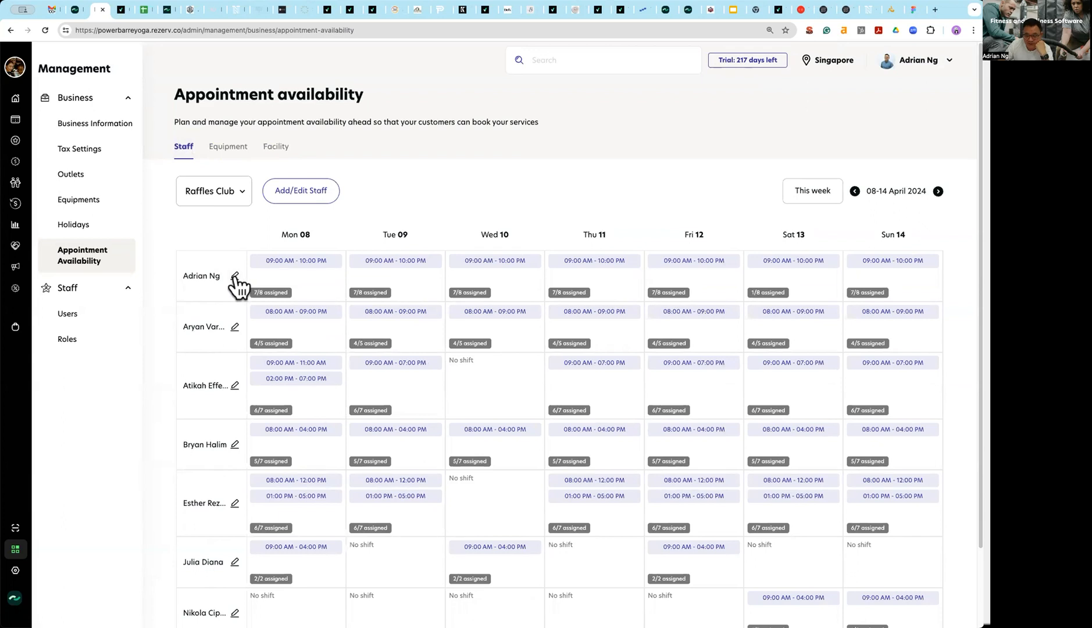
click(235, 277)
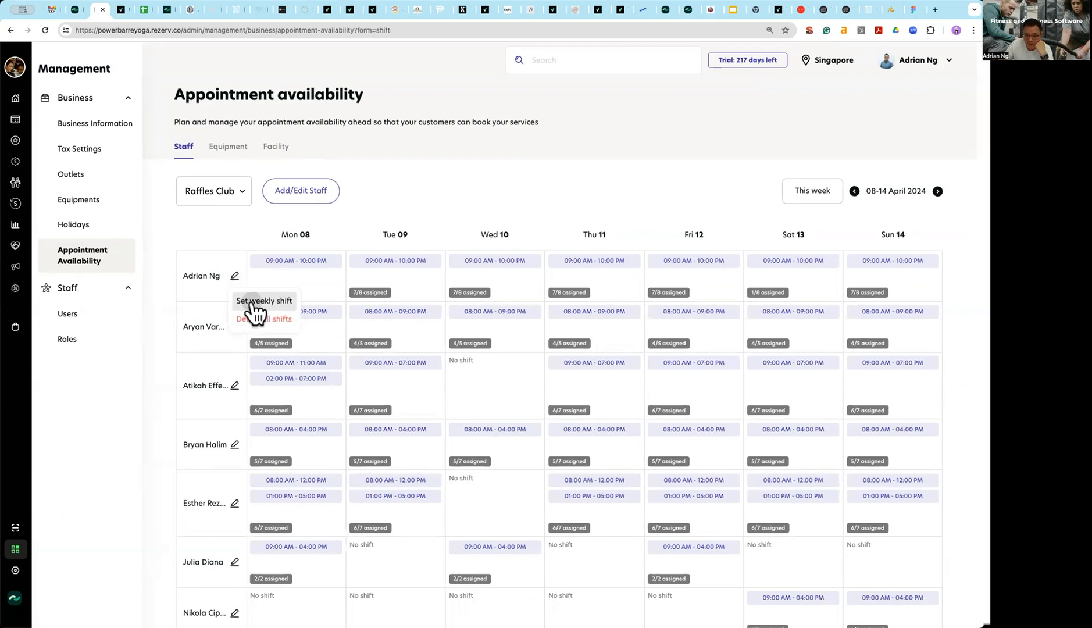
click(264, 300)
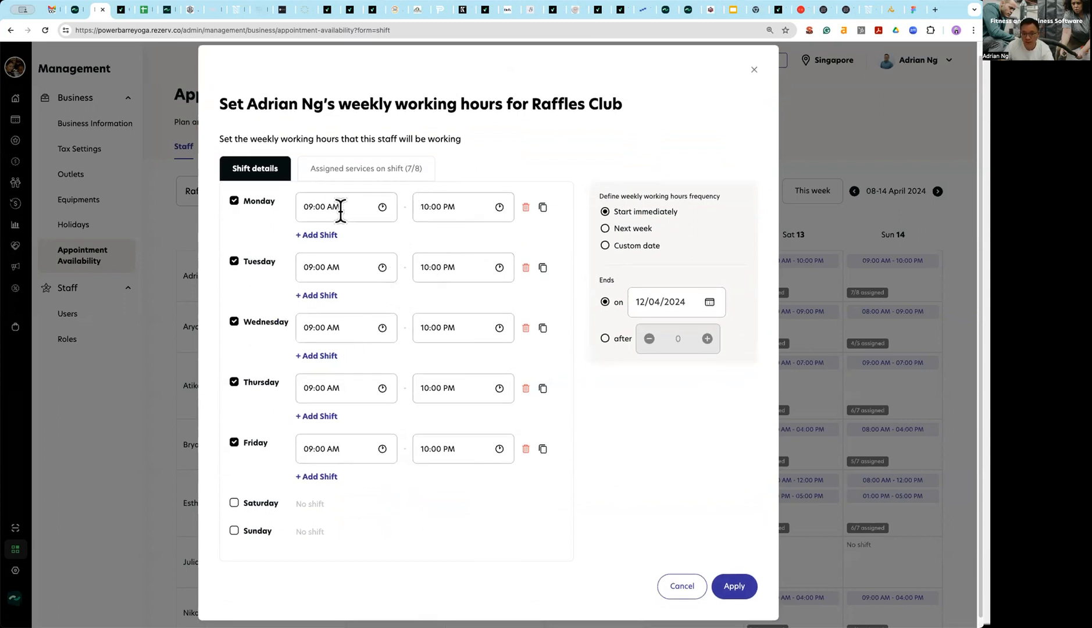
mouse_move(543, 207)
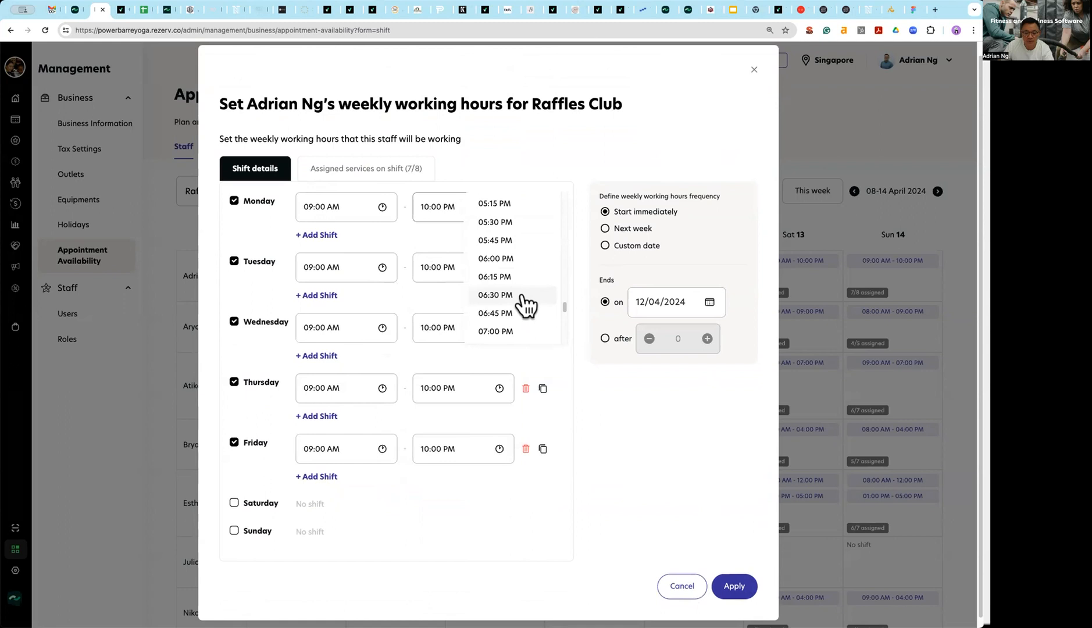
click(495, 331)
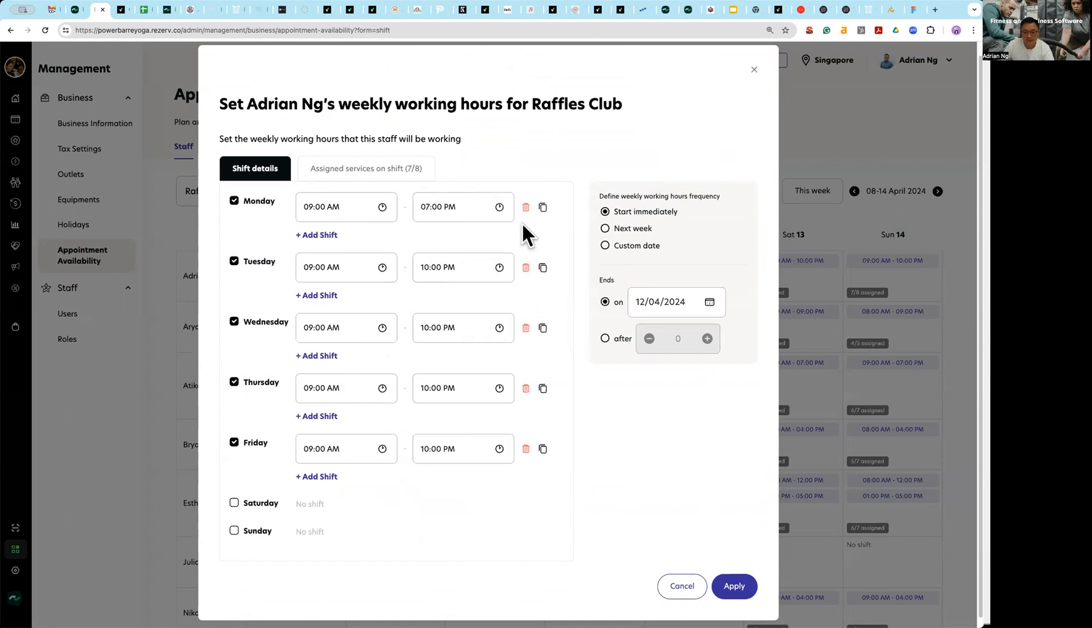
click(542, 207)
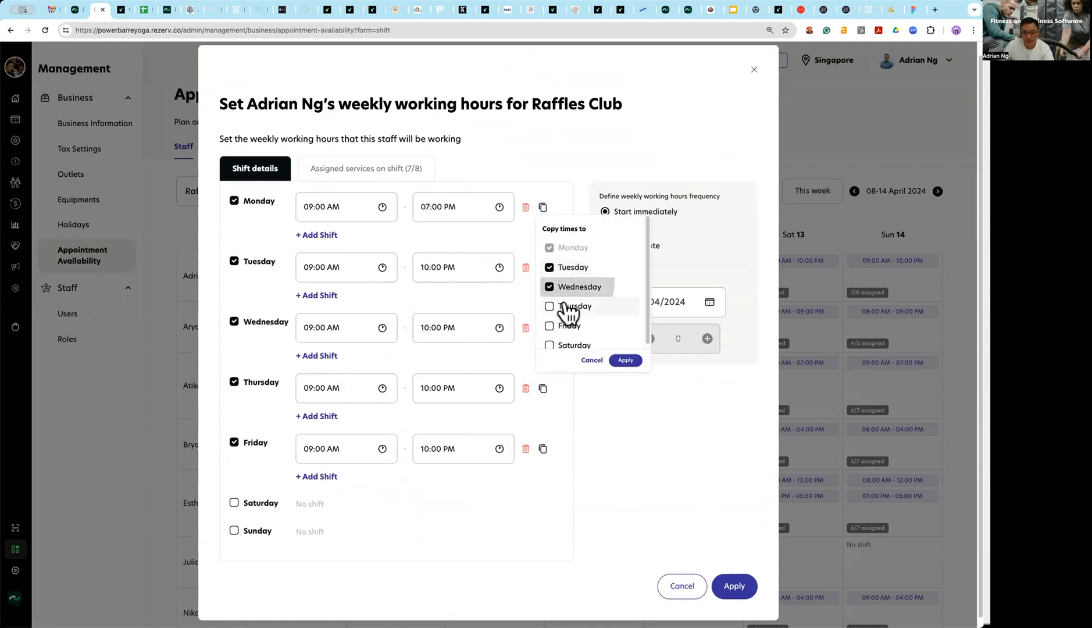
click(624, 360)
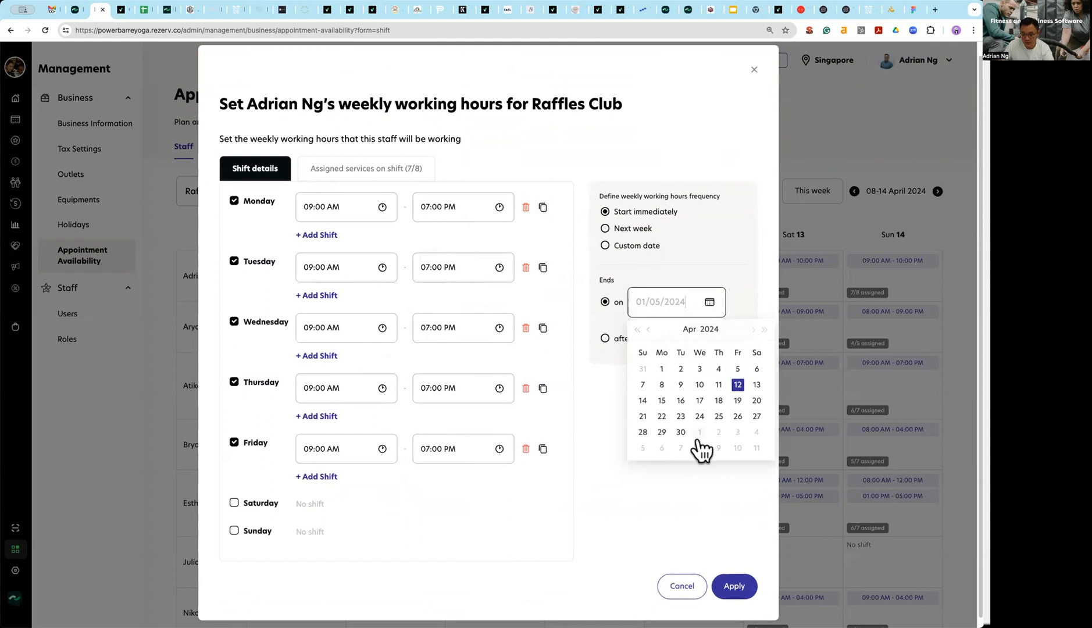
click(680, 432)
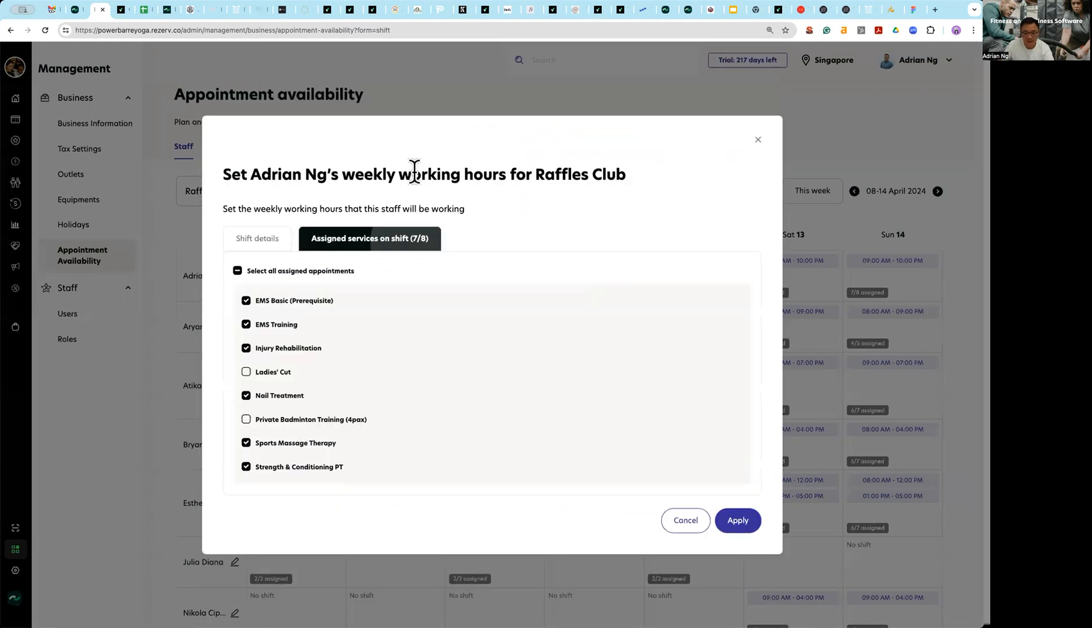
click(237, 271)
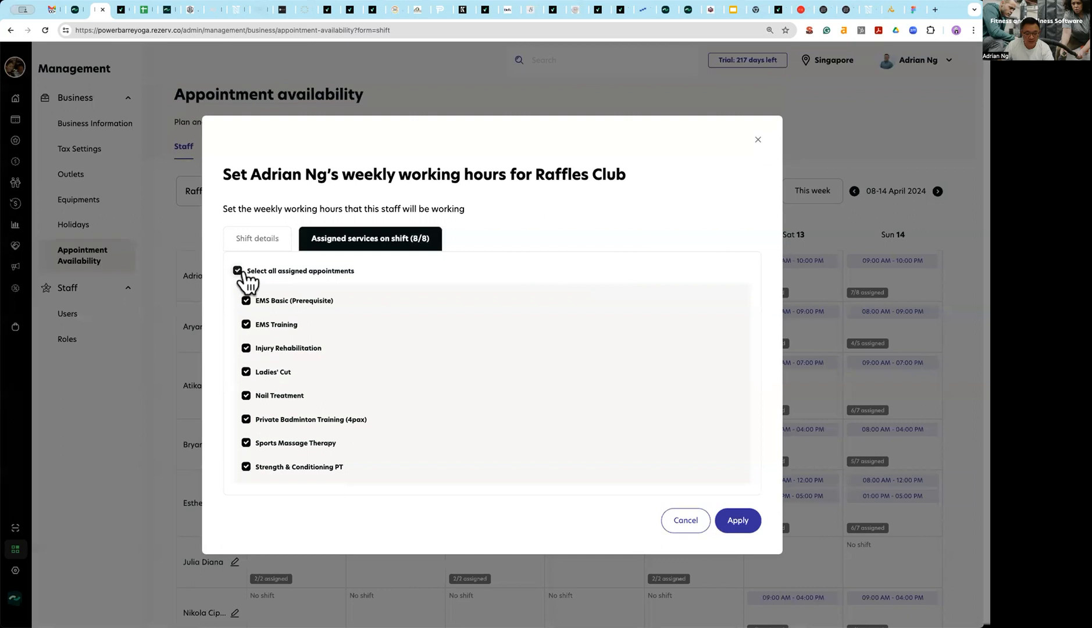
click(237, 271)
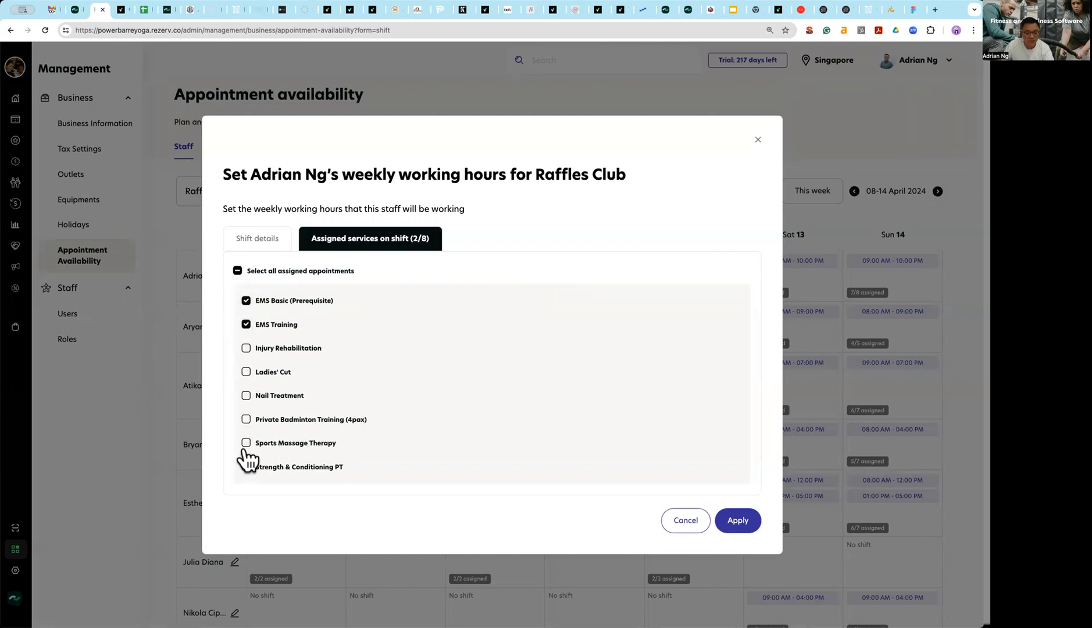
click(245, 442)
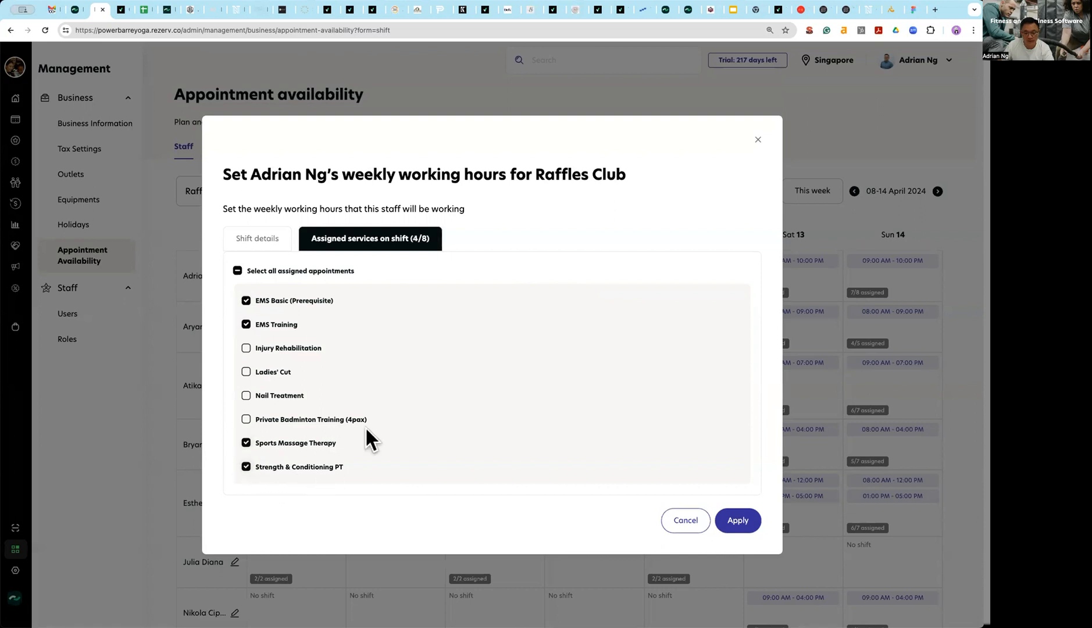
mouse_move(267, 247)
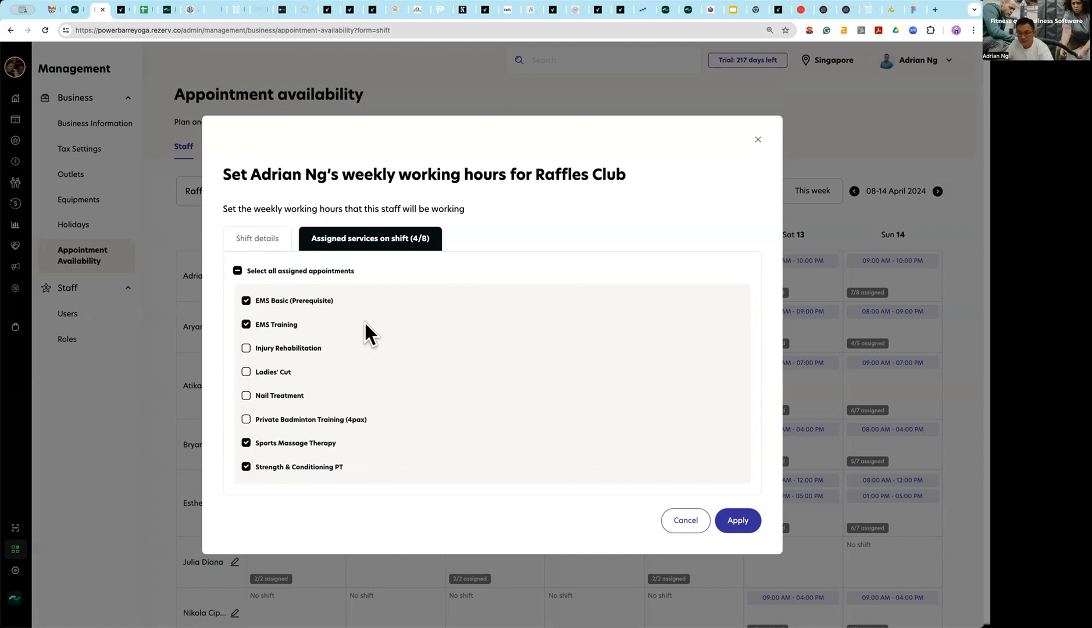
mouse_move(432, 348)
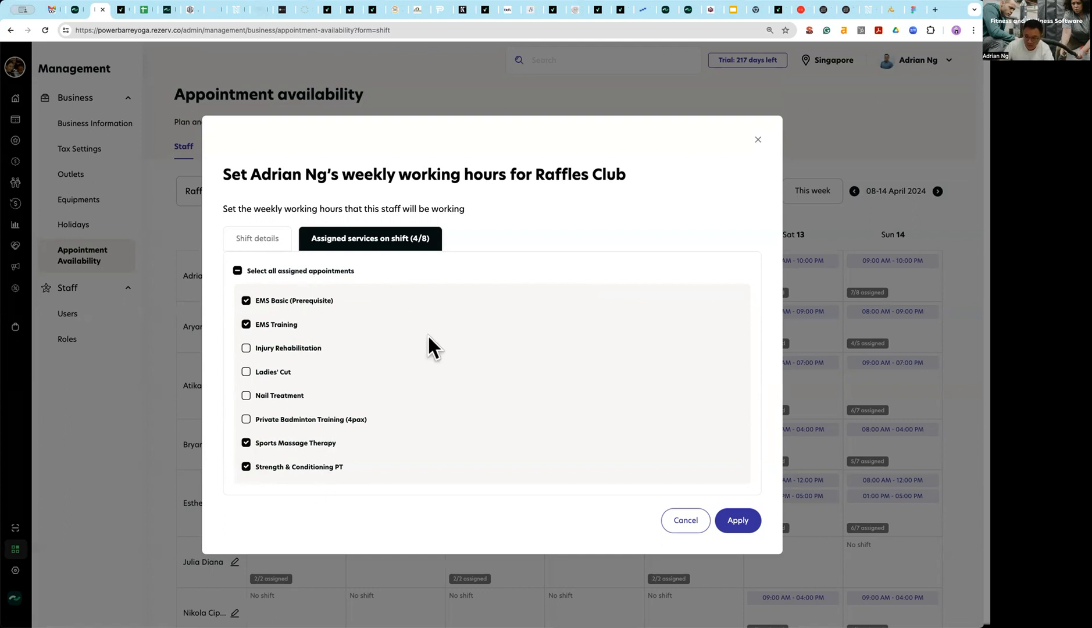
click(257, 237)
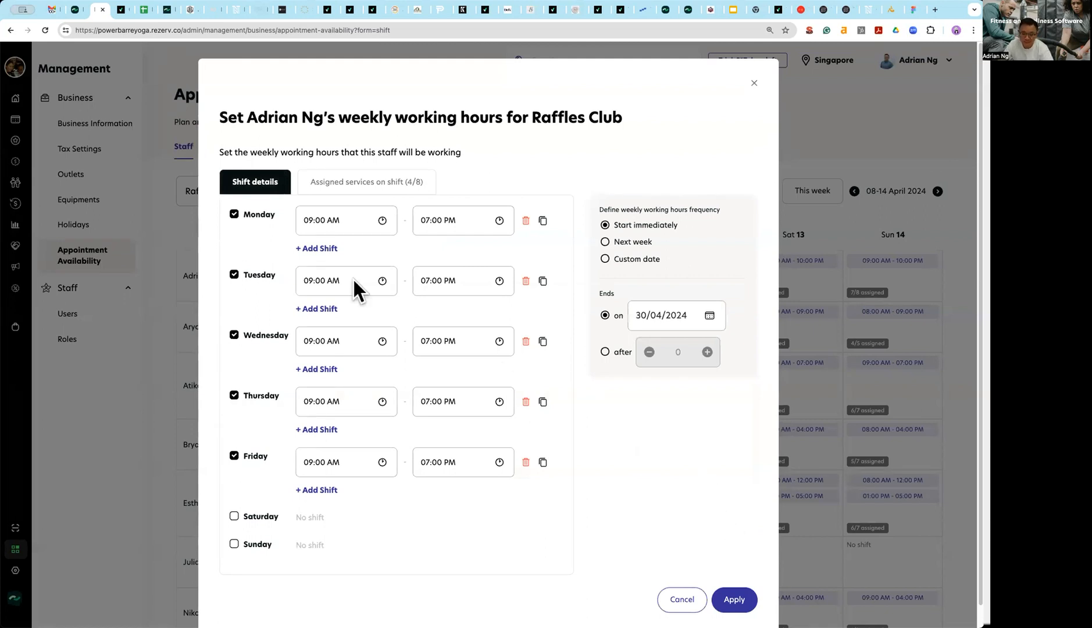
click(662, 315)
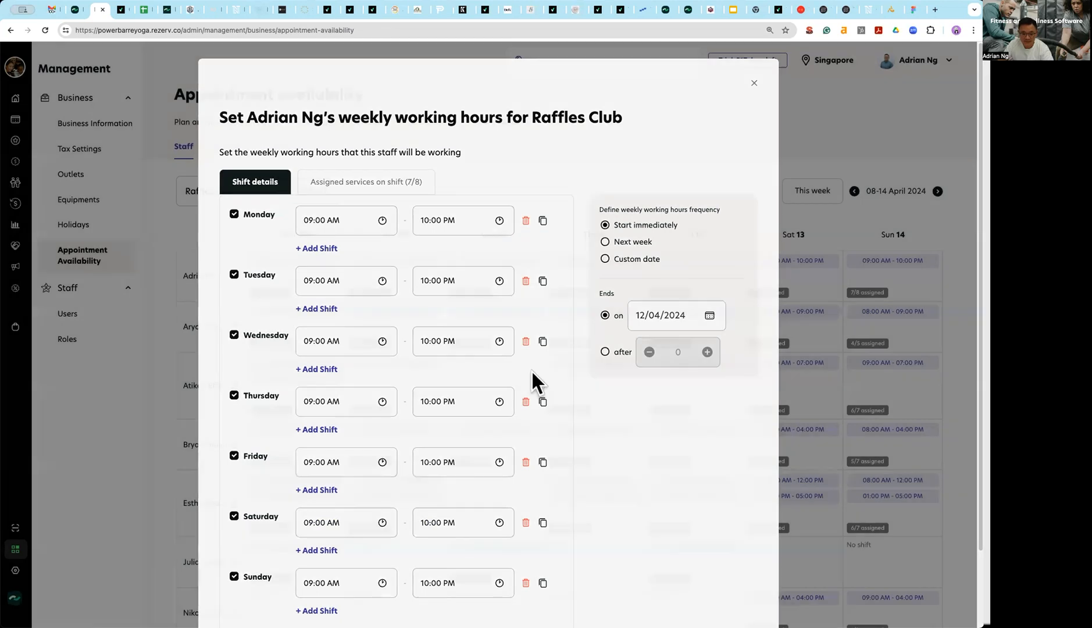
click(754, 82)
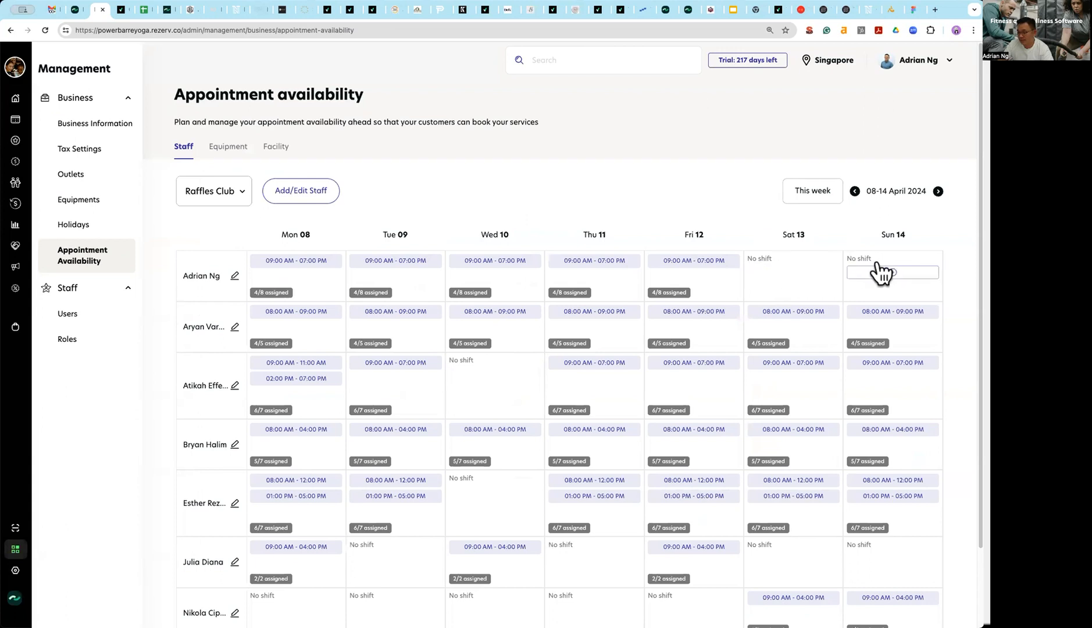
mouse_move(288, 272)
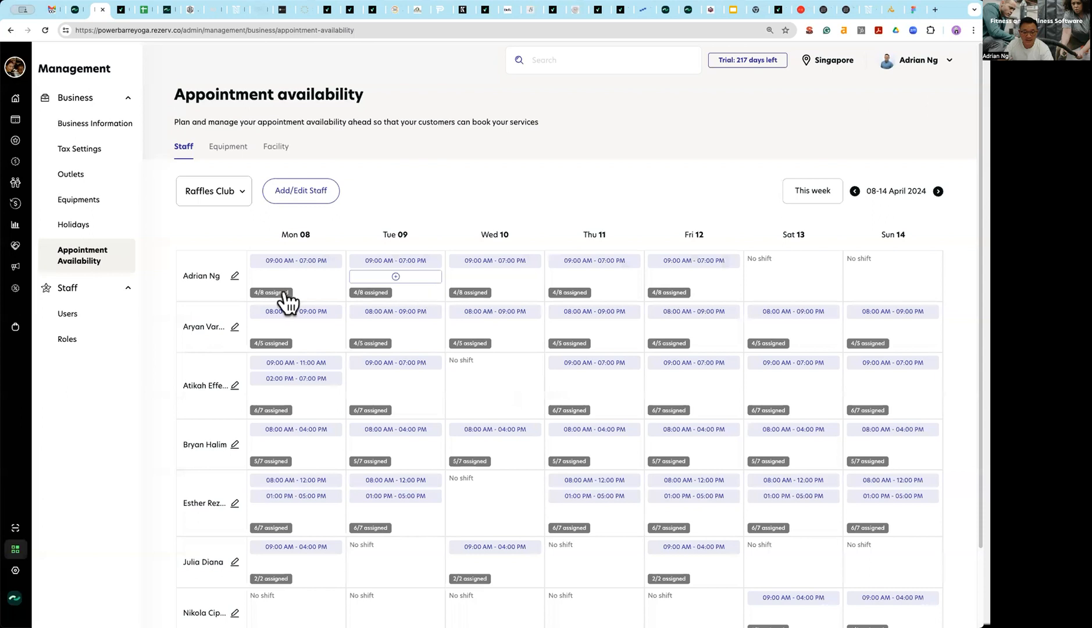
mouse_move(378, 304)
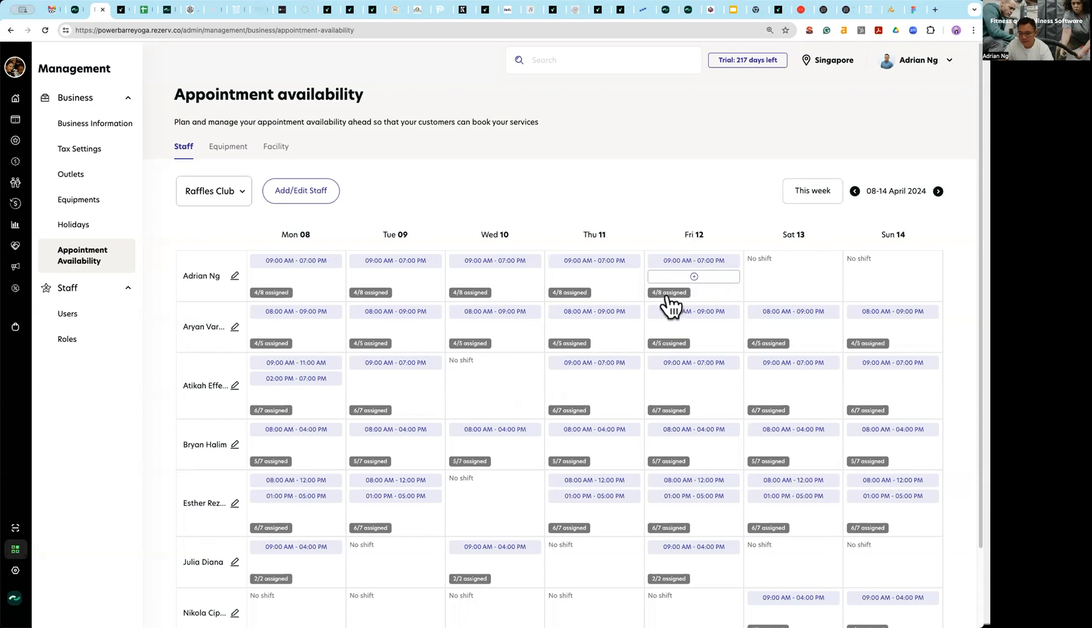
click(693, 276)
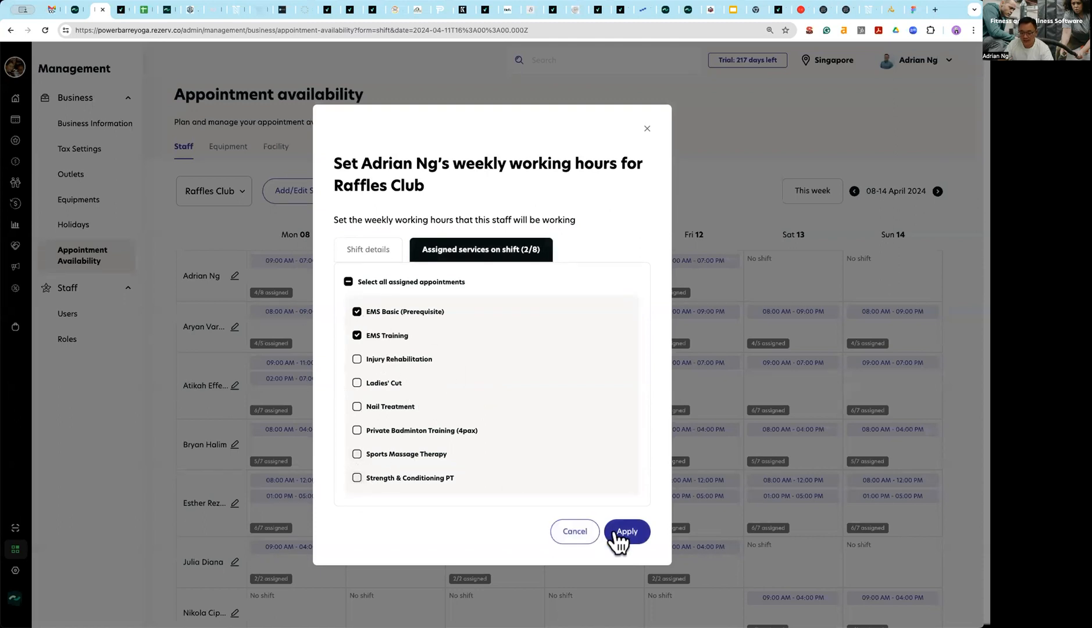
click(626, 531)
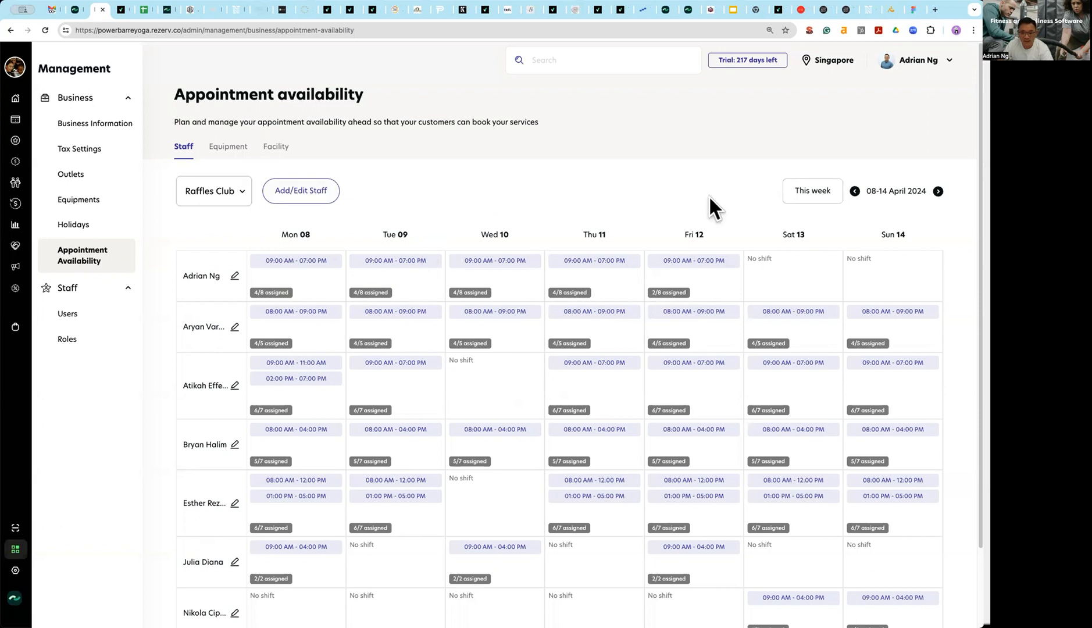
click(938, 191)
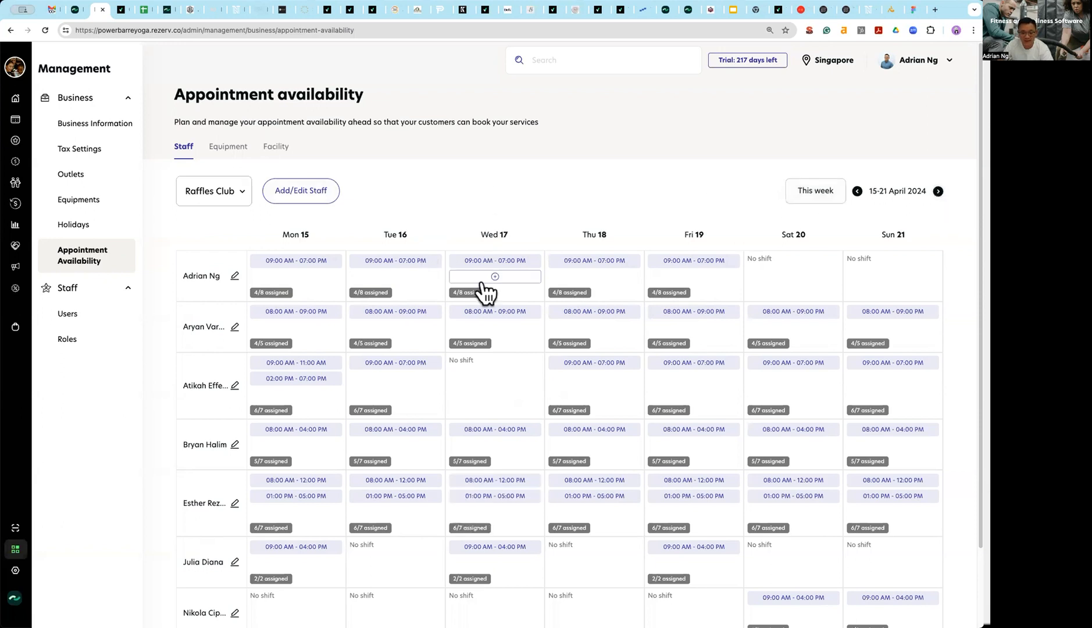
mouse_move(523, 271)
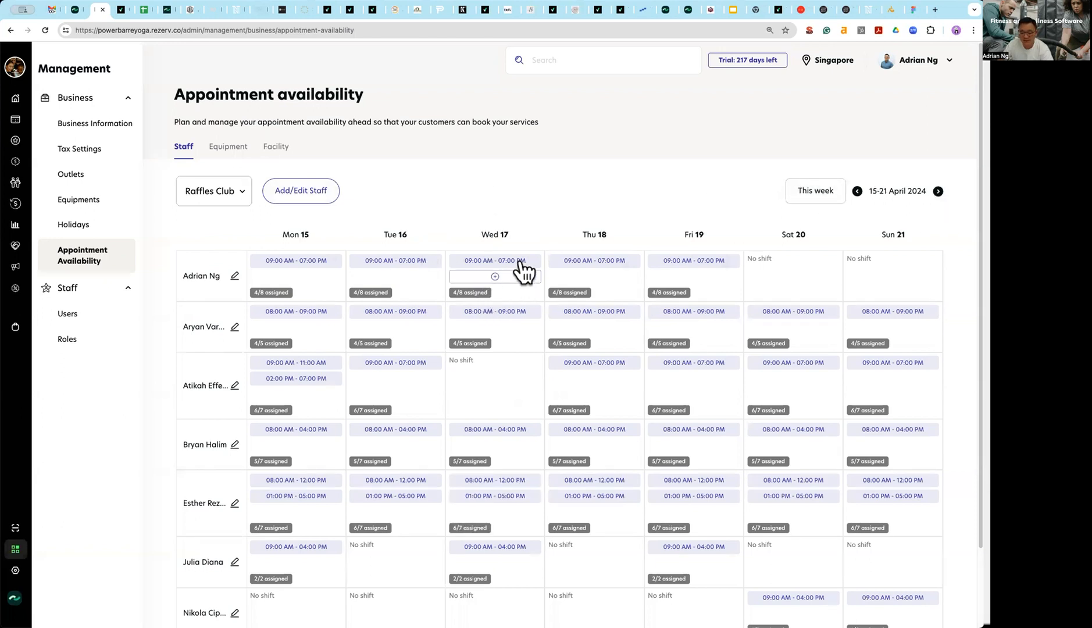
click(494, 276)
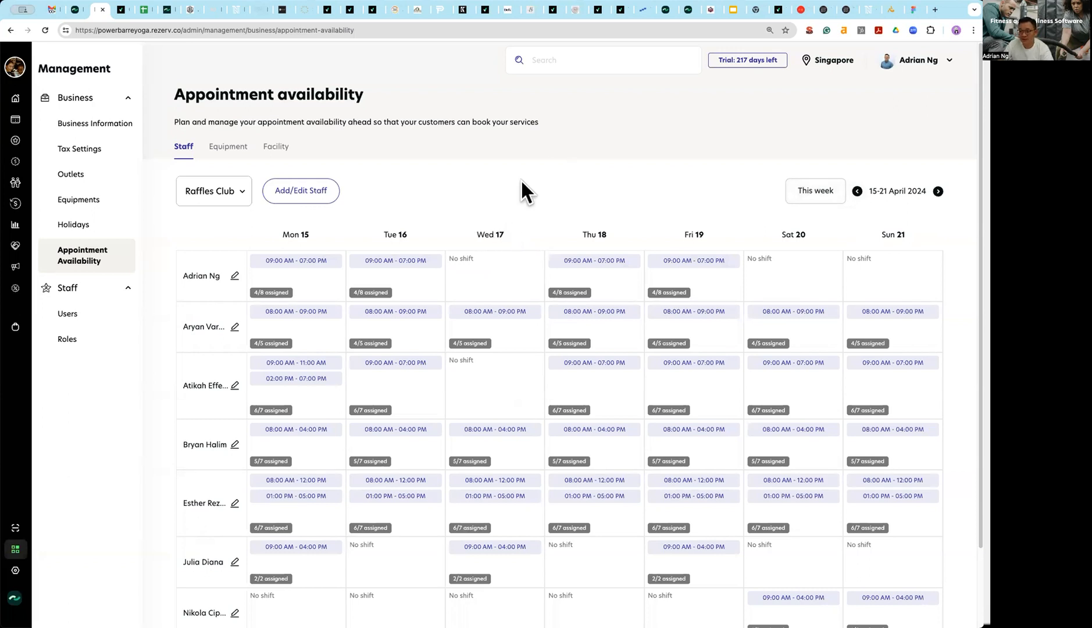
click(856, 191)
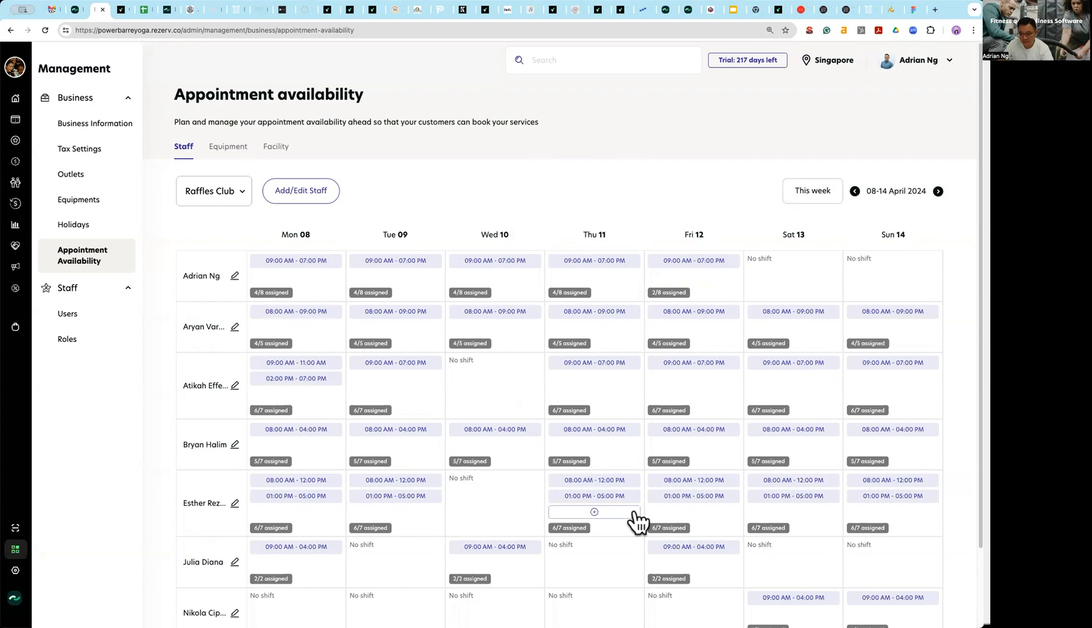
click(214, 190)
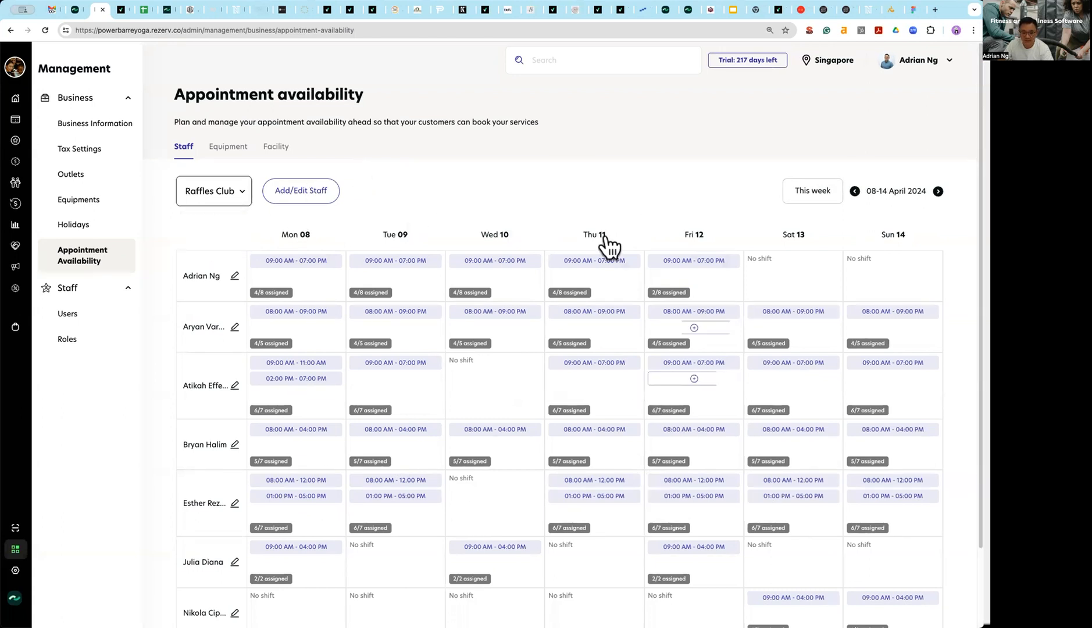
click(124, 10)
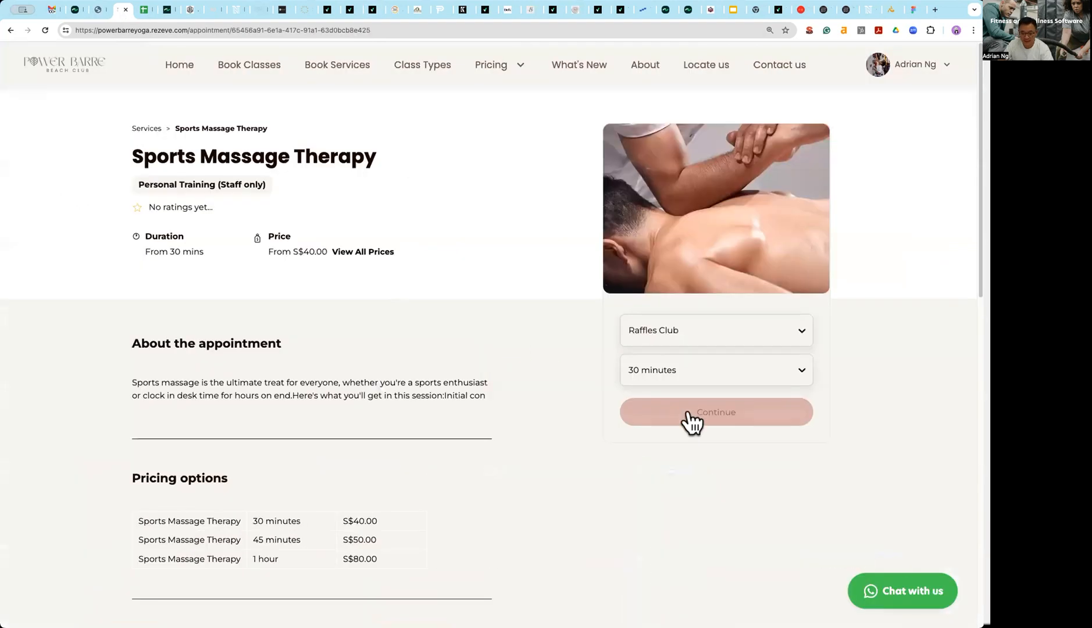
- Confirm the booking calendar offers only 15, 16 and 18 April, then return to the availability schedule
click(715, 411)
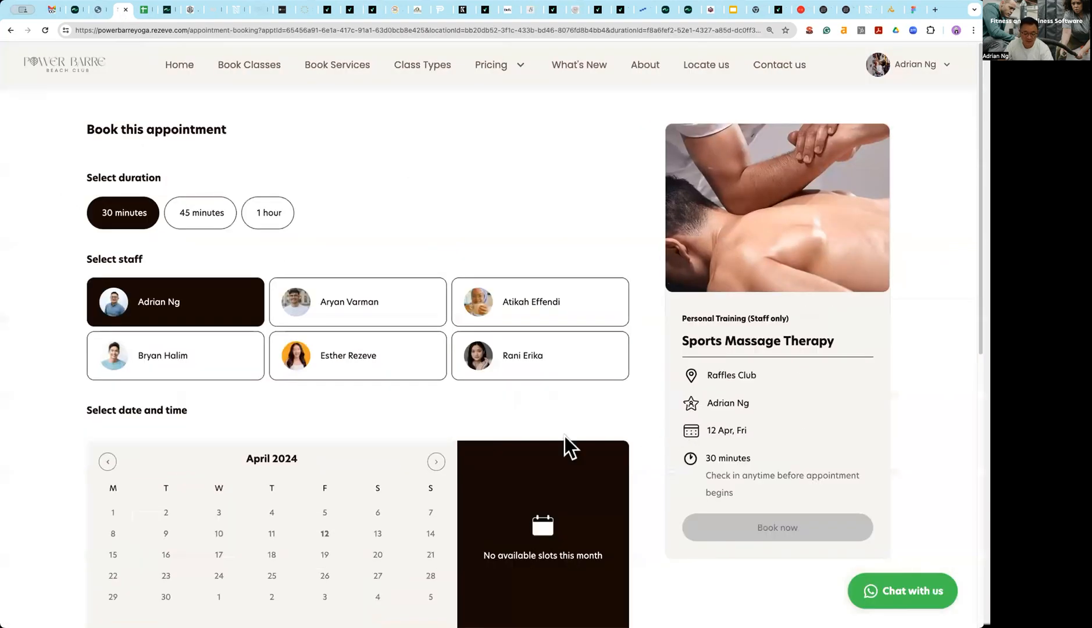
scroll(down, 3)
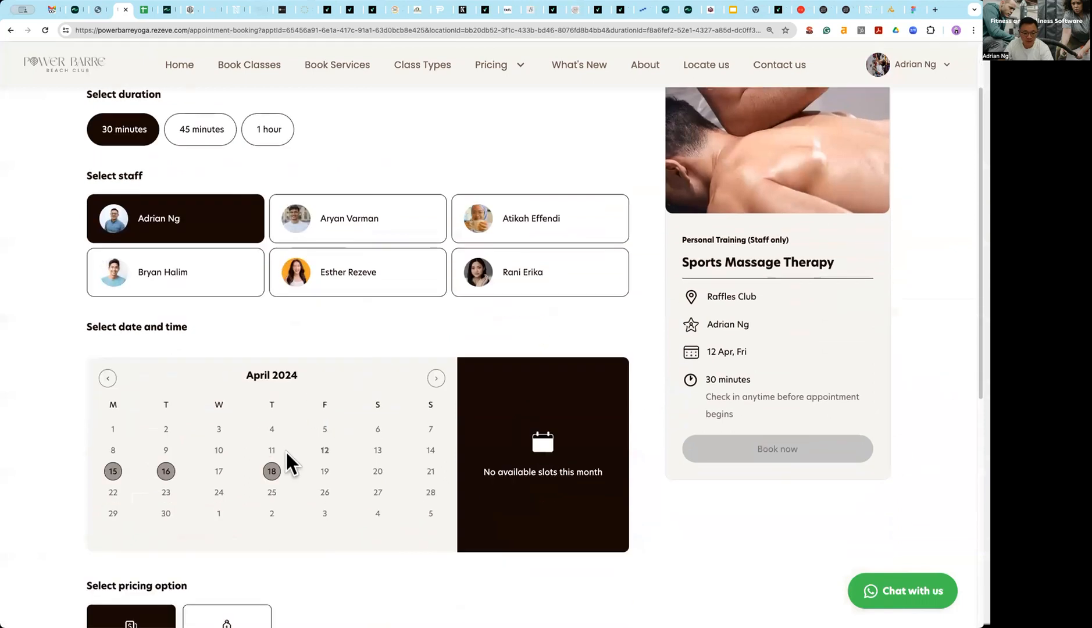
click(272, 471)
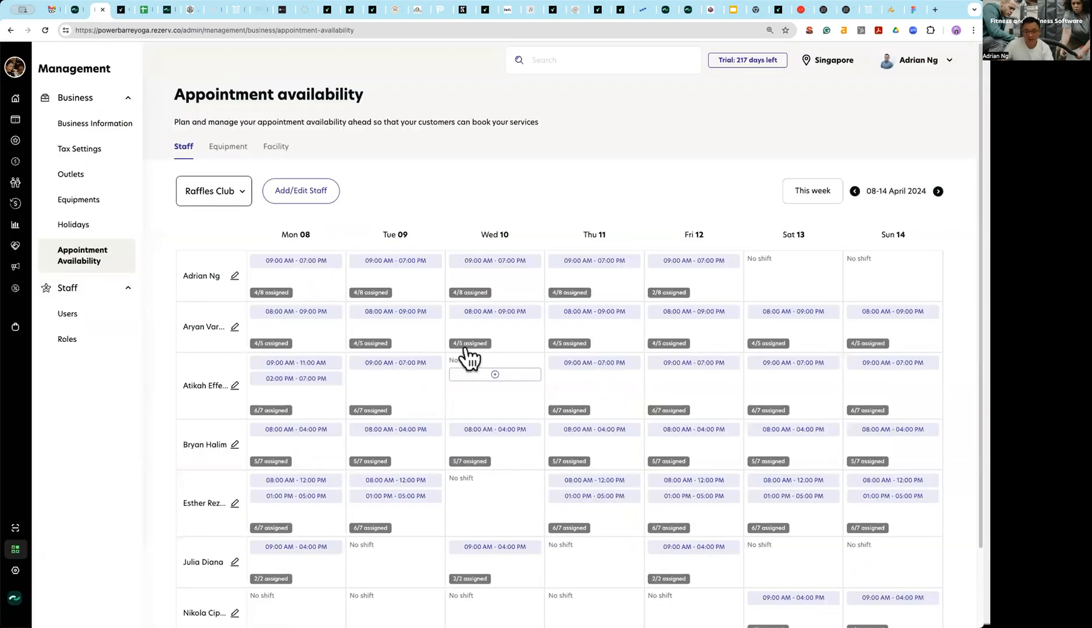
mouse_move(604, 196)
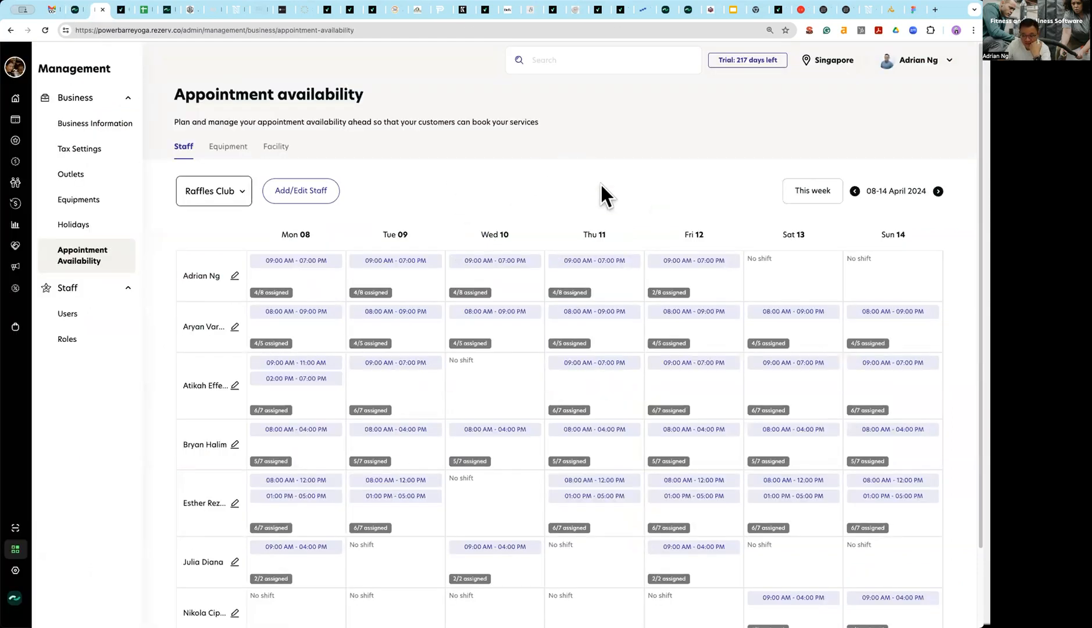